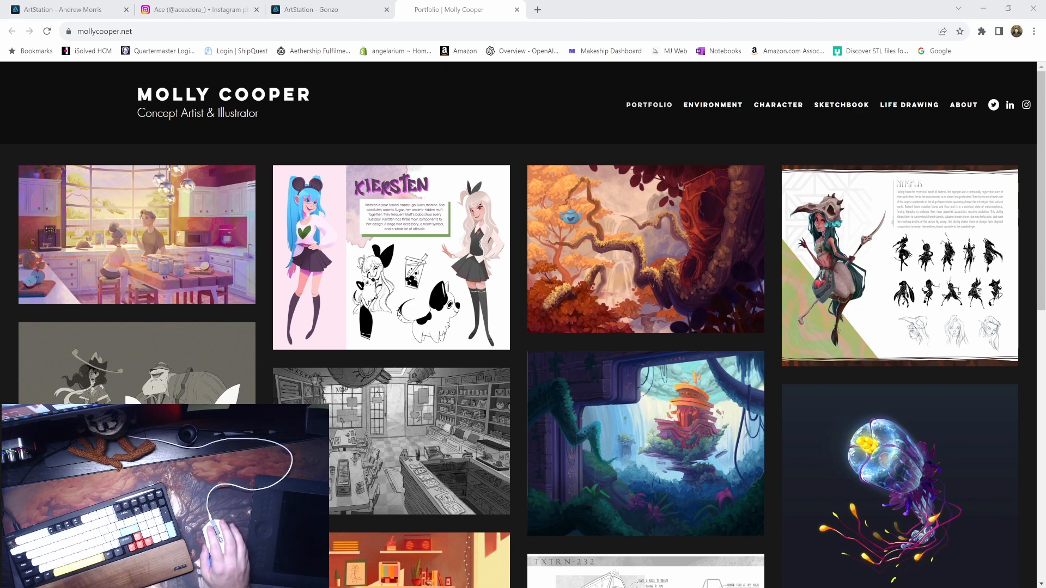
pyautogui.moveTo(857, 156)
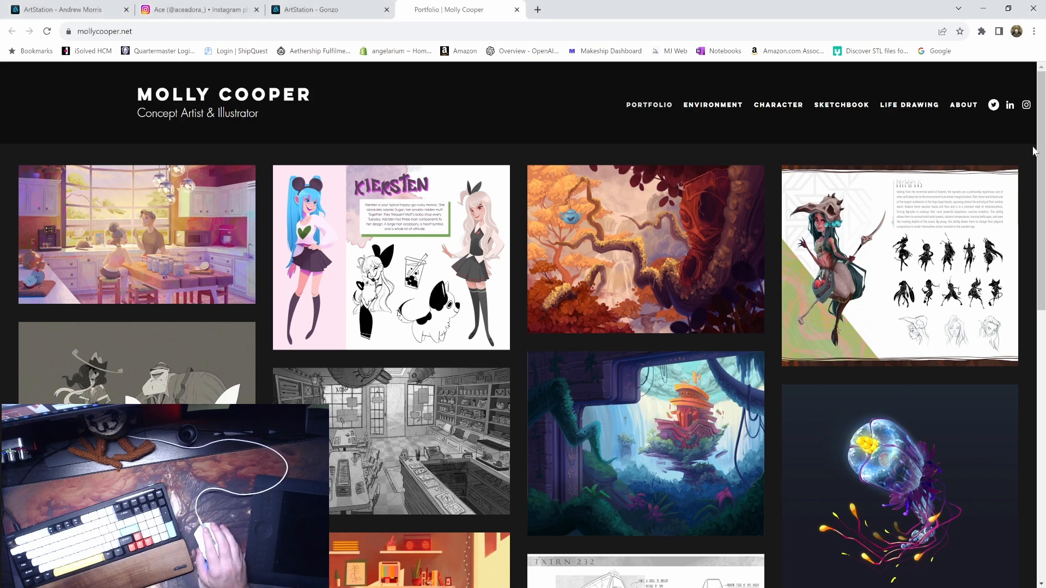
# - Scroll the portfolio page briefly and switch to the Environment gallery
pyautogui.scroll(-3)
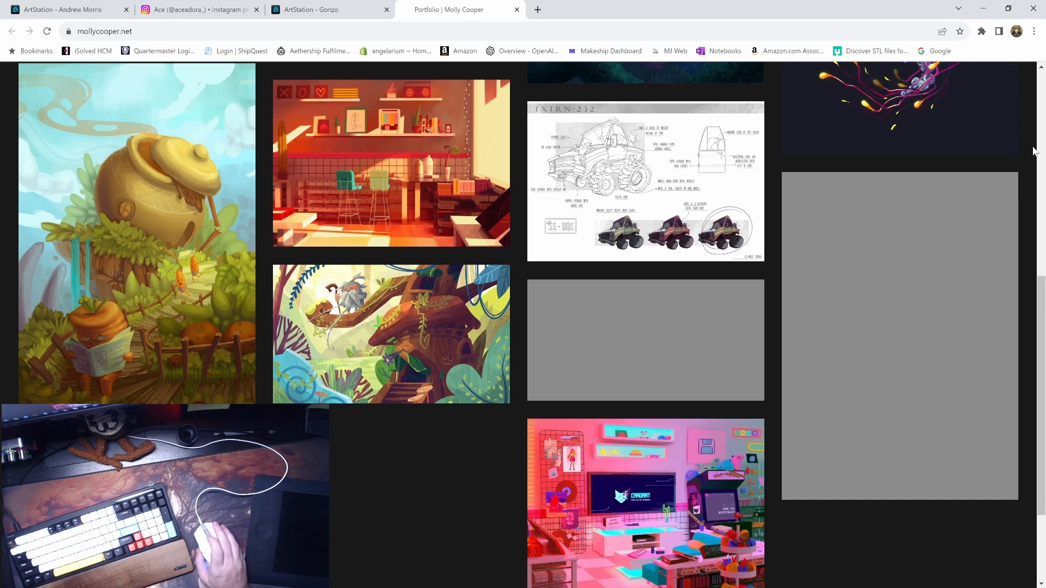
pyautogui.scroll(-3)
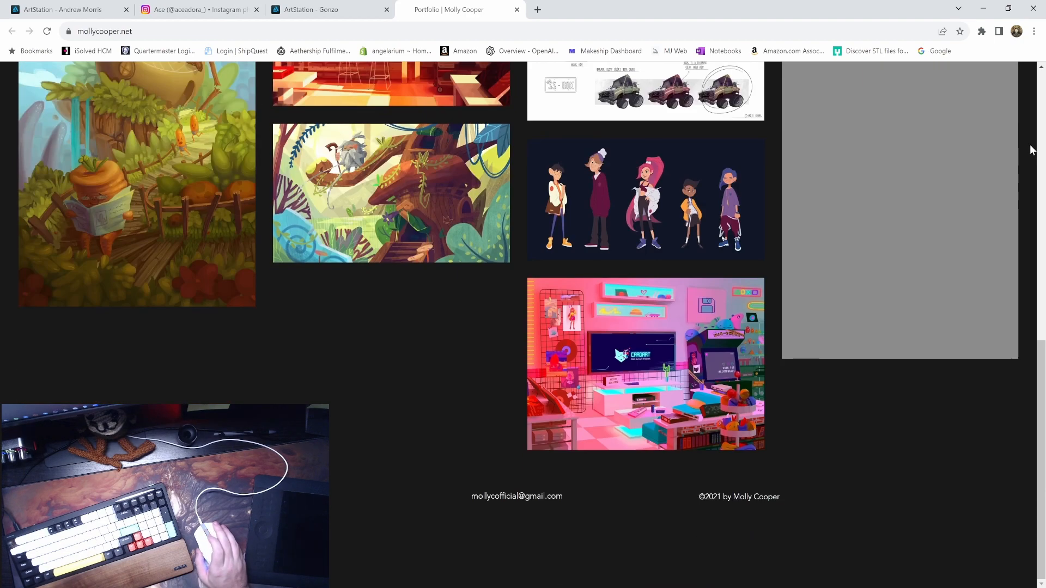
pyautogui.scroll(3)
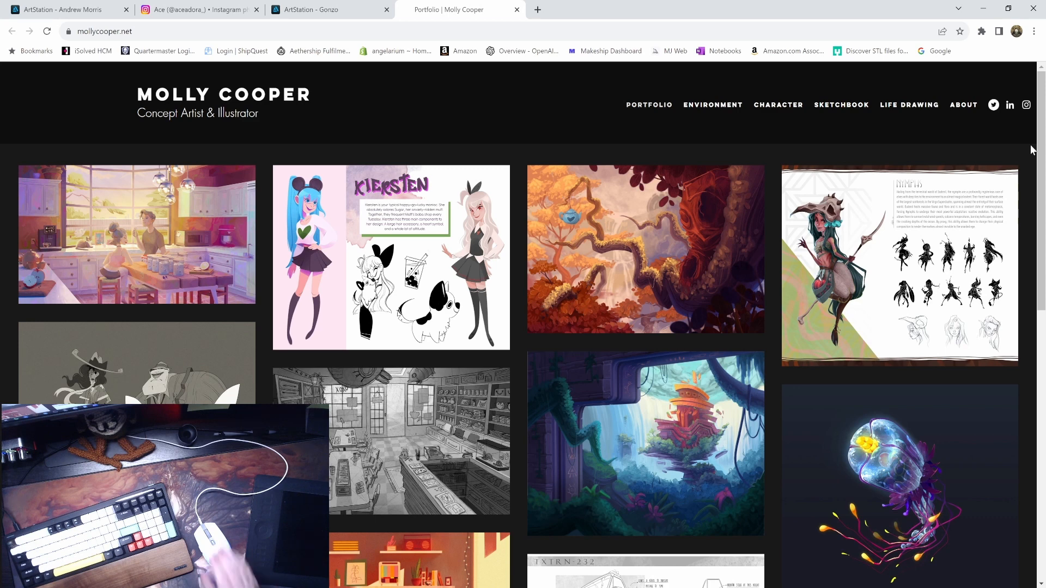
pyautogui.moveTo(728, 102)
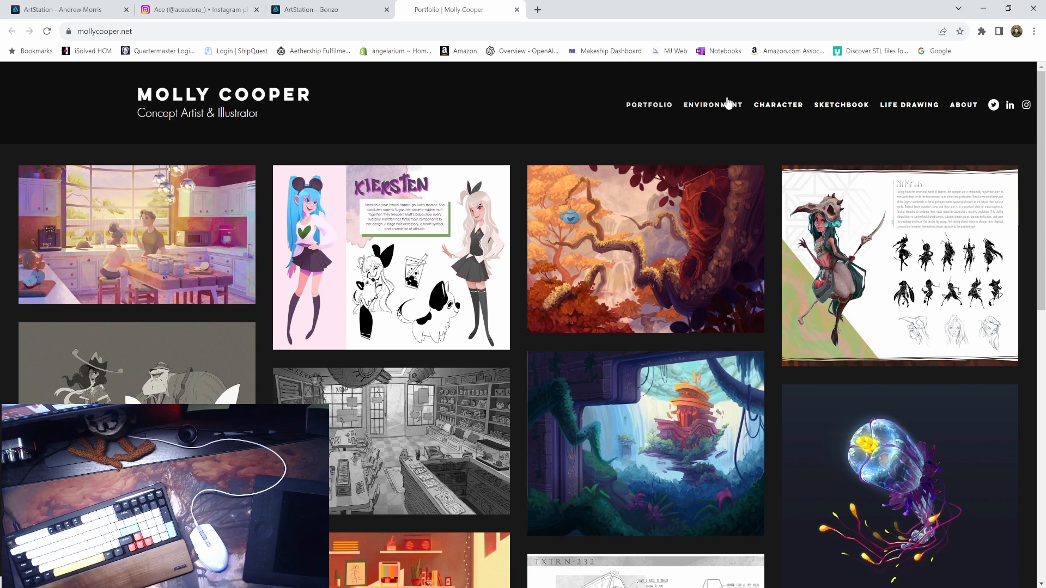
pyautogui.moveTo(747, 99)
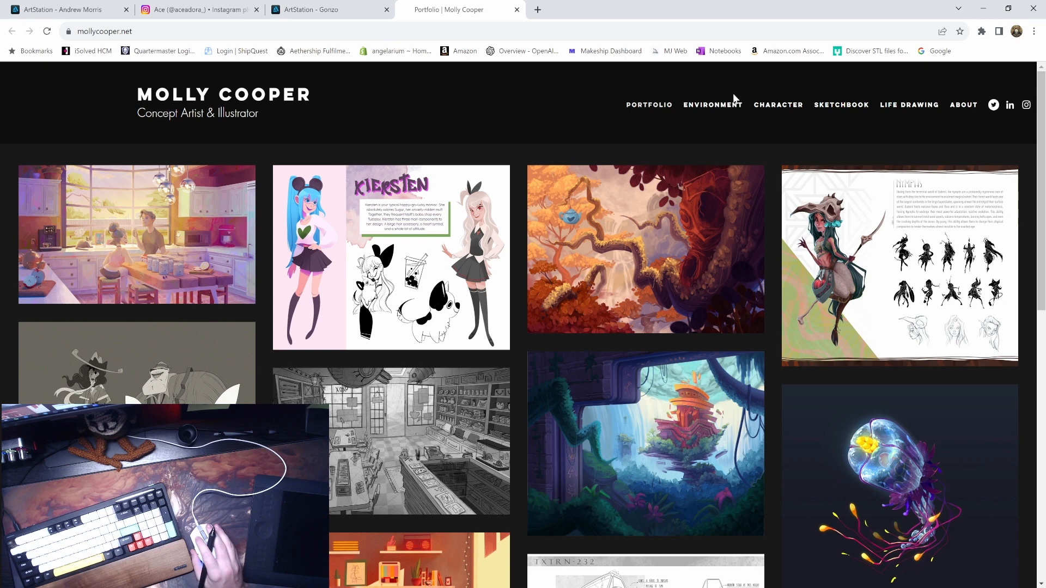
pyautogui.moveTo(727, 111)
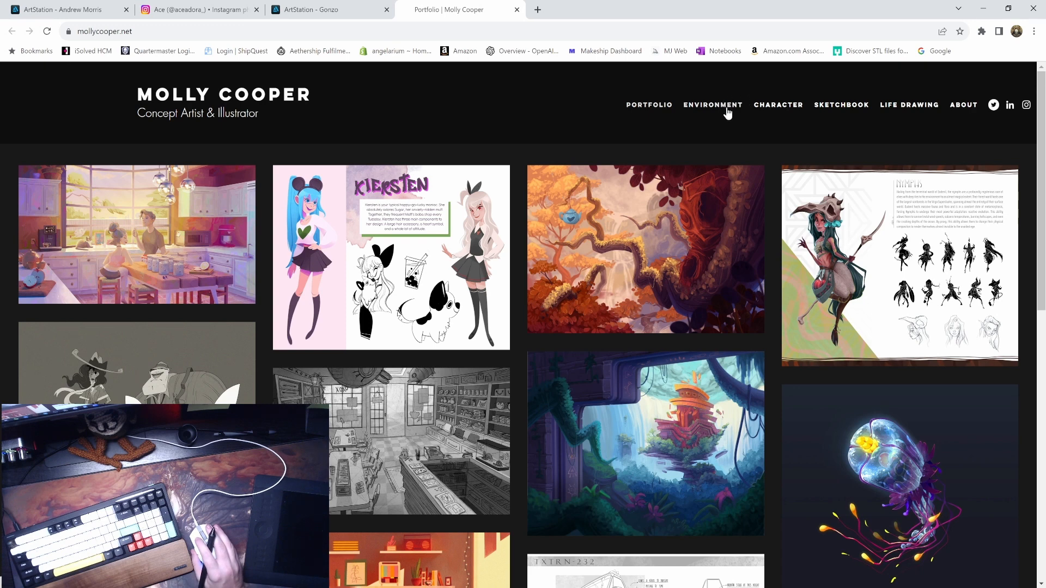
pyautogui.moveTo(735, 134)
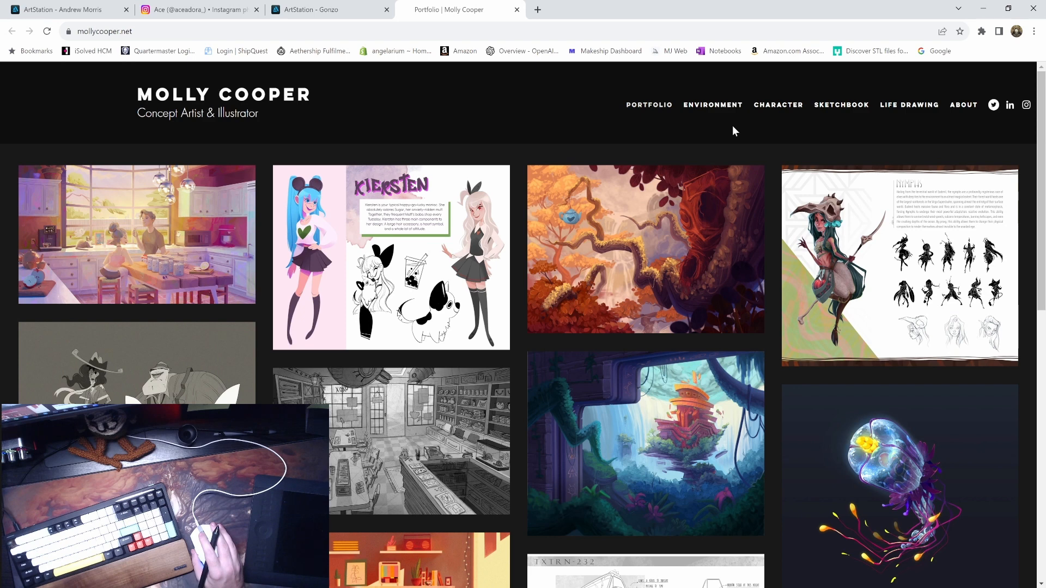
pyautogui.moveTo(771, 105)
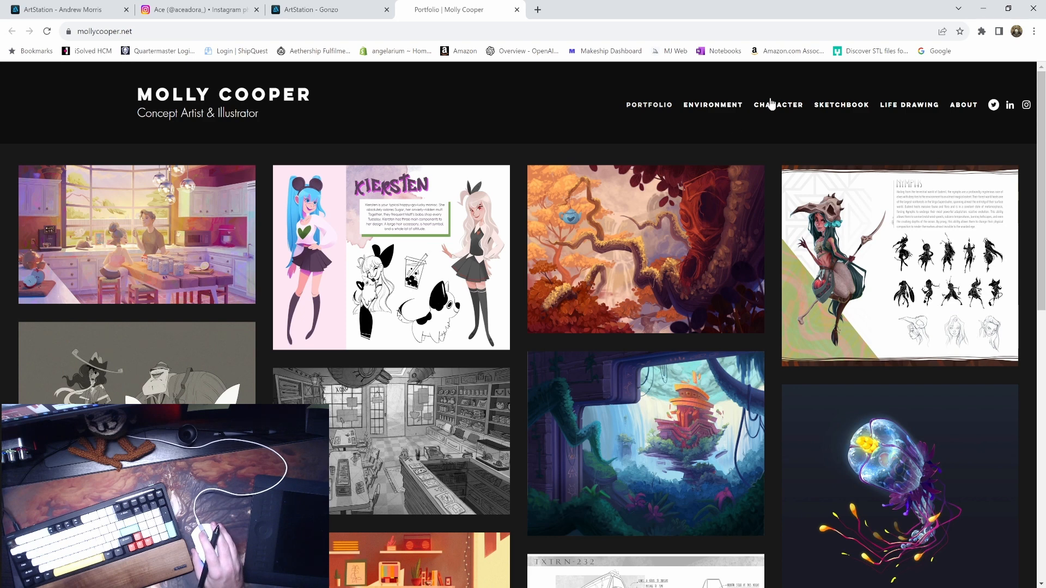
pyautogui.moveTo(723, 98)
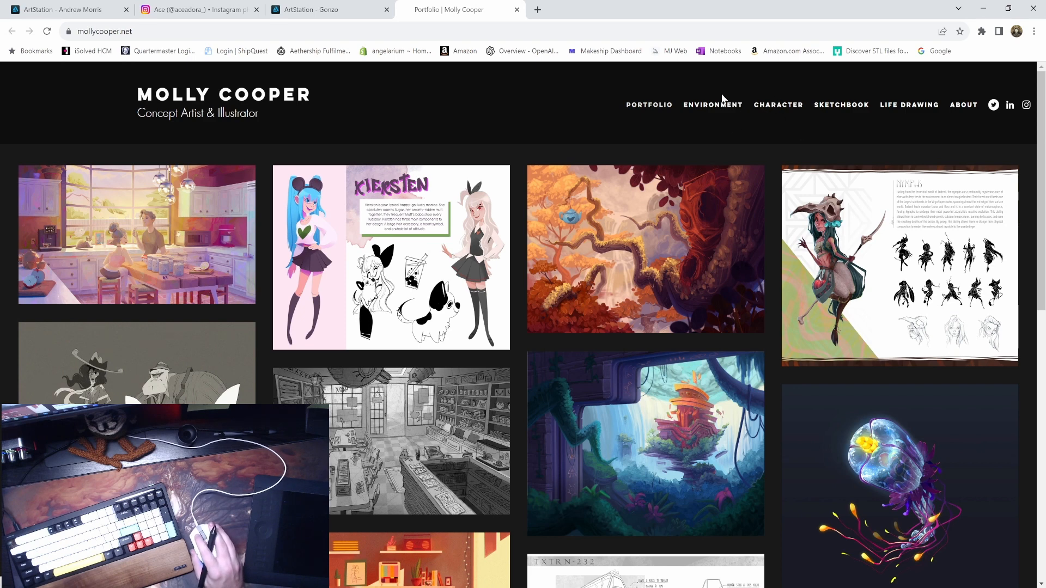
pyautogui.click(712, 105)
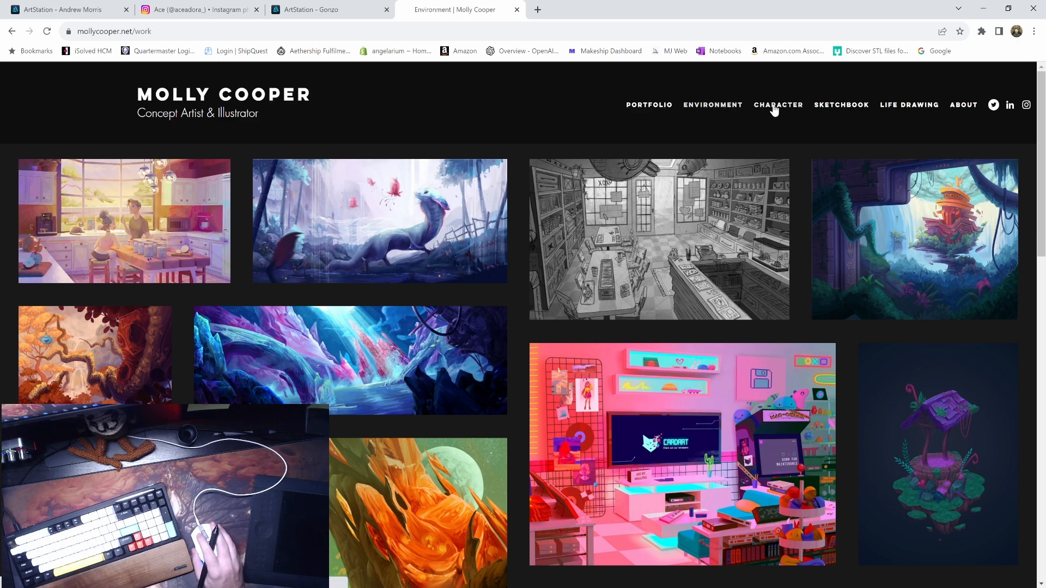
# - Browse the Character gallery past the pale winged dragon and mantis creature, then back up
pyautogui.click(777, 104)
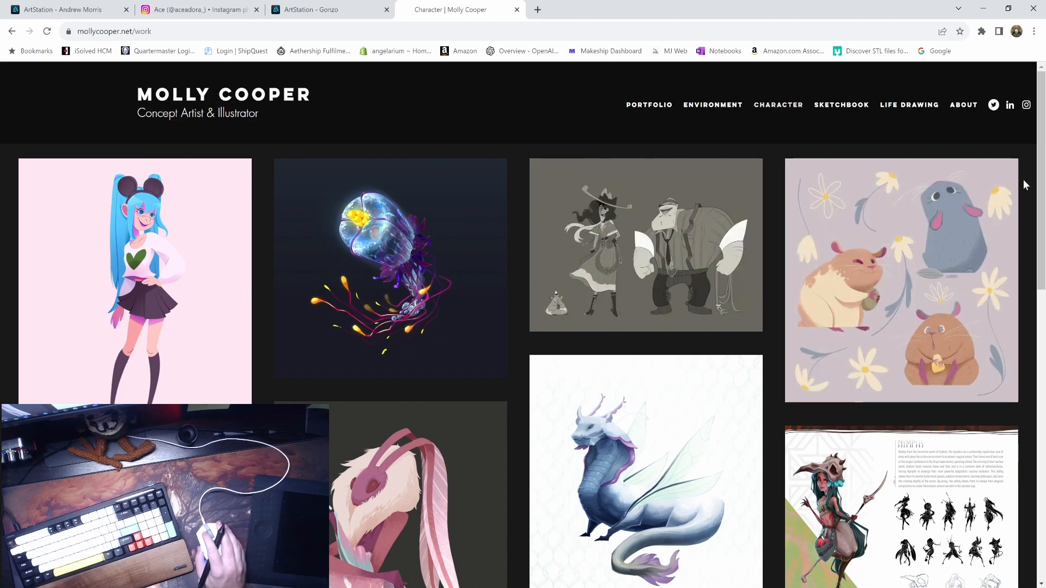
pyautogui.scroll(-3)
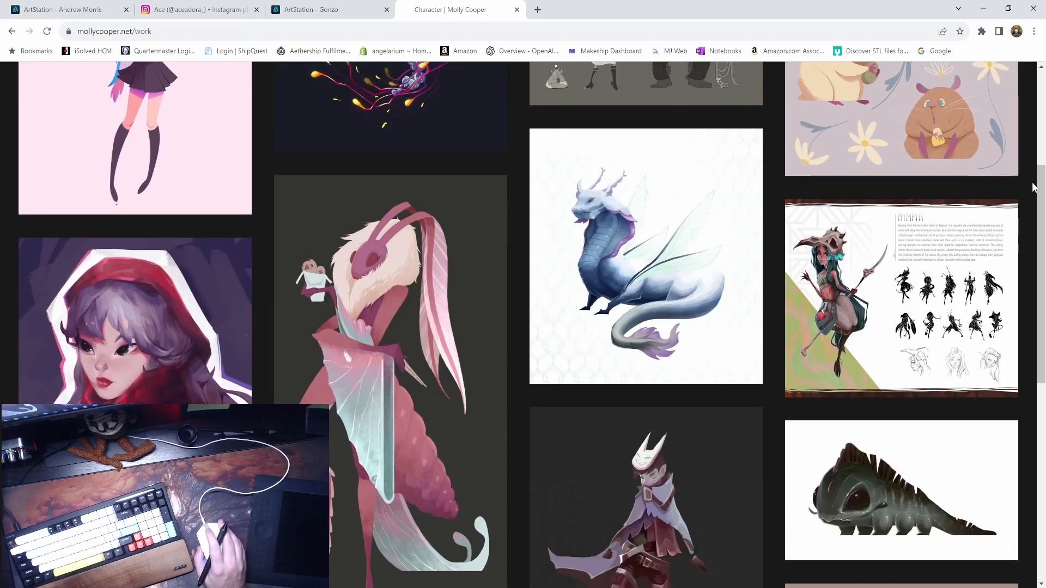
pyautogui.scroll(-3)
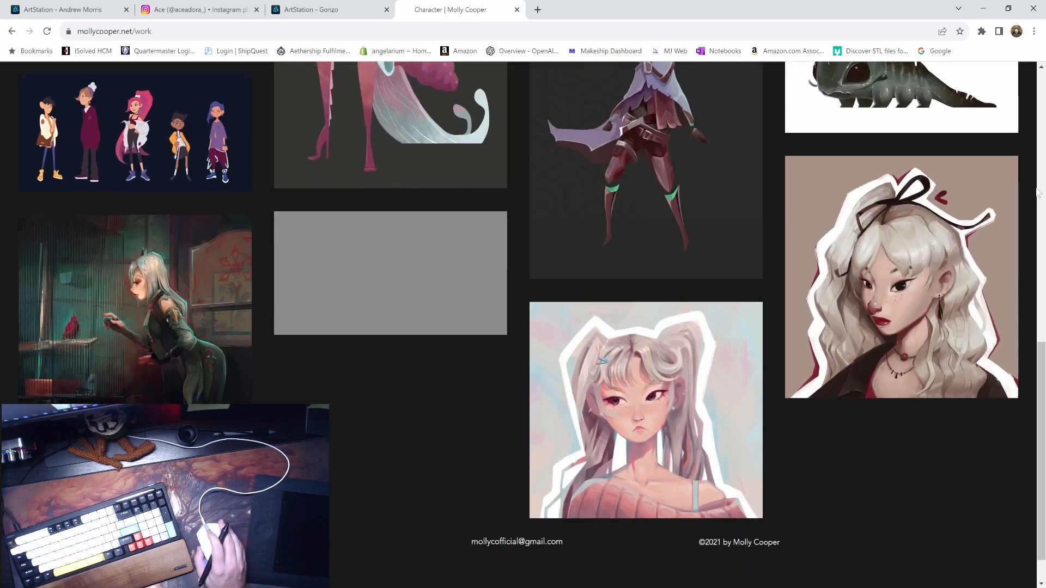
pyautogui.scroll(-3)
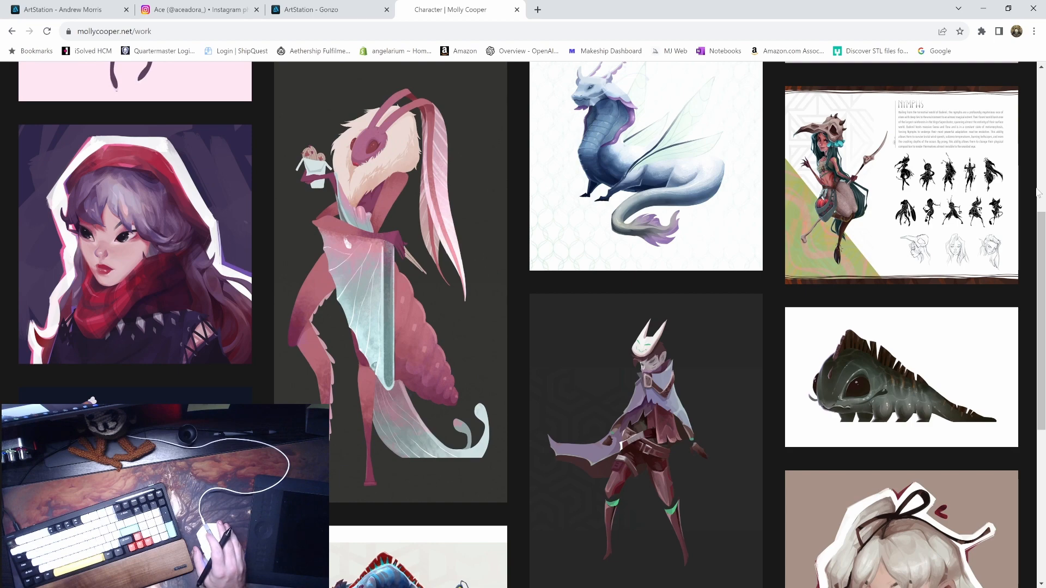
pyautogui.scroll(3)
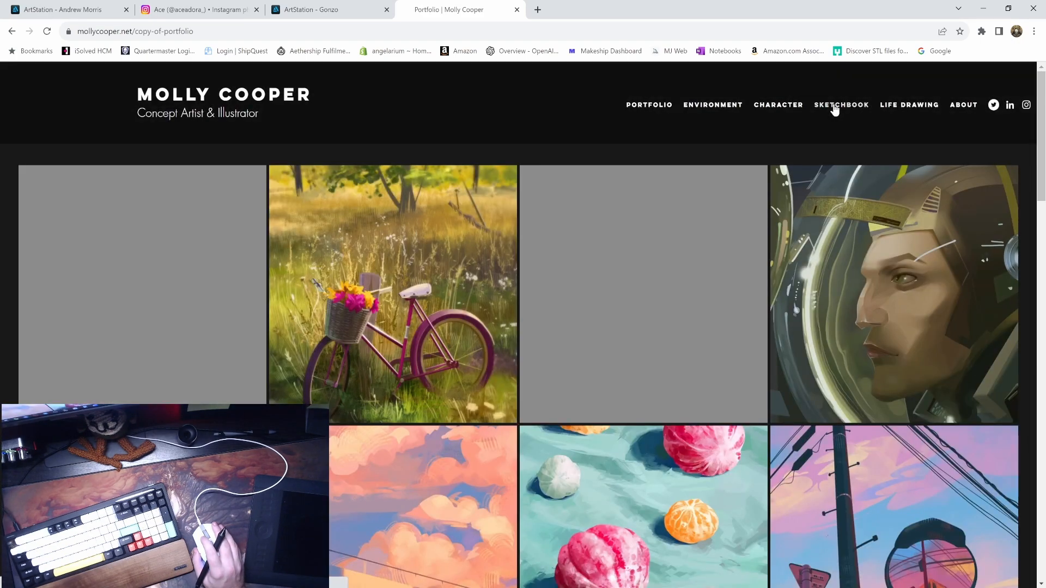
# - Scroll through the Sketchbook grid and return to the main Portfolio gallery
pyautogui.scroll(-3)
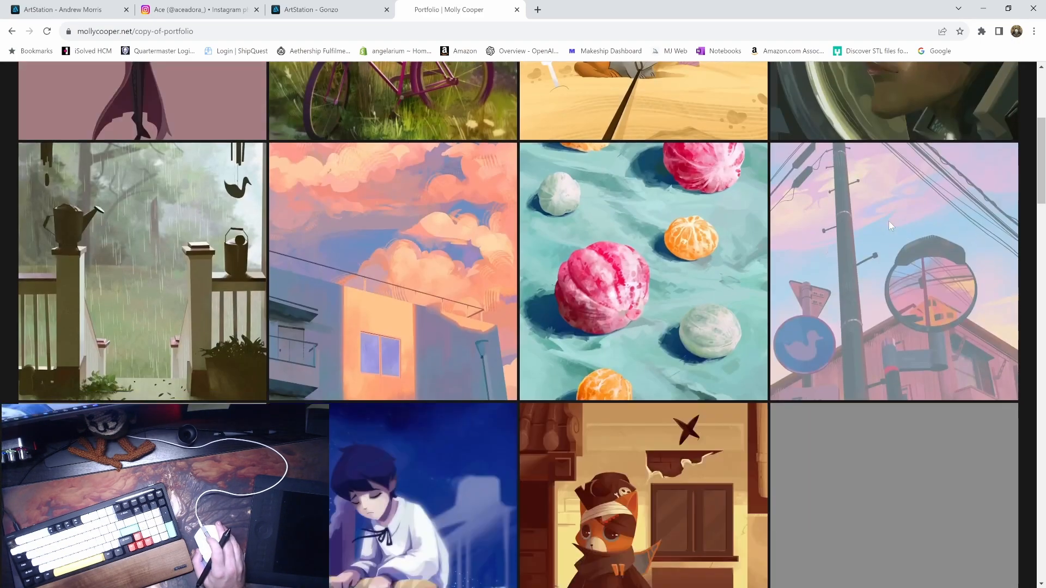
pyautogui.scroll(-3)
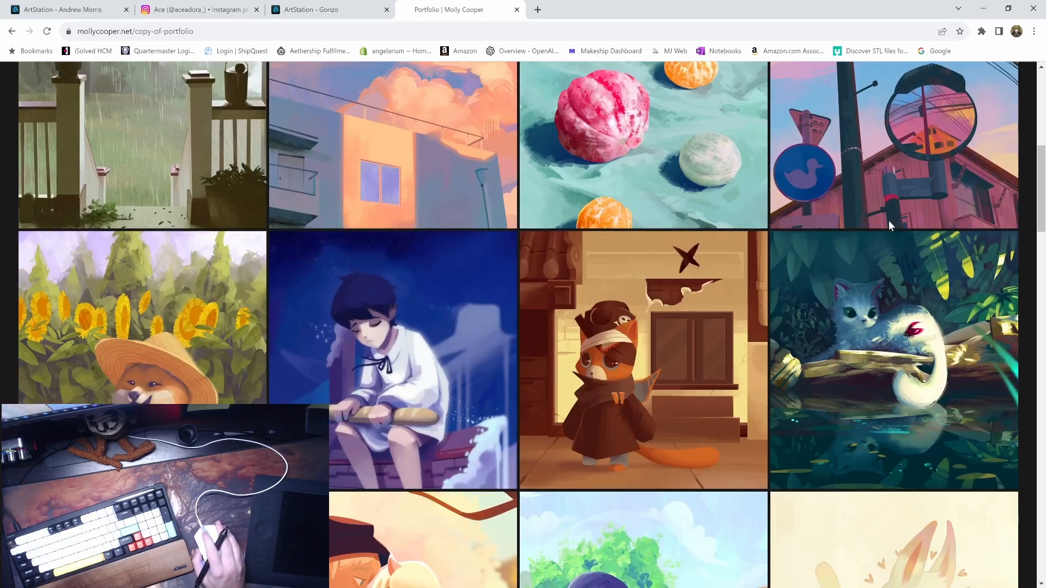
pyautogui.scroll(3)
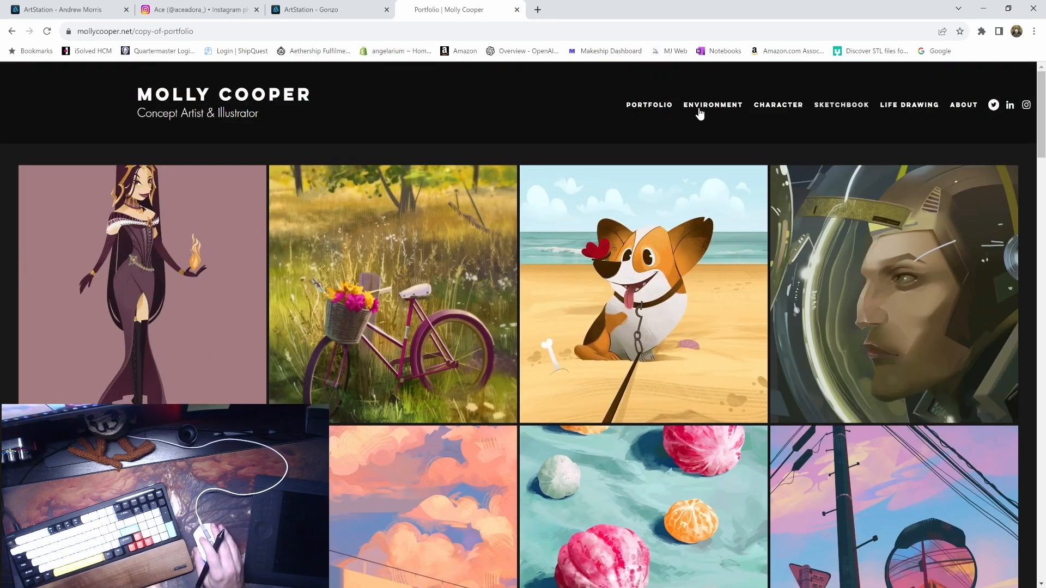
pyautogui.moveTo(858, 111)
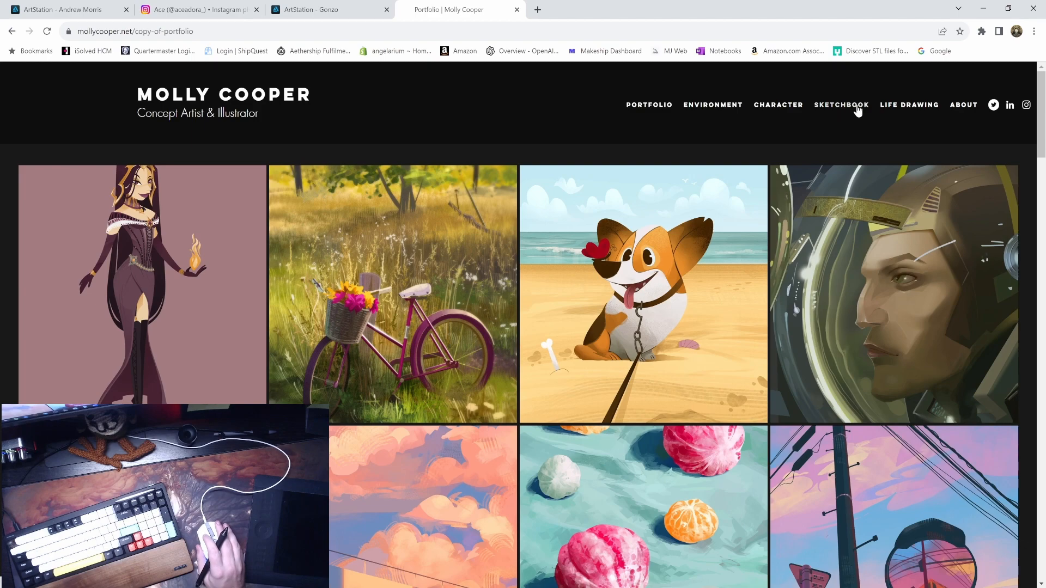
pyautogui.click(649, 105)
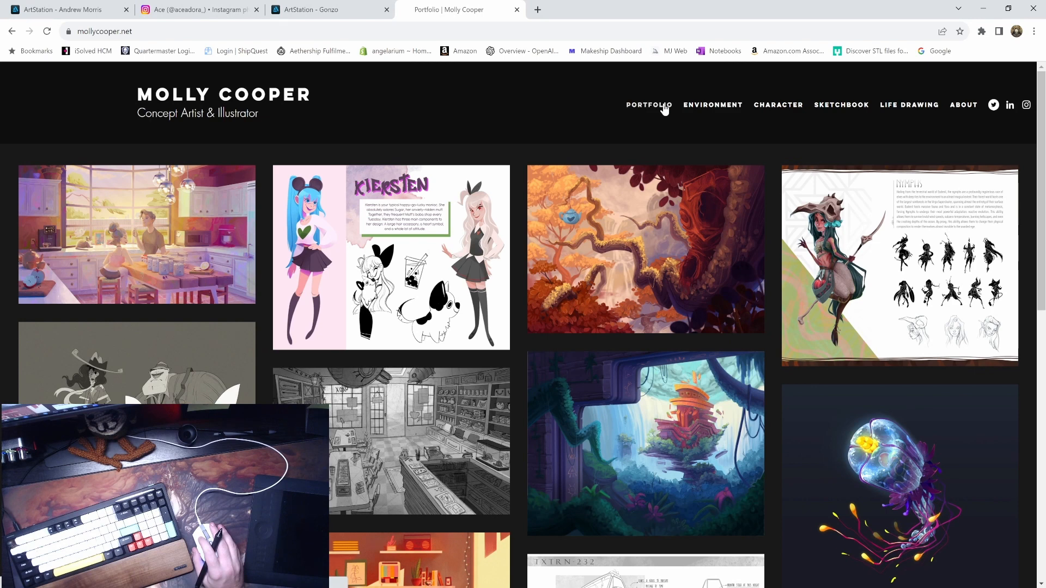
# - View the Environment gallery from the kitchen and shop interior down to the footer and back
pyautogui.click(712, 105)
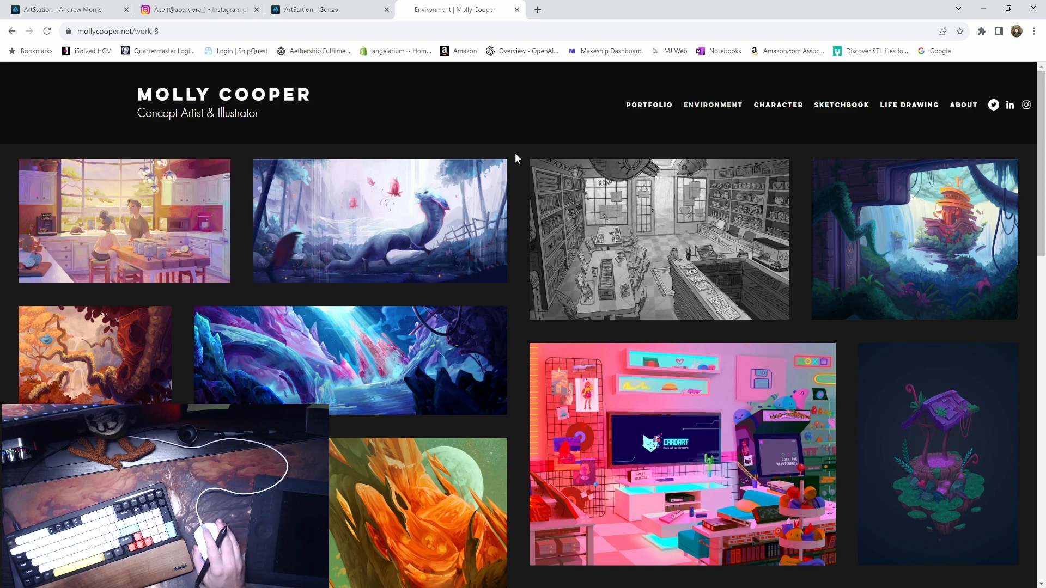
pyautogui.scroll(-3)
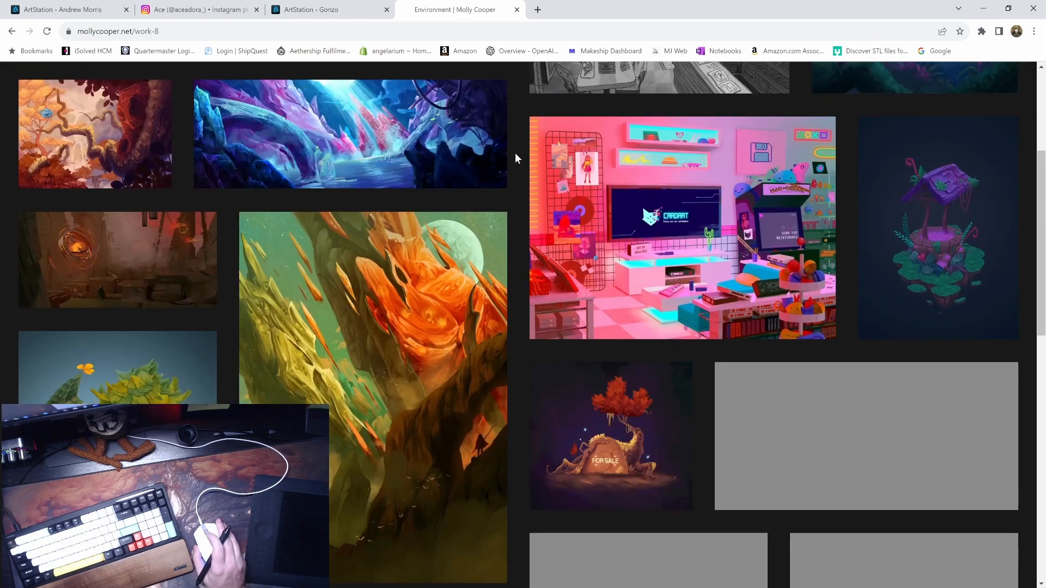
pyautogui.scroll(-3)
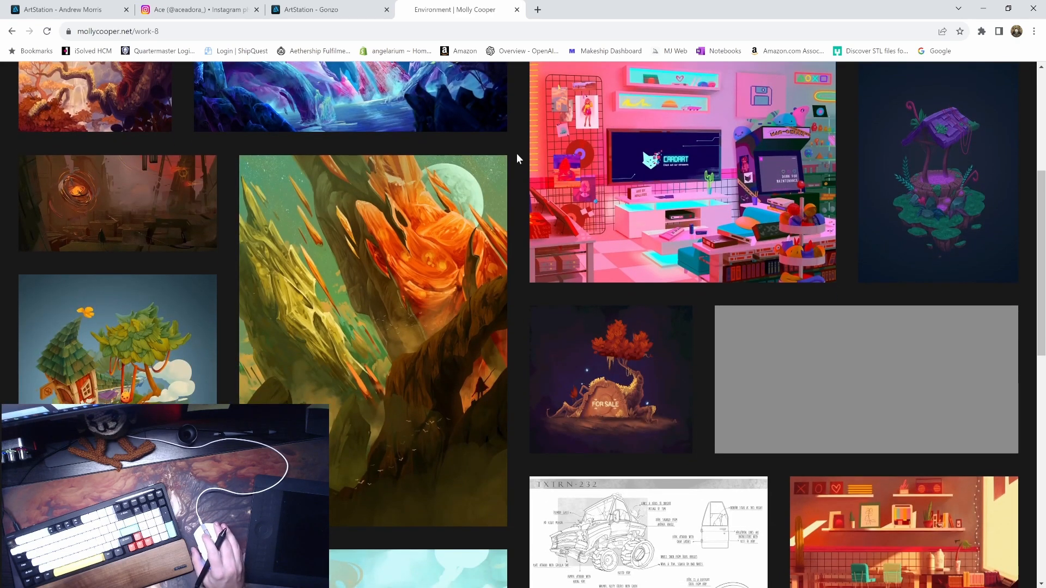
pyautogui.scroll(-3)
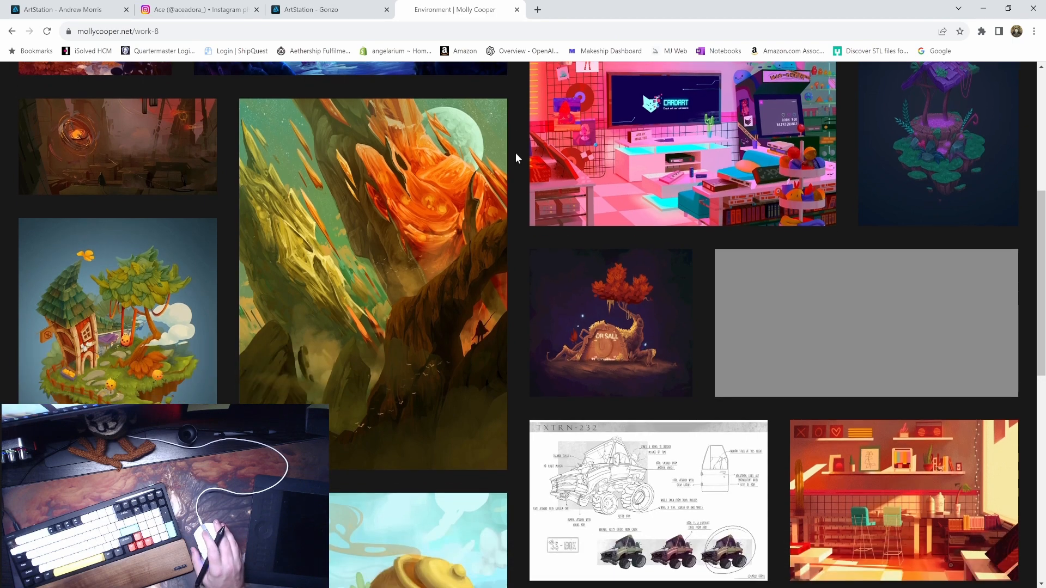
pyautogui.scroll(-3)
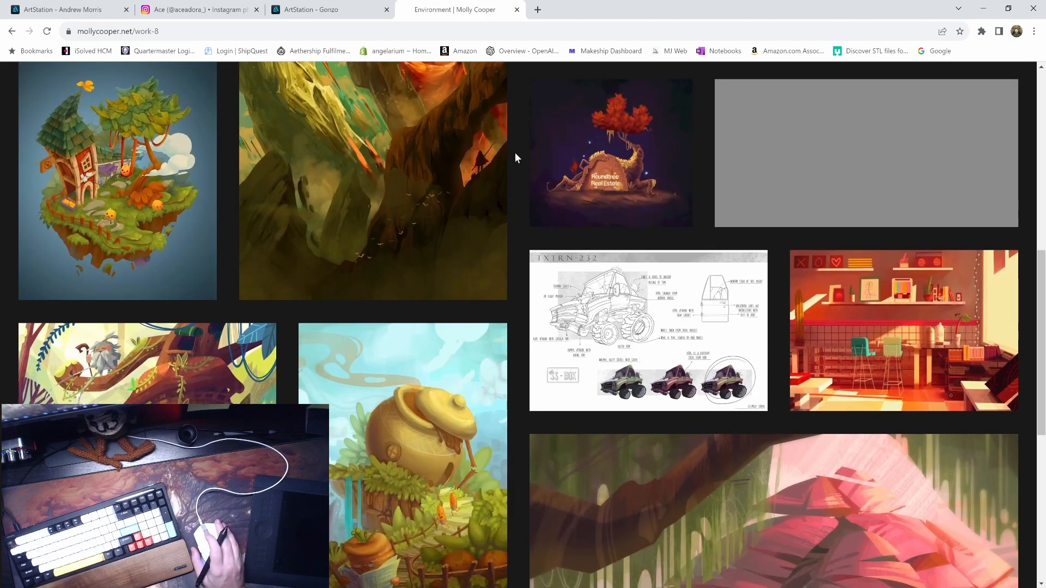
pyautogui.scroll(-3)
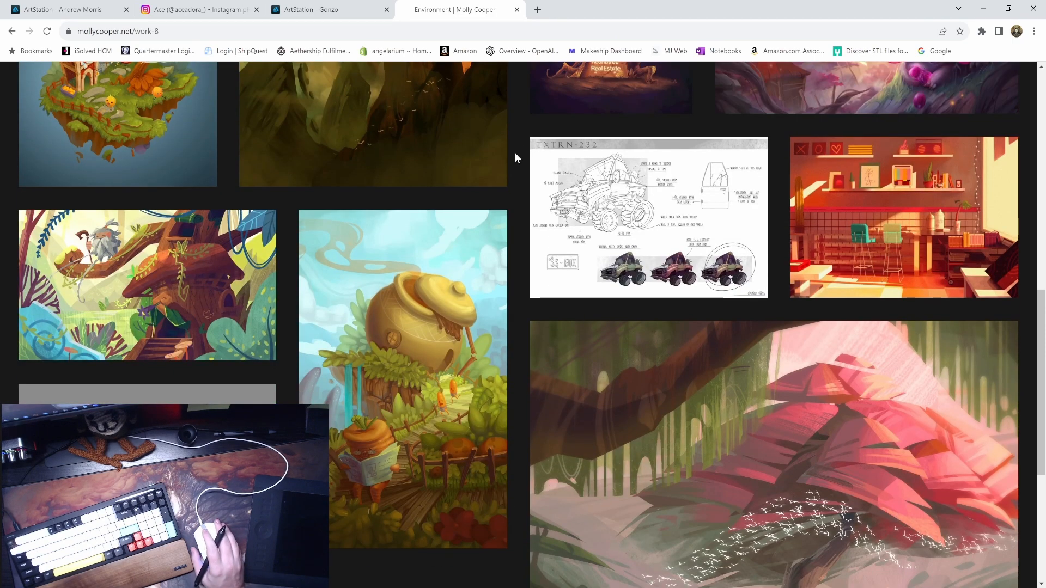
pyautogui.scroll(-3)
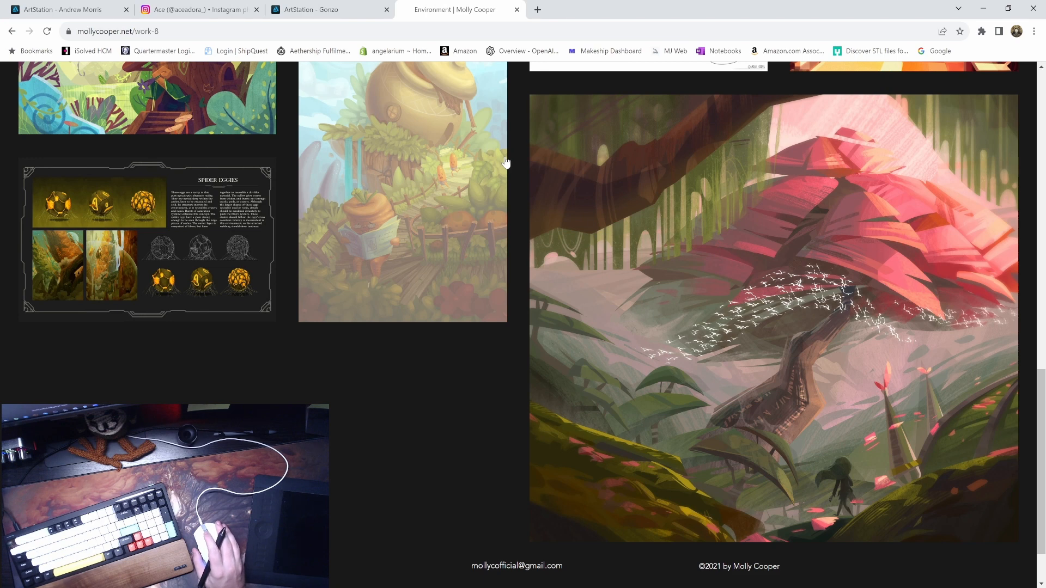
pyautogui.scroll(-3)
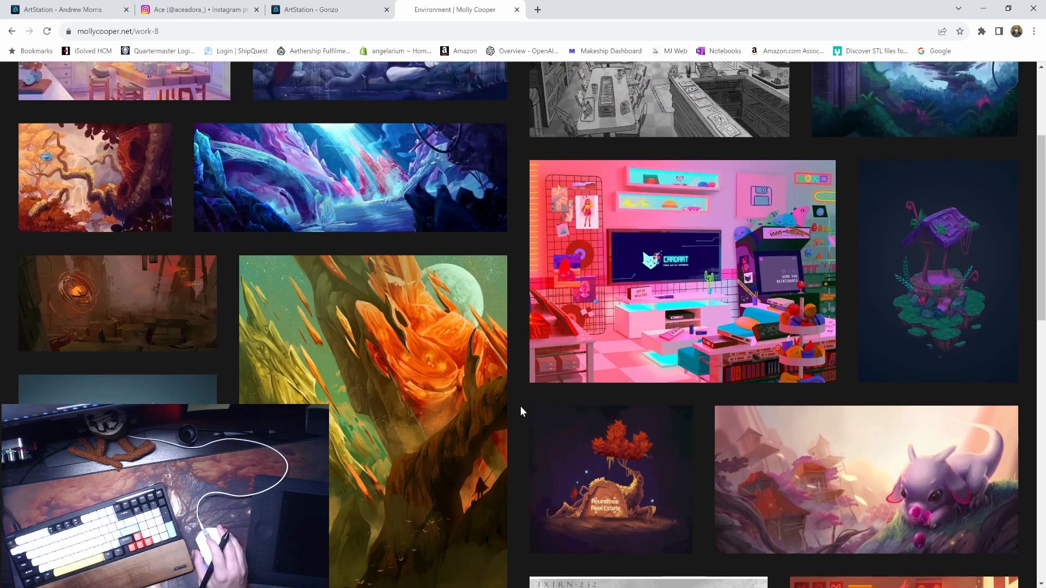
pyautogui.scroll(3)
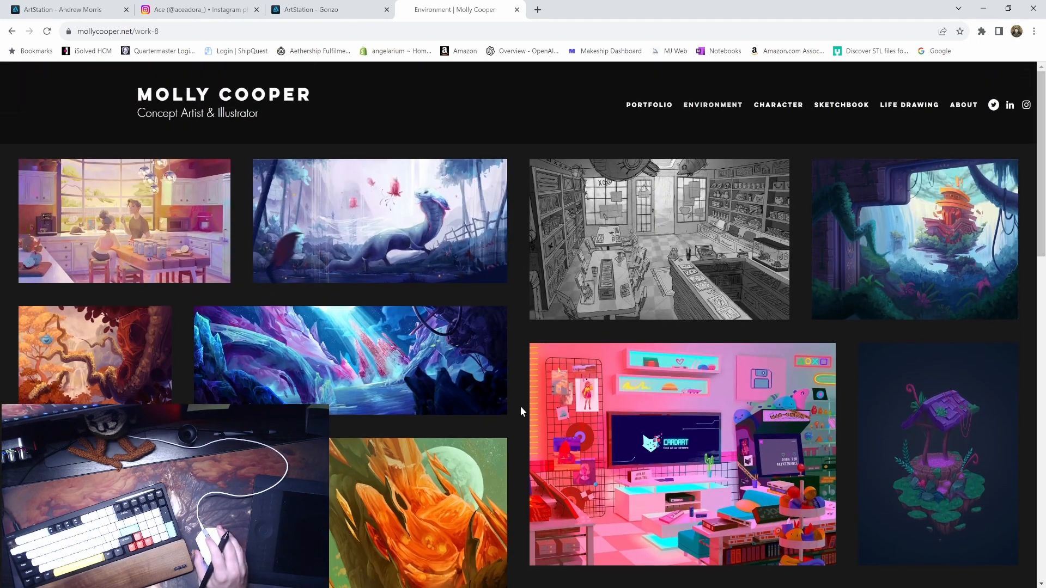
# - Review the Scylla dragon process page and return to the main Portfolio gallery
pyautogui.click(379, 220)
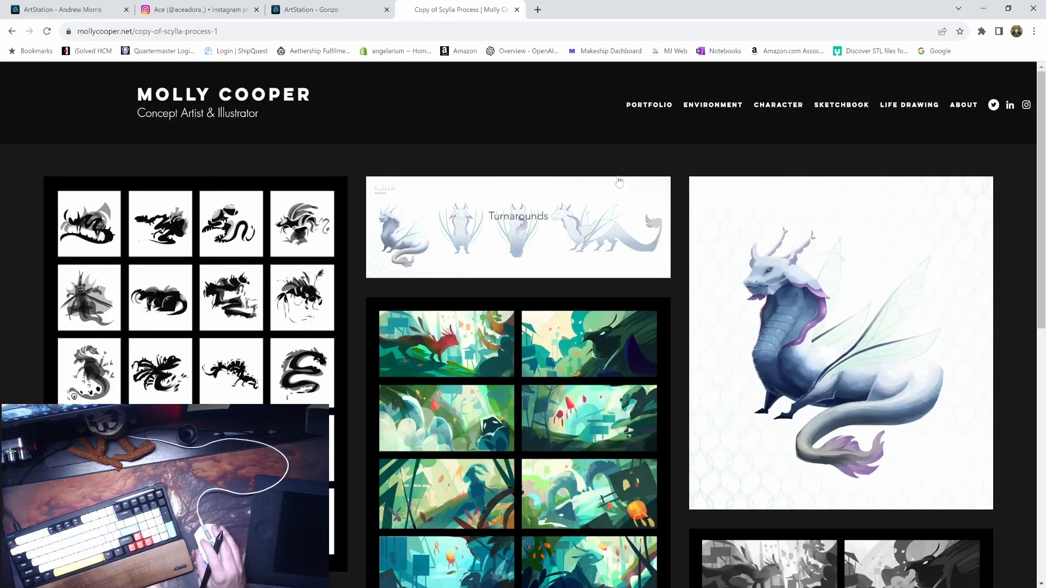
pyautogui.moveTo(1023, 275)
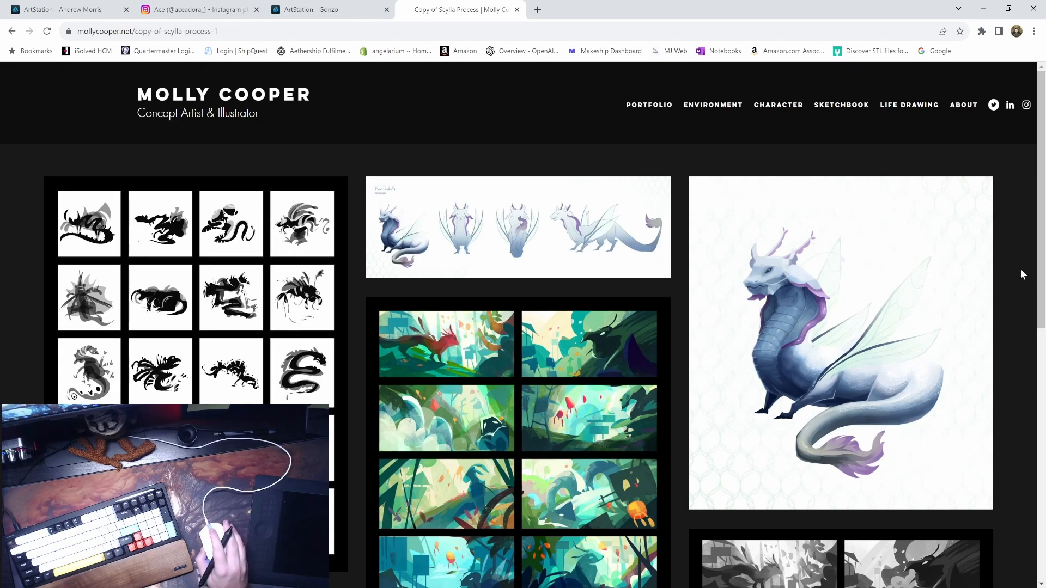
pyautogui.scroll(-3)
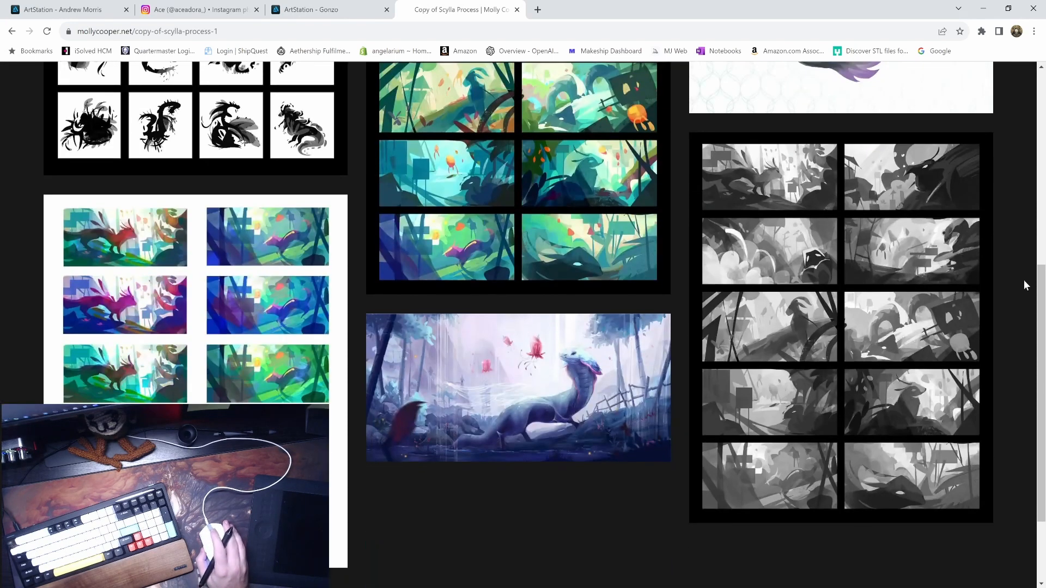
pyautogui.scroll(-3)
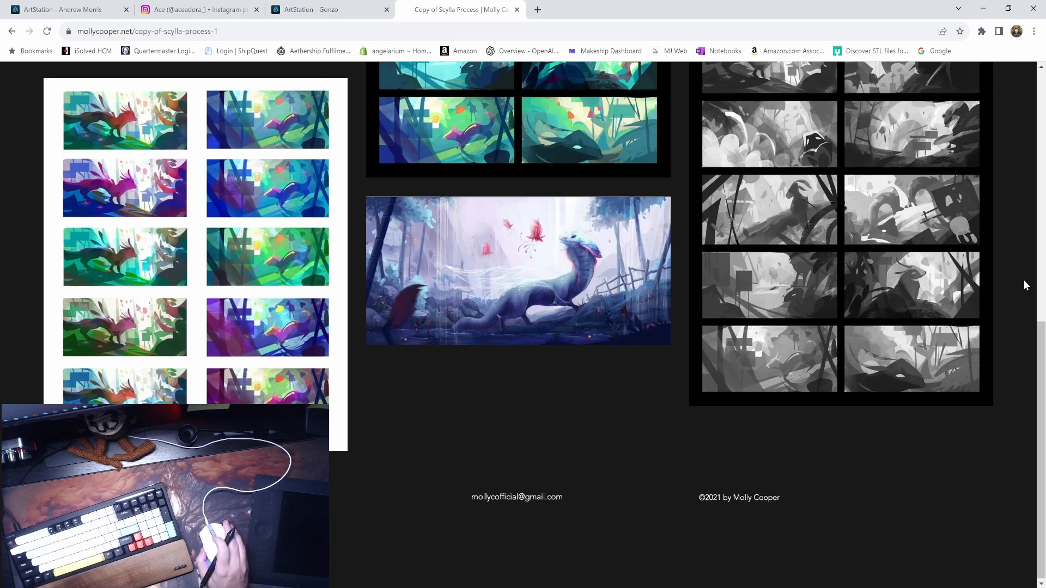
pyautogui.scroll(3)
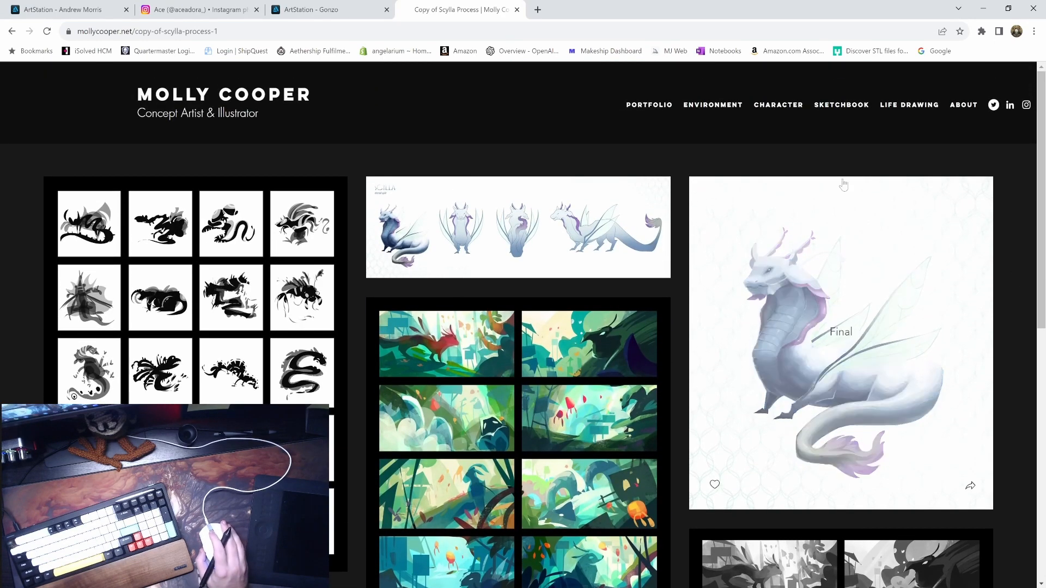
pyautogui.click(649, 105)
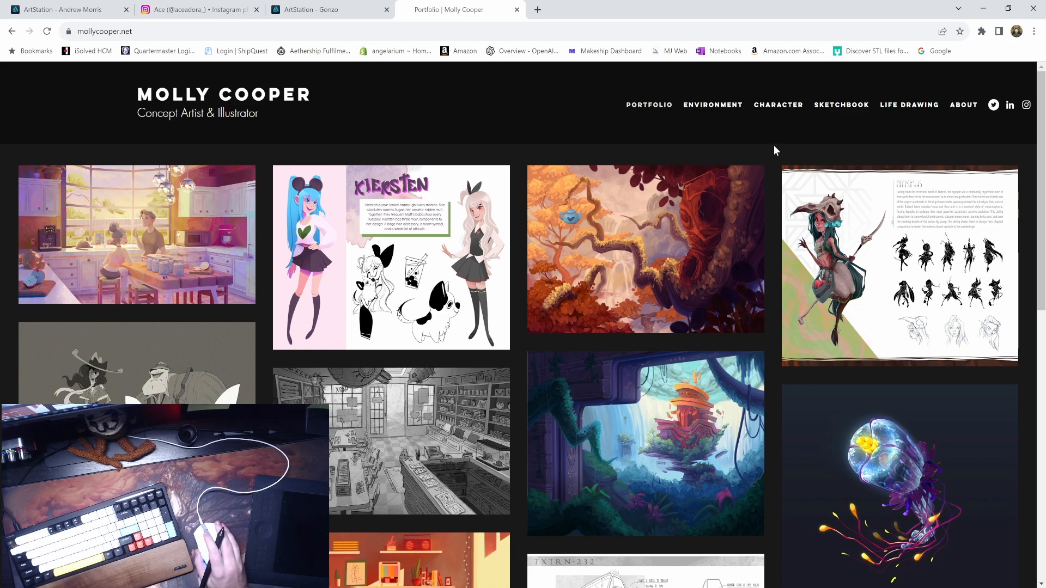
# - Scroll down and back up through the main portfolio grid around the jungle temple artwork
pyautogui.scroll(-3)
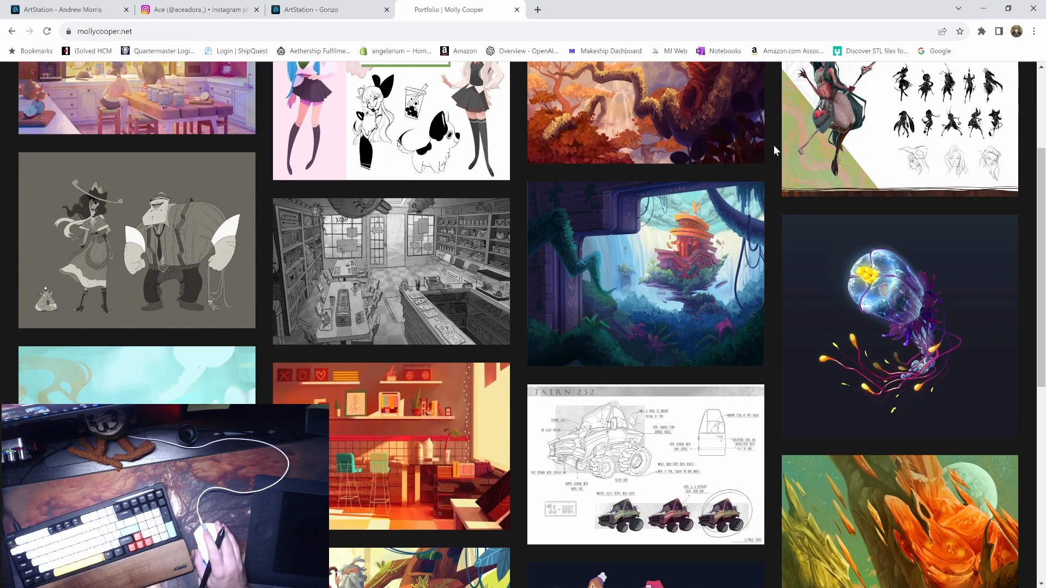
pyautogui.scroll(-3)
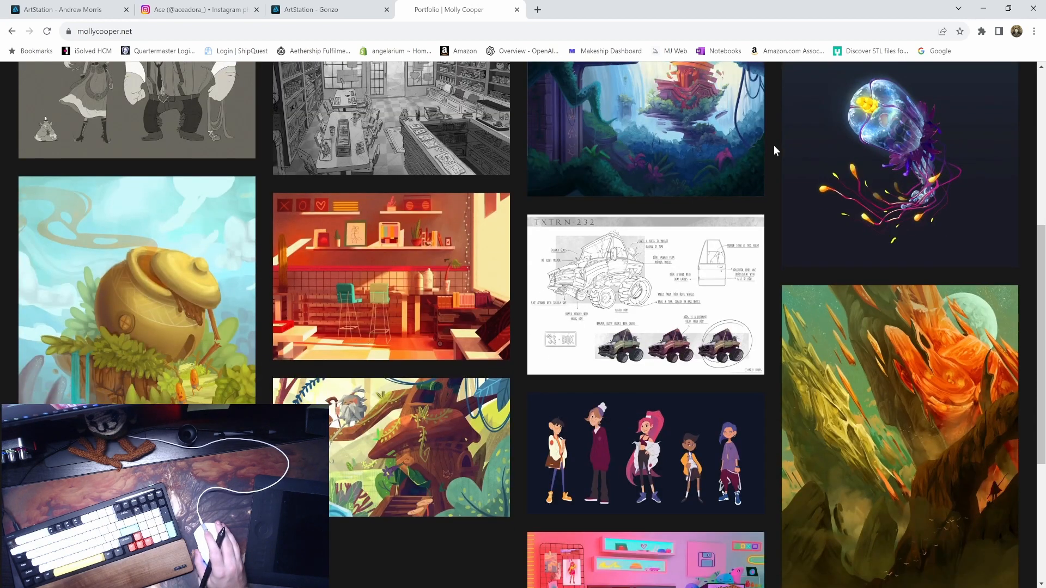
pyautogui.scroll(-3)
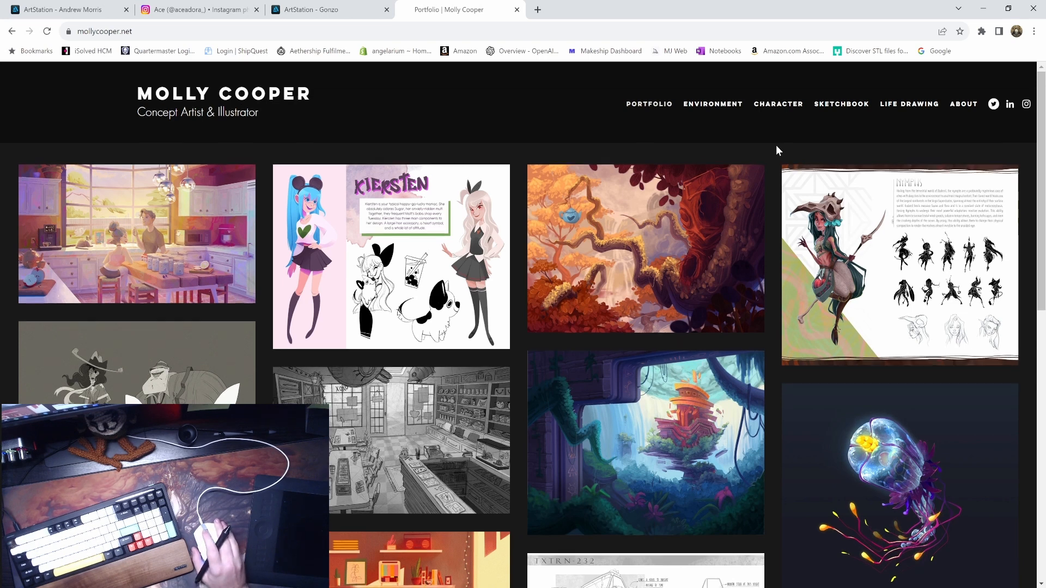
pyautogui.scroll(-3)
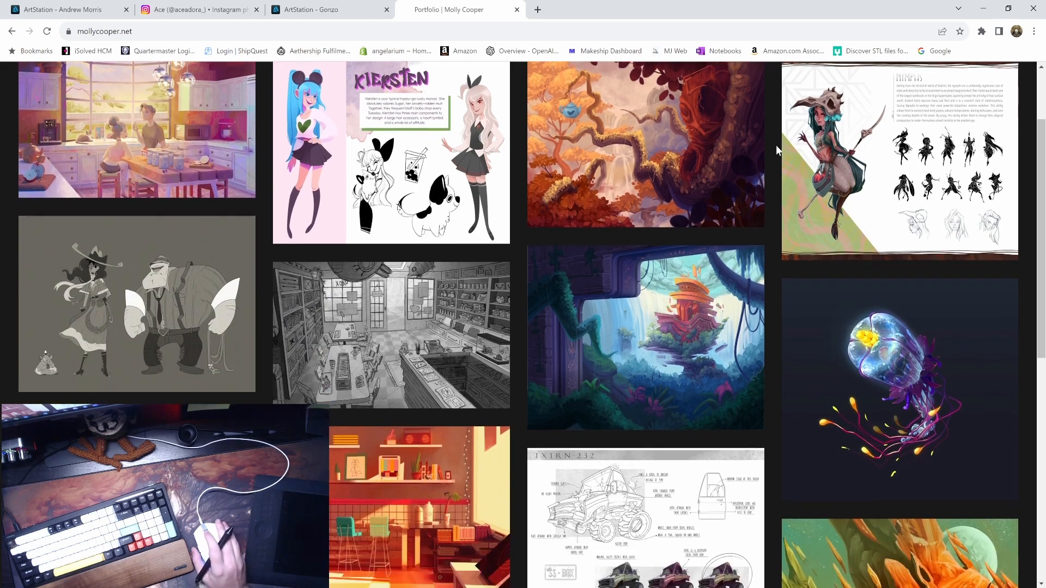
pyautogui.scroll(-3)
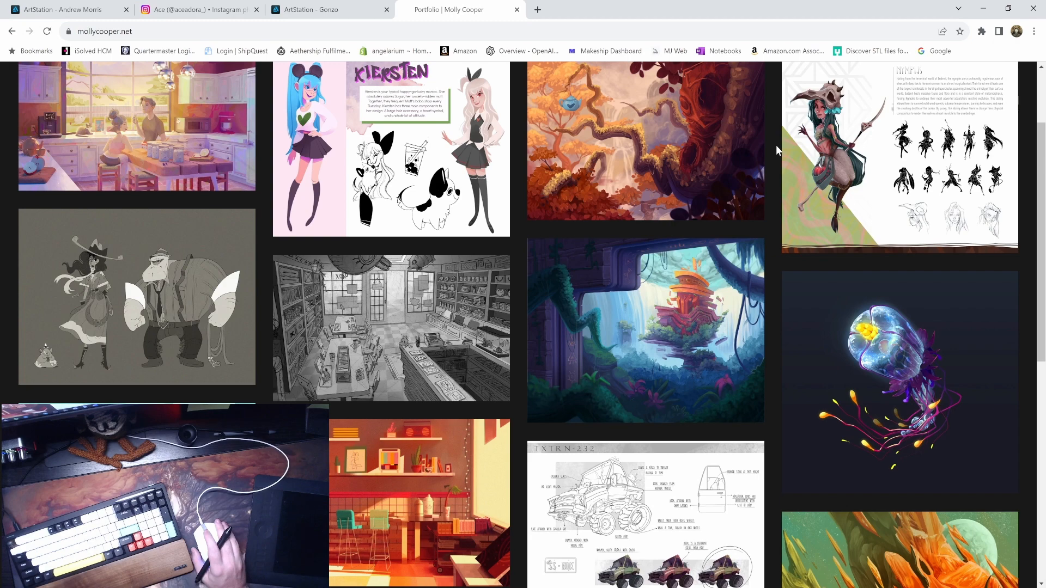
pyautogui.scroll(3)
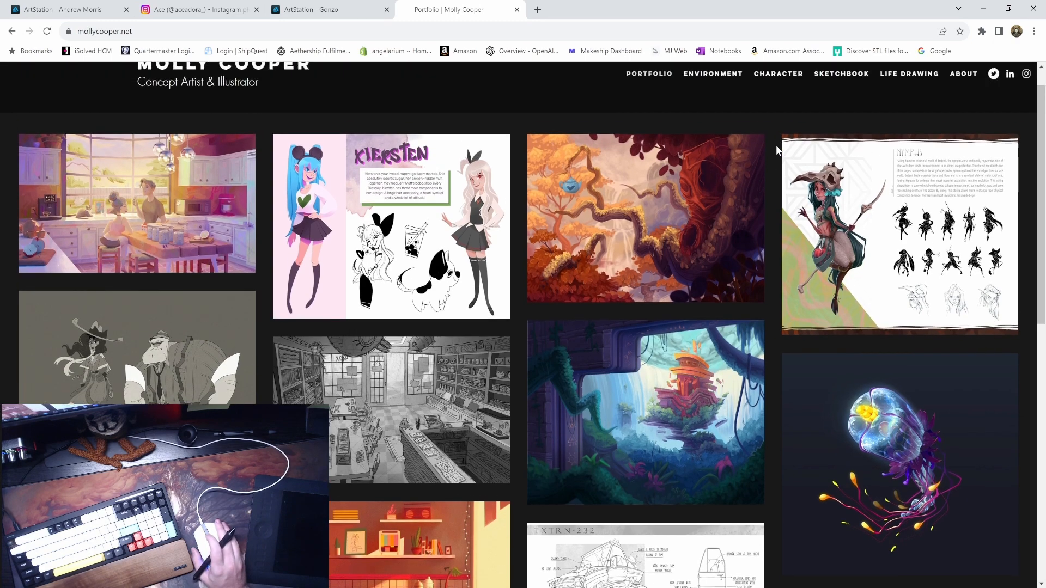
pyautogui.scroll(3)
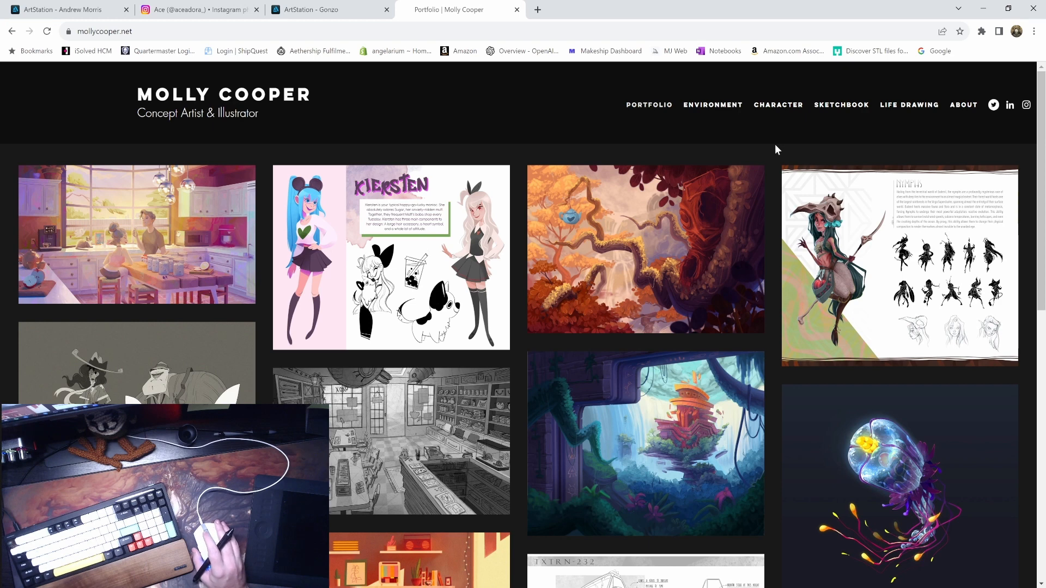
pyautogui.scroll(-3)
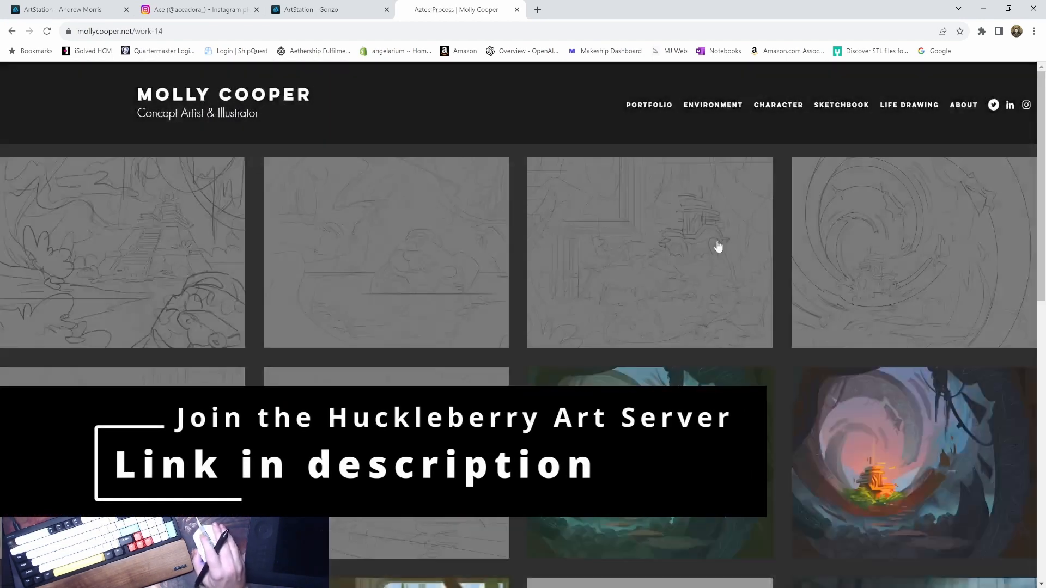
# - Scroll through the Aztec Process sketches and go Back to the Portfolio gallery
pyautogui.scroll(-3)
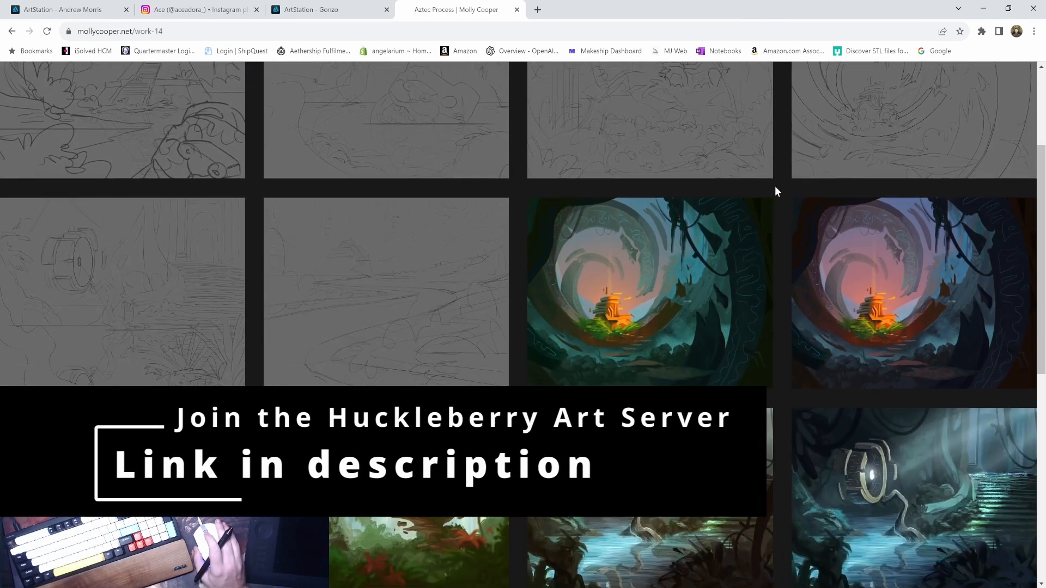
pyautogui.scroll(-3)
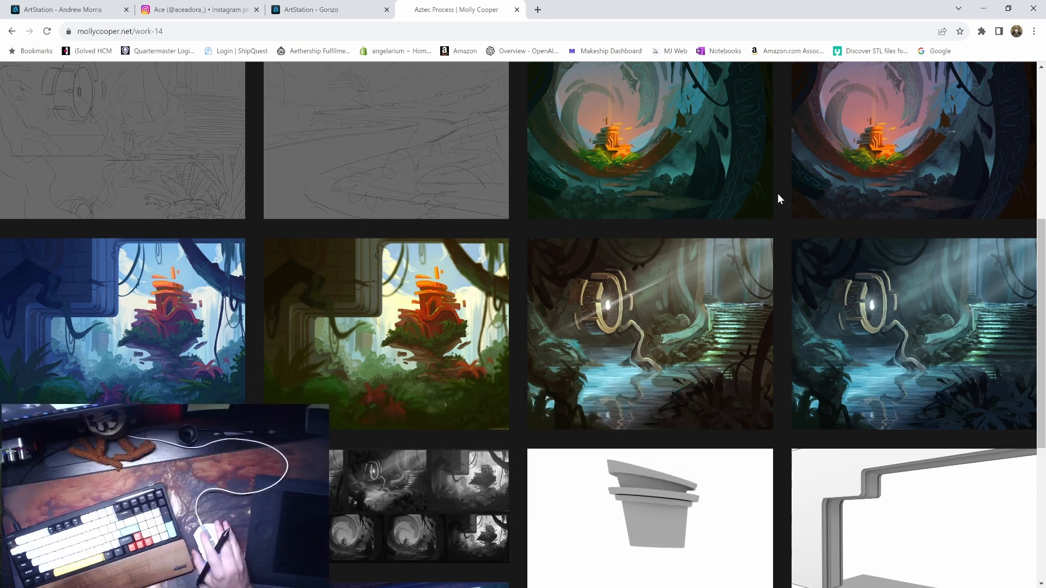
pyautogui.scroll(-3)
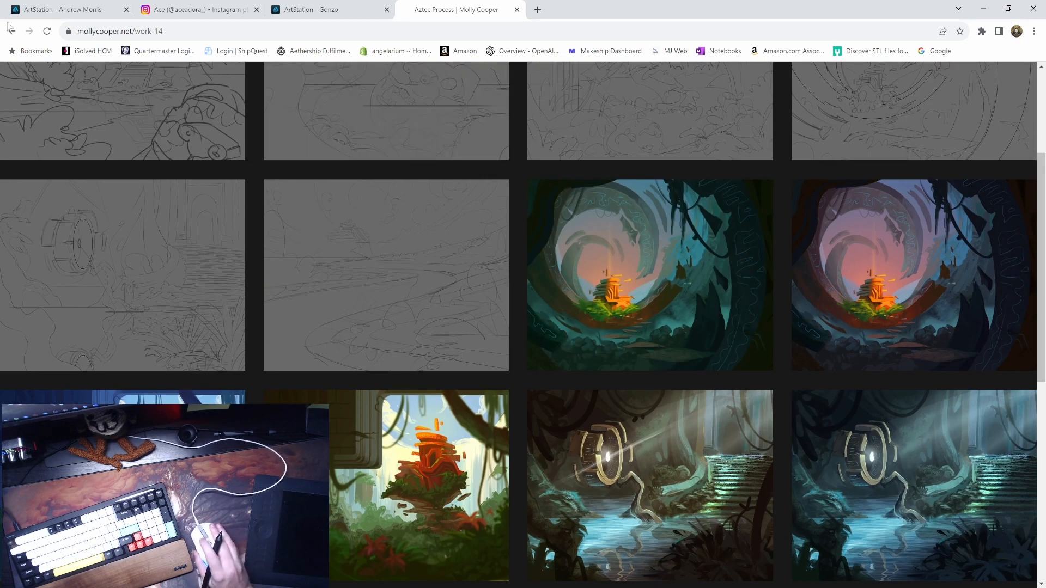
pyautogui.click(10, 31)
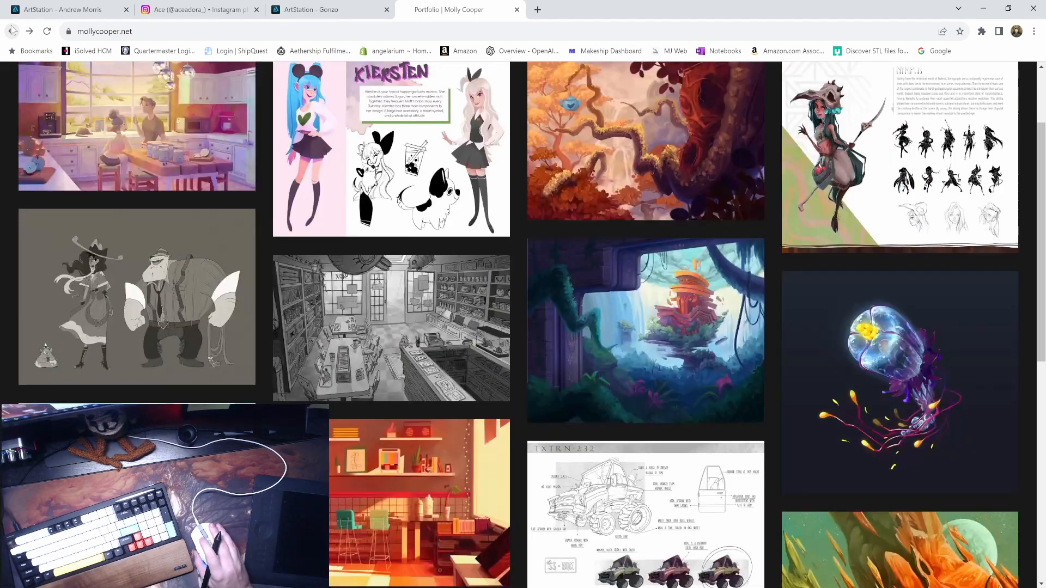
pyautogui.moveTo(472, 349)
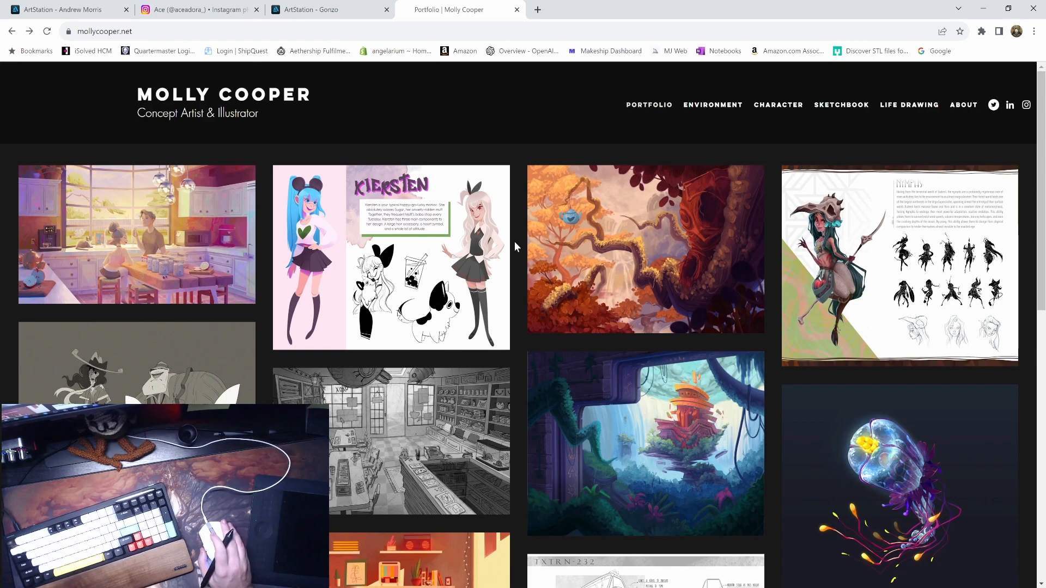
pyautogui.moveTo(522, 263)
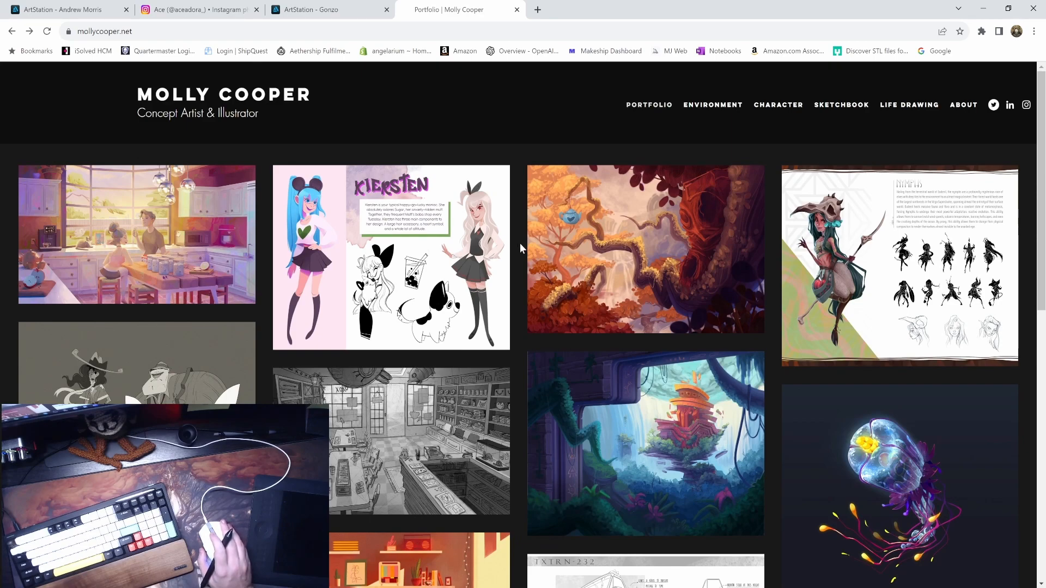
pyautogui.scroll(-3)
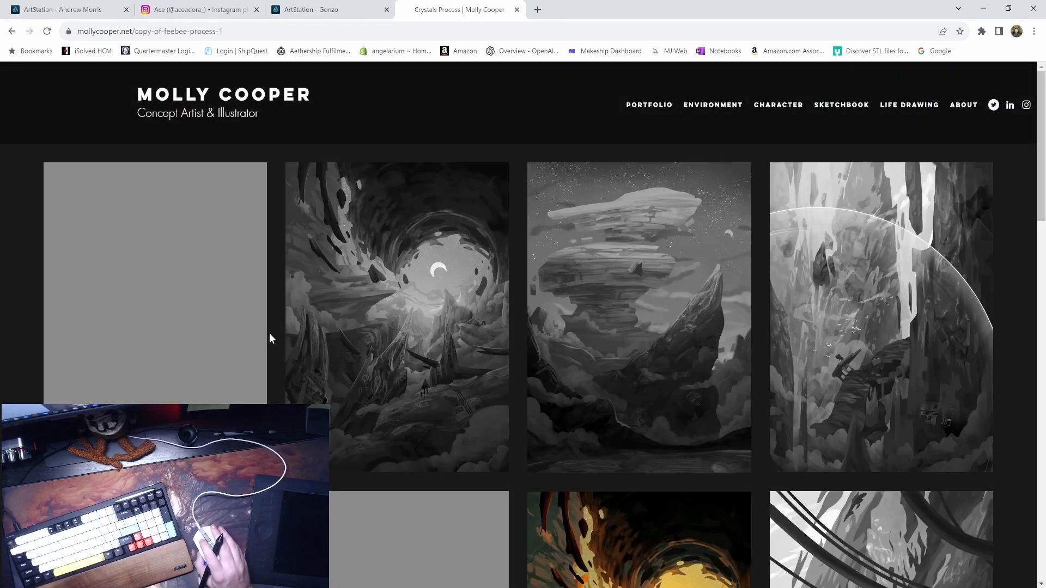
pyautogui.scroll(-3)
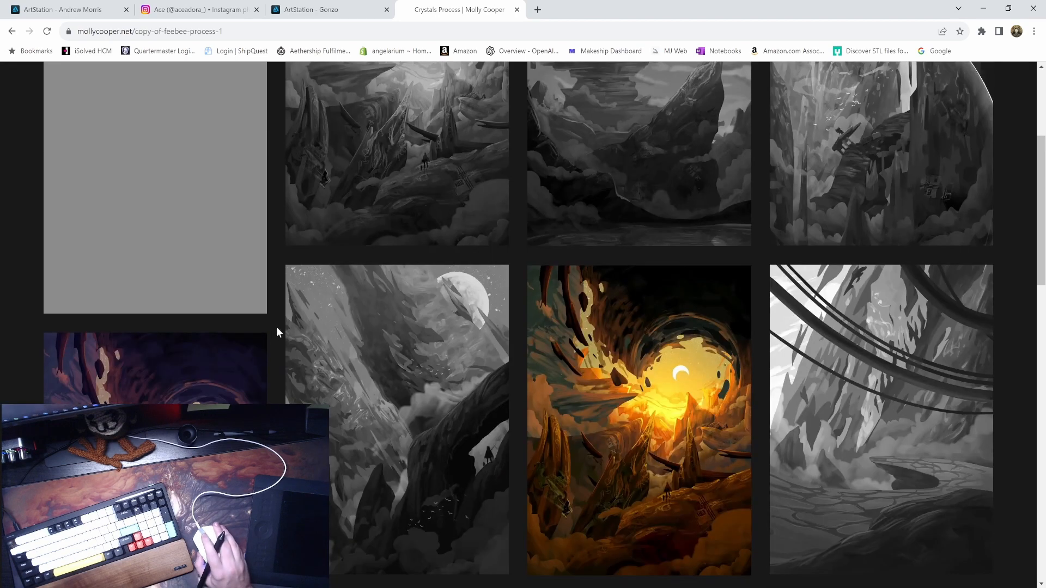
pyautogui.scroll(-3)
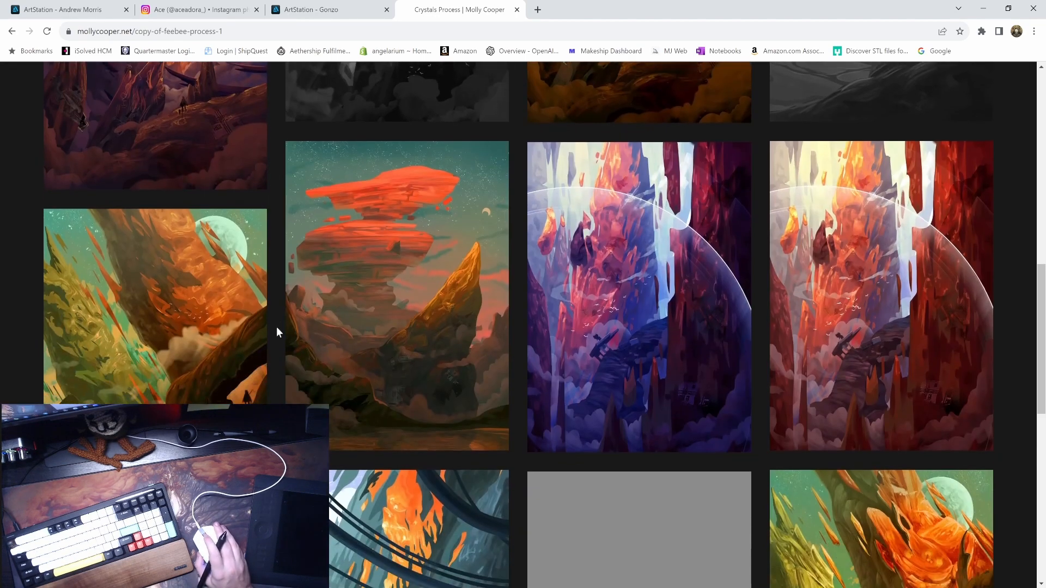
pyautogui.scroll(-3)
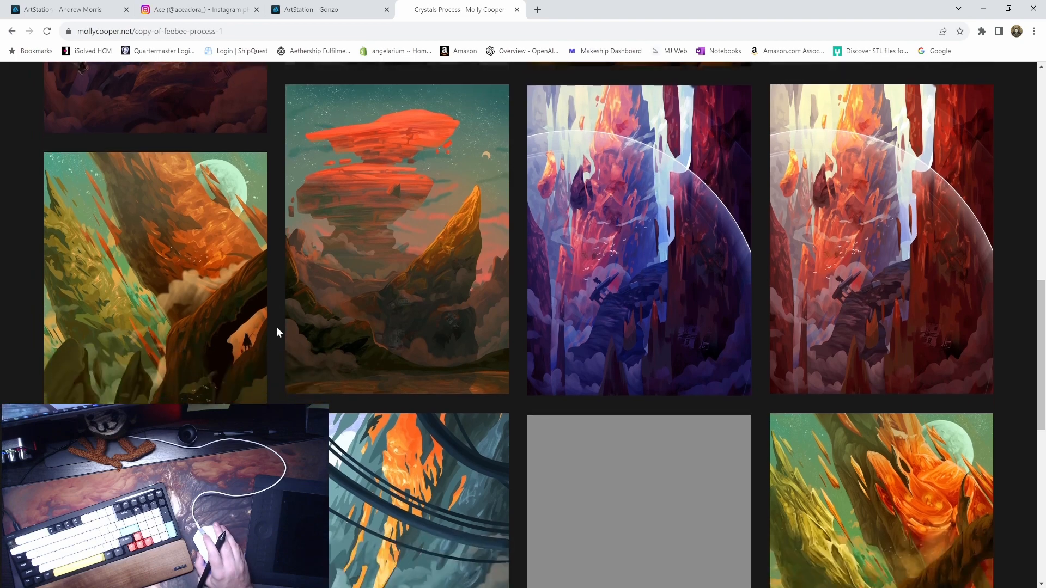
pyautogui.scroll(-3)
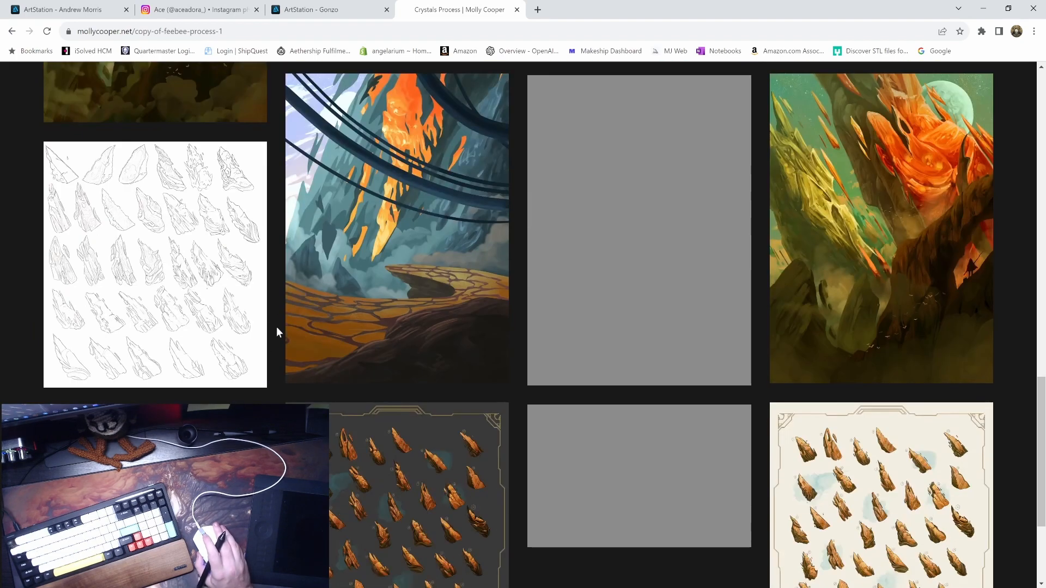
pyautogui.scroll(-3)
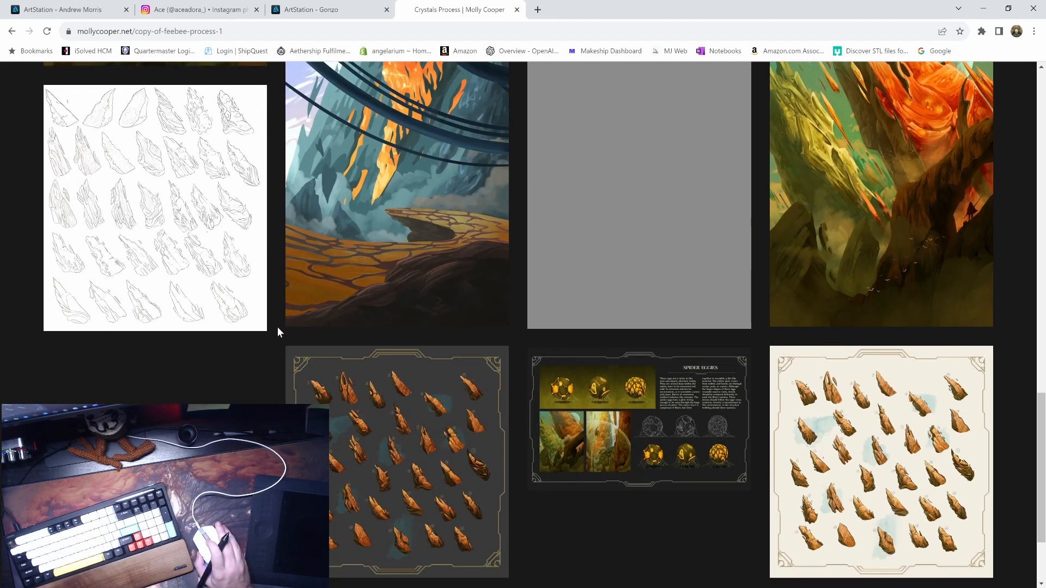
pyautogui.moveTo(446, 514)
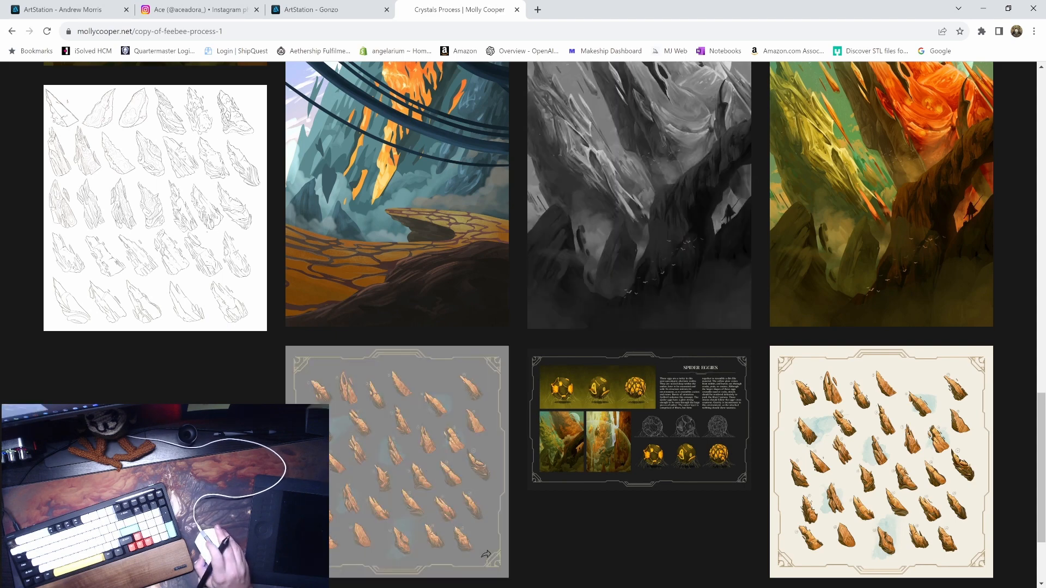
pyautogui.click(13, 31)
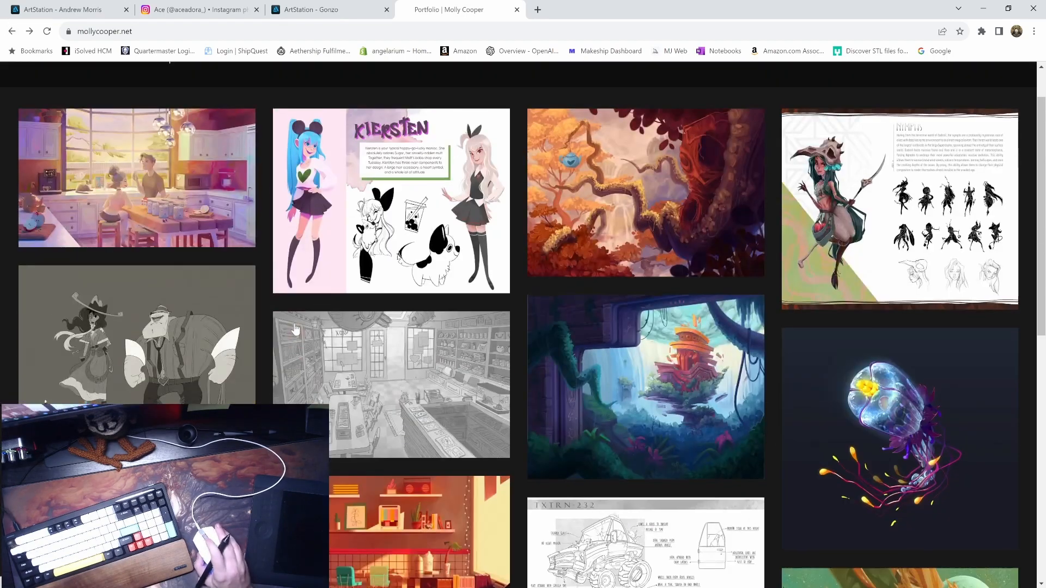
# - Open the Kiersten and Nymph process pages in extra tabs and return to the home page
pyautogui.click(390, 200)
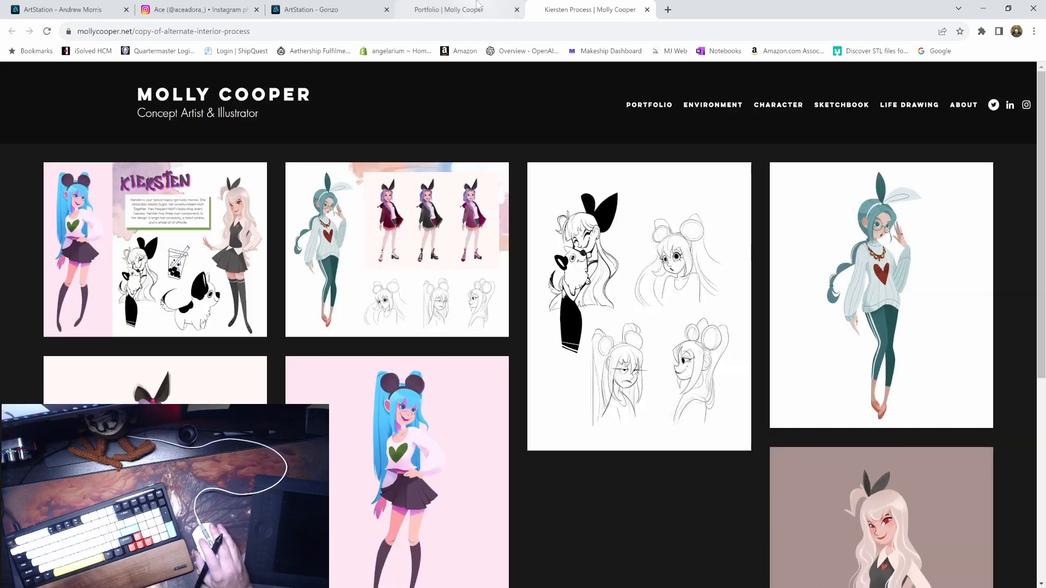
pyautogui.click(462, 8)
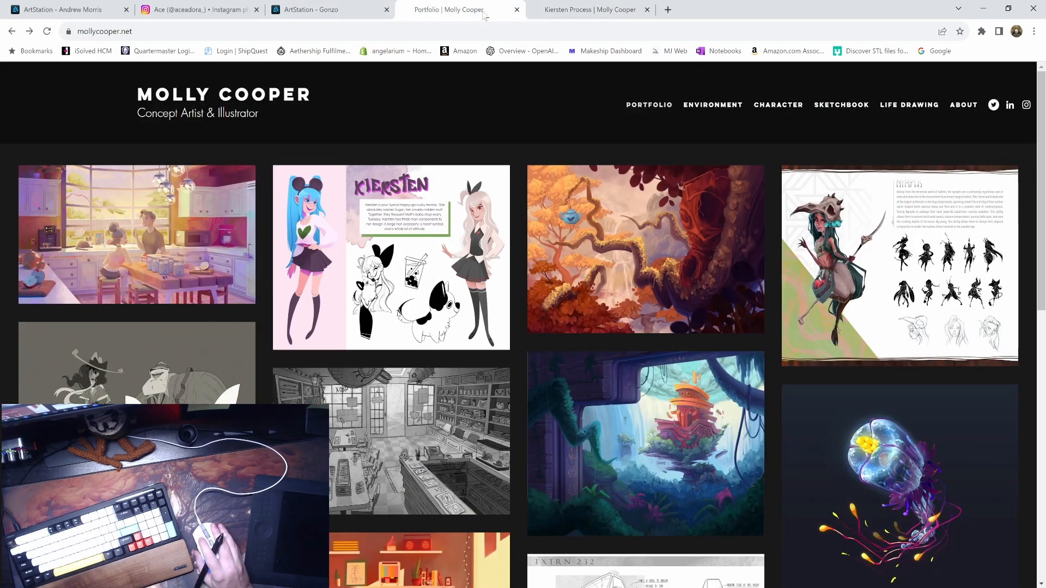
pyautogui.click(899, 264)
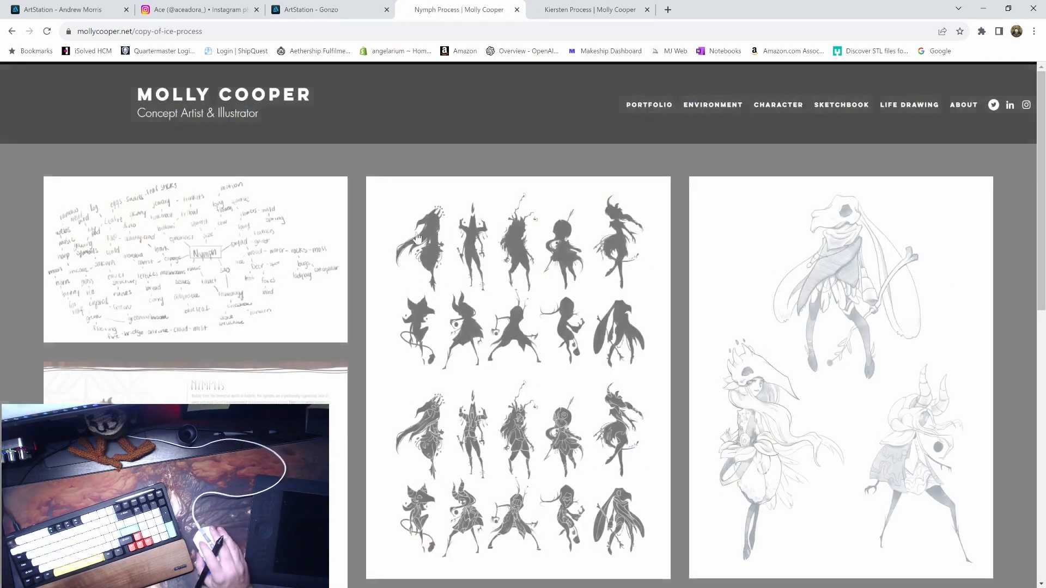
pyautogui.scroll(-3)
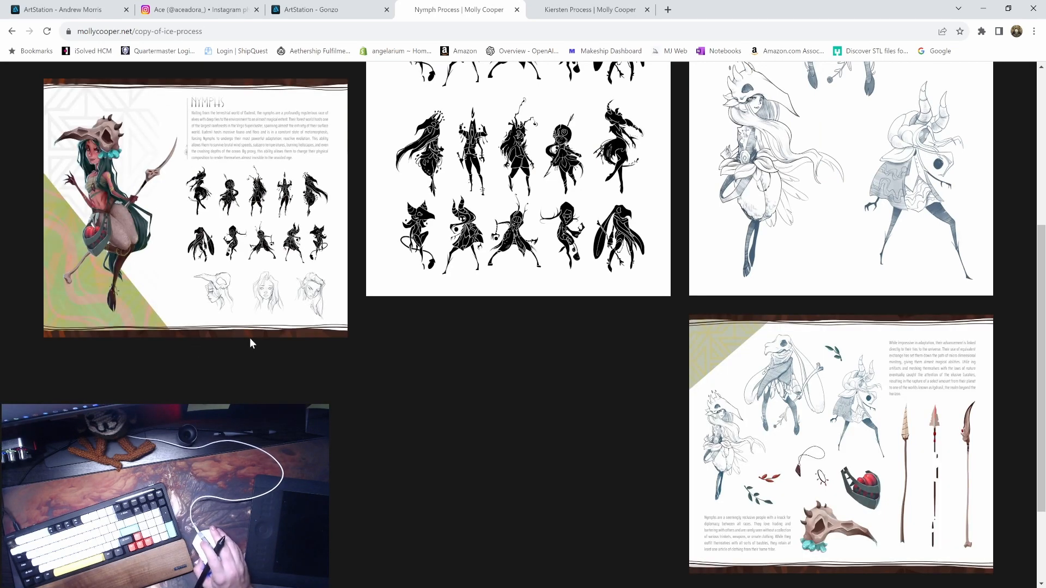
pyautogui.click(312, 8)
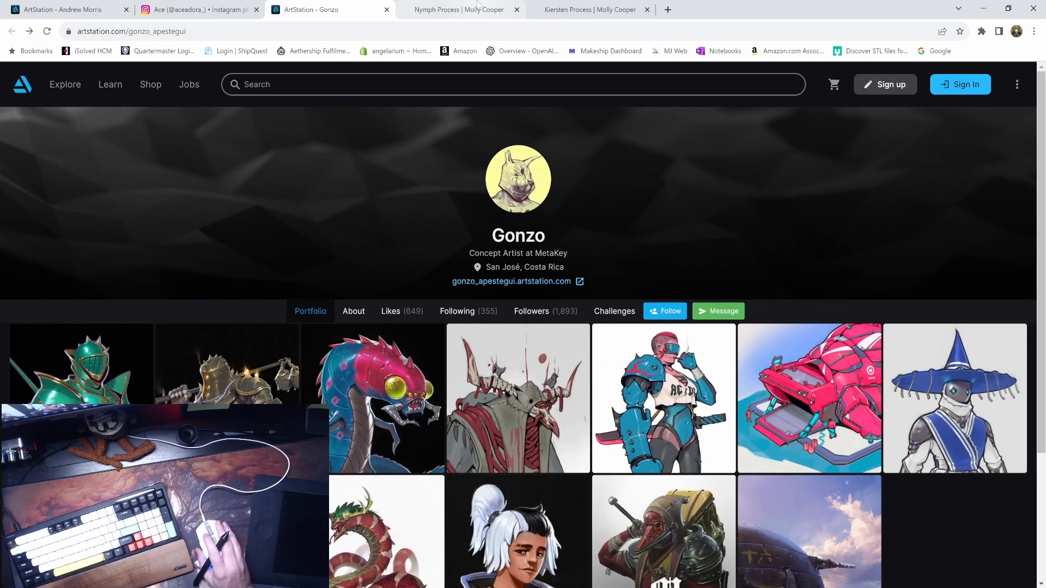
pyautogui.click(457, 10)
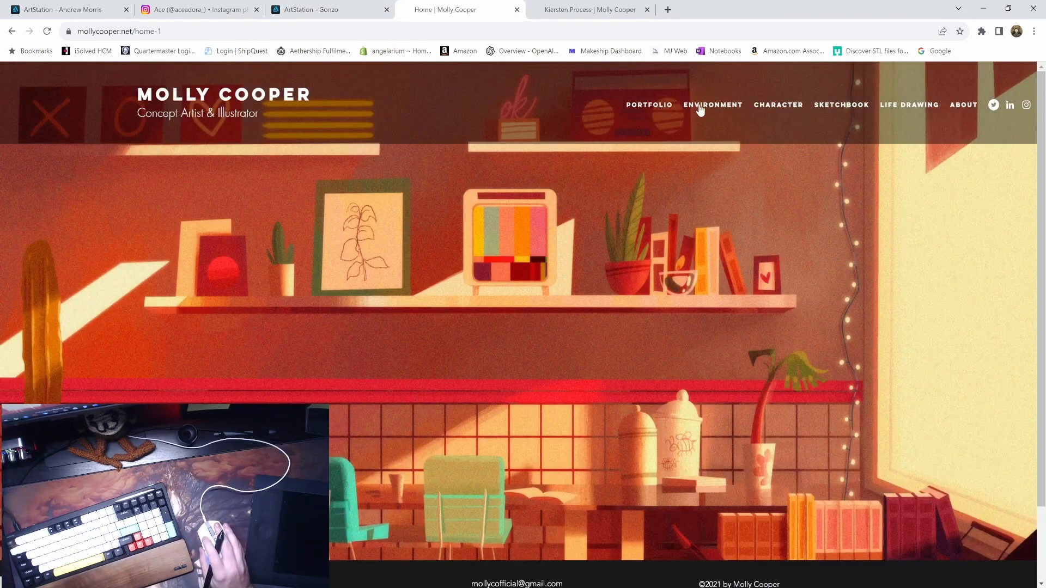
# - Browse the Environment gallery's grid of paintings and sketches from the top downward
pyautogui.click(712, 105)
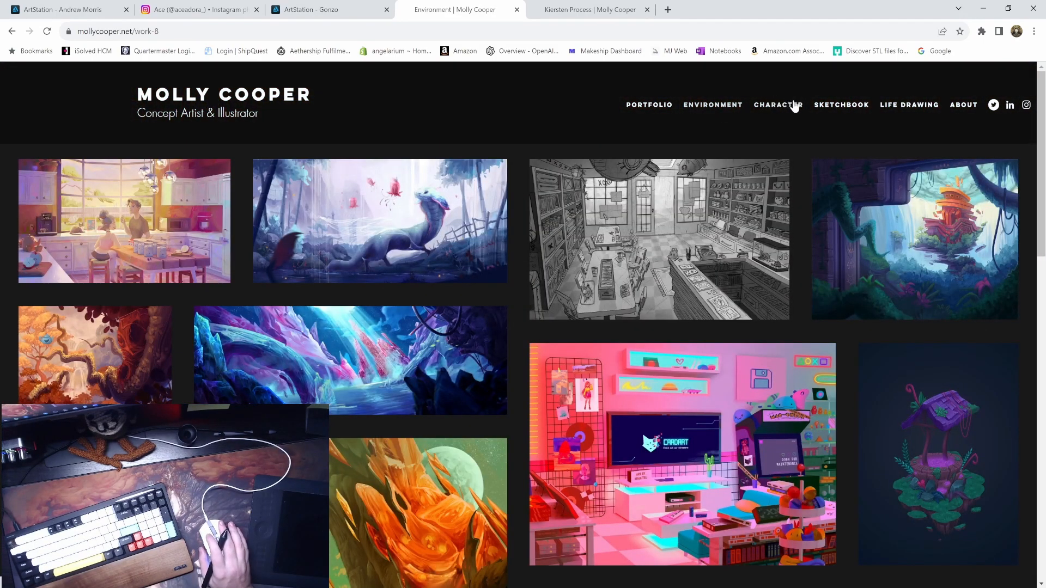
pyautogui.moveTo(4, 272)
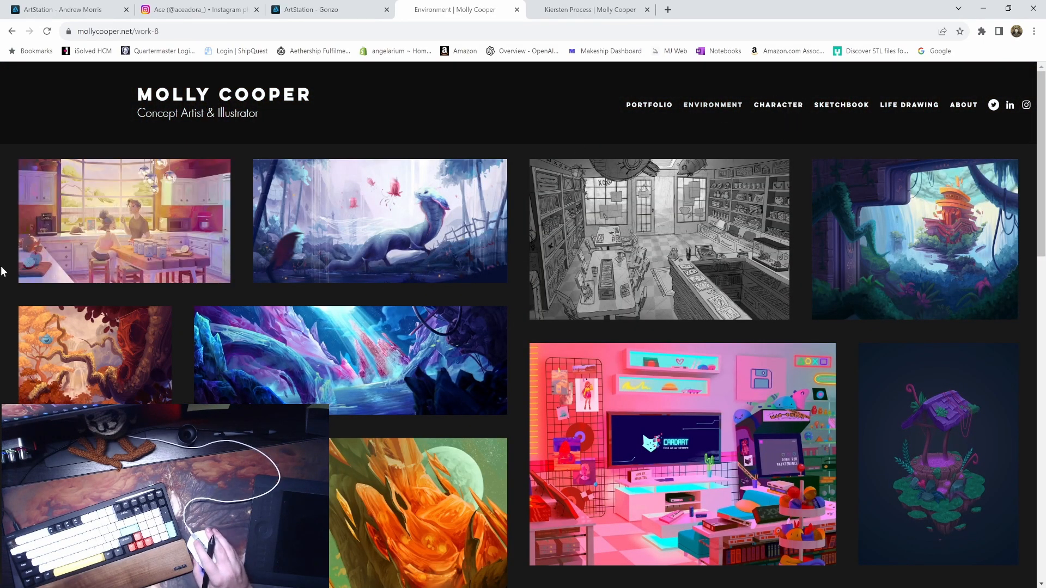
pyautogui.scroll(-3)
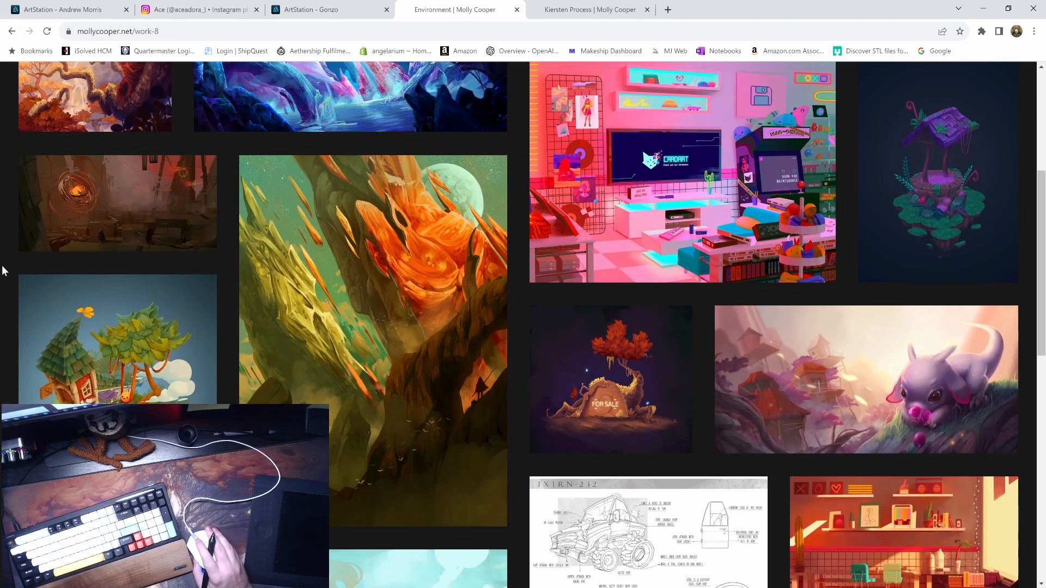
pyautogui.scroll(-3)
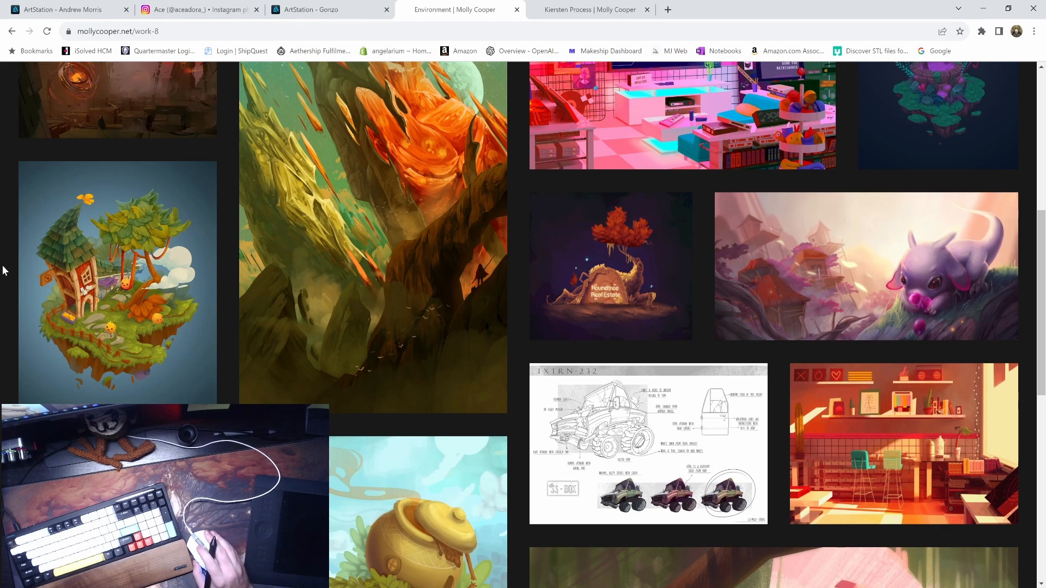
pyautogui.scroll(-3)
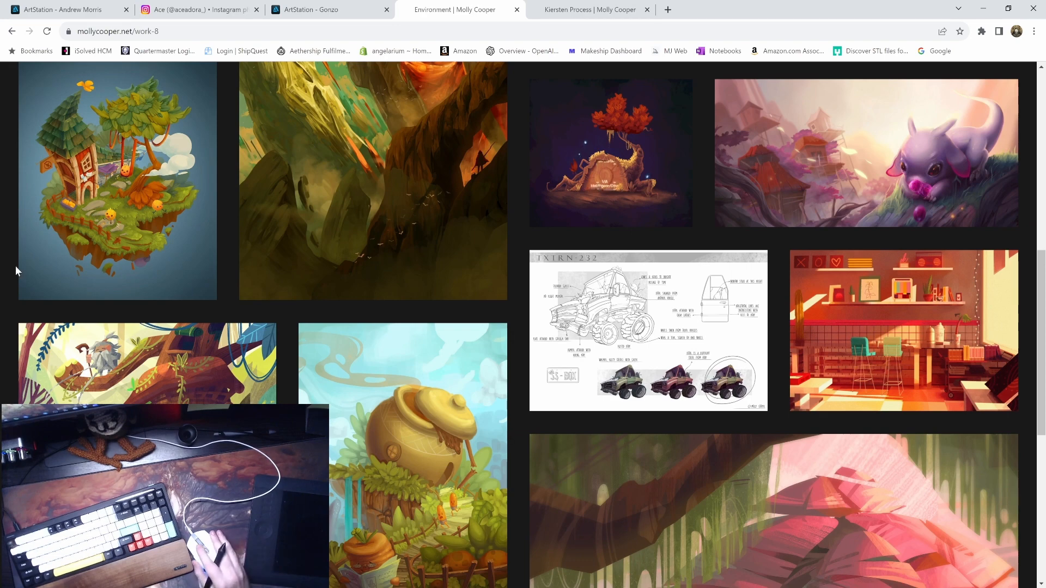
pyautogui.scroll(-3)
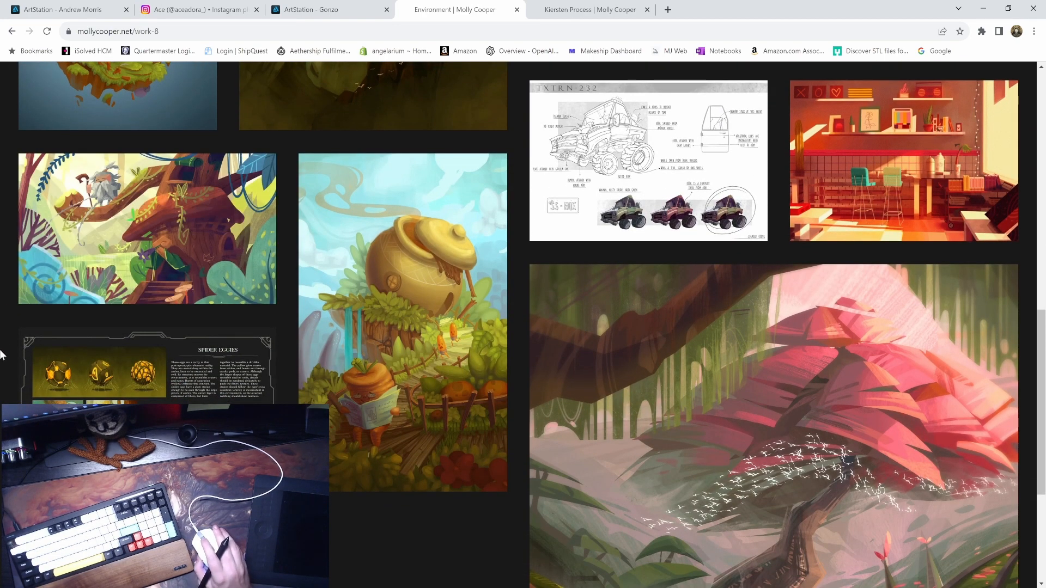
pyautogui.scroll(-3)
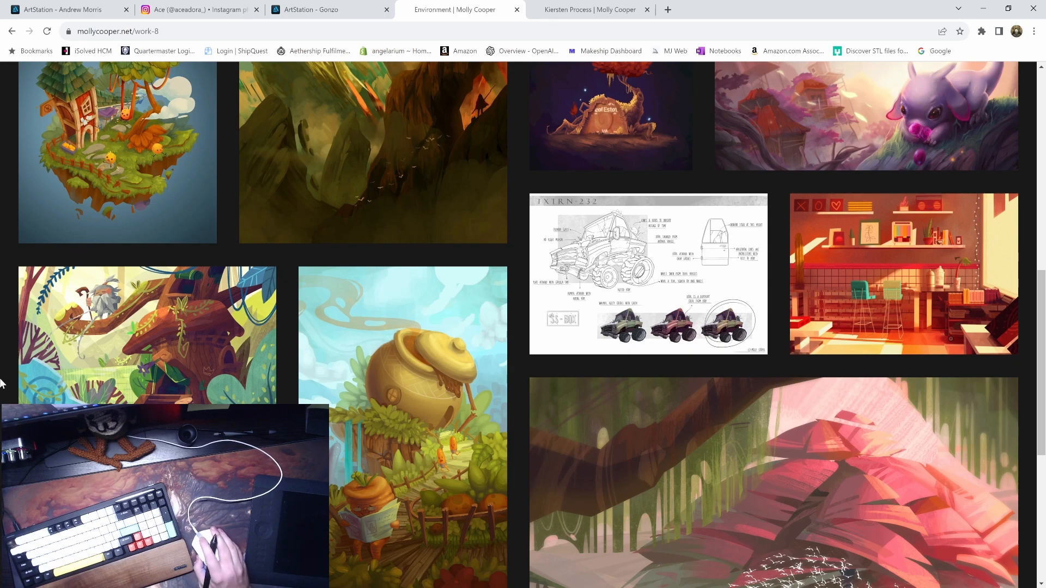
pyautogui.scroll(-3)
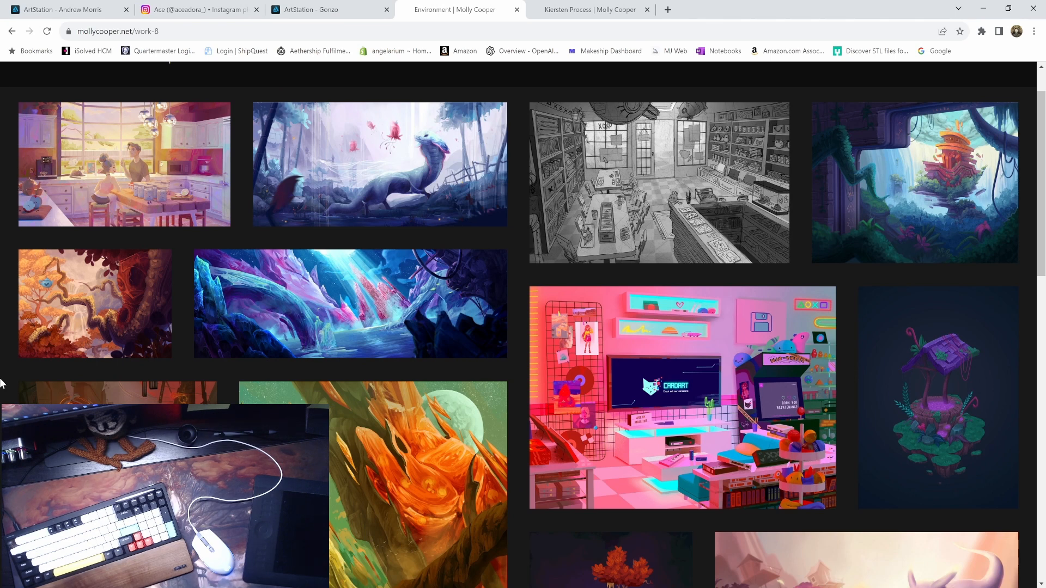
pyautogui.moveTo(330, 283)
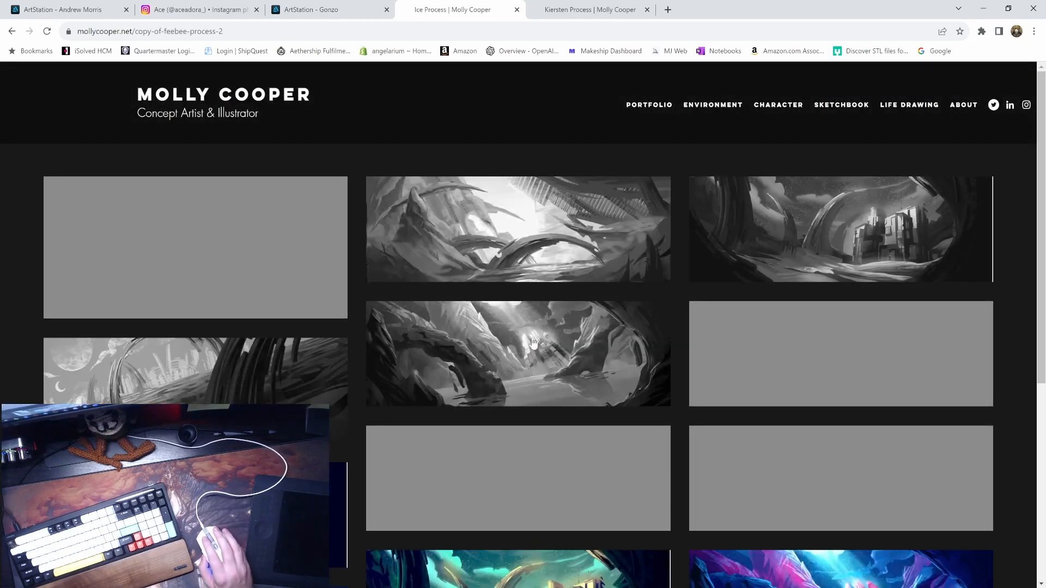
pyautogui.scroll(-3)
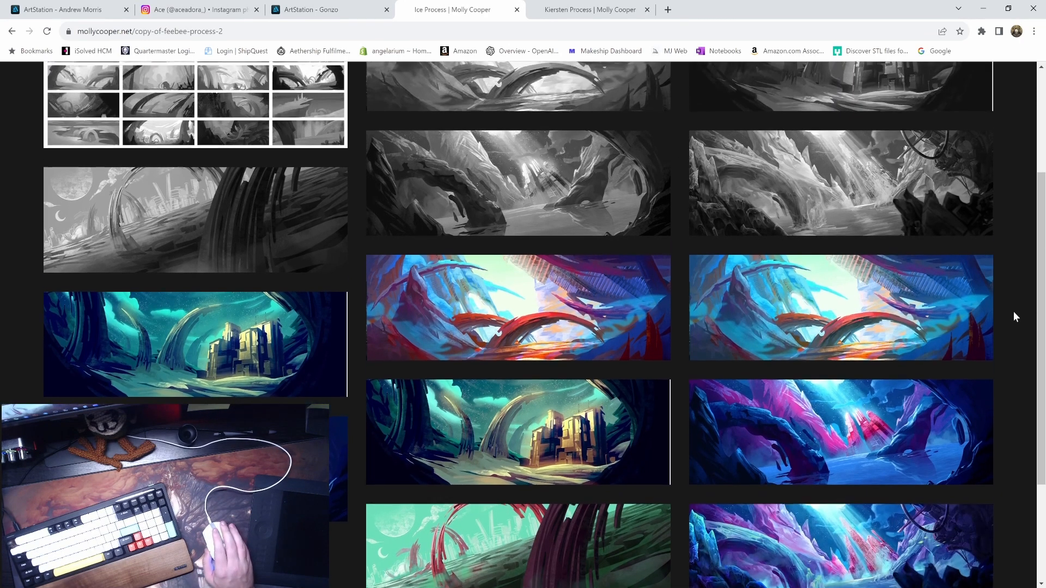
pyautogui.scroll(-3)
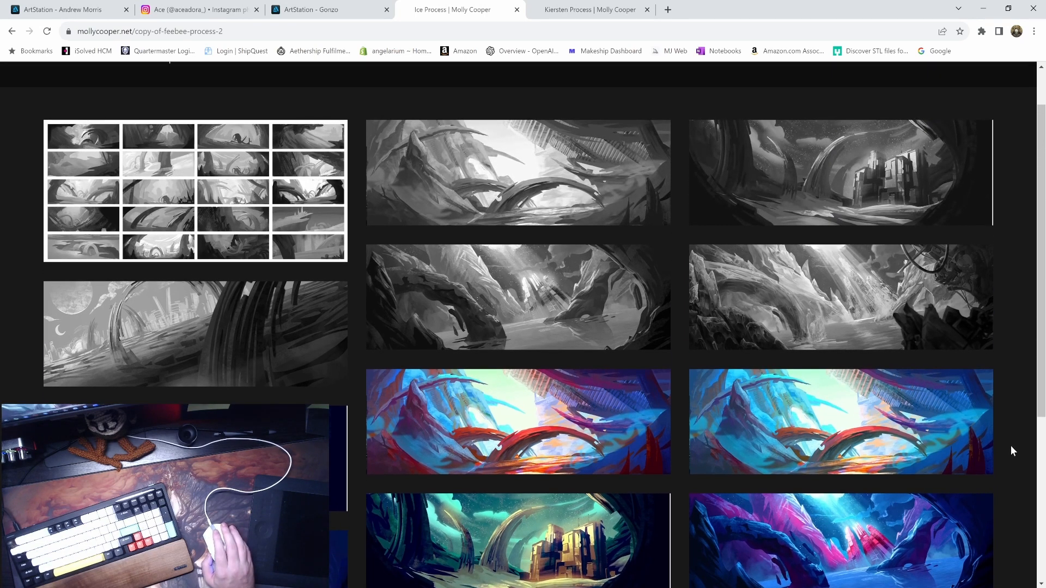
pyautogui.scroll(-3)
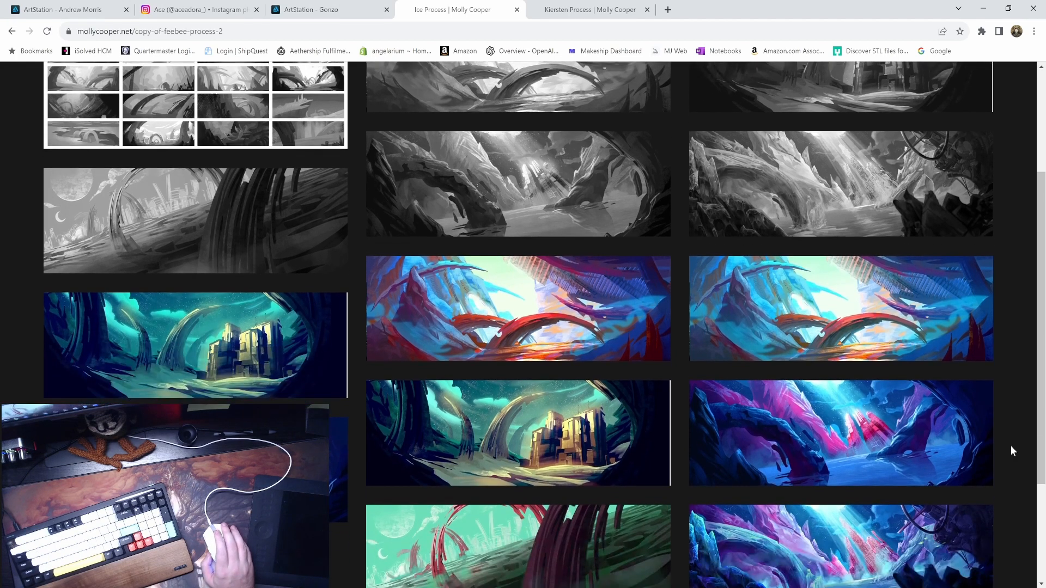
pyautogui.scroll(-3)
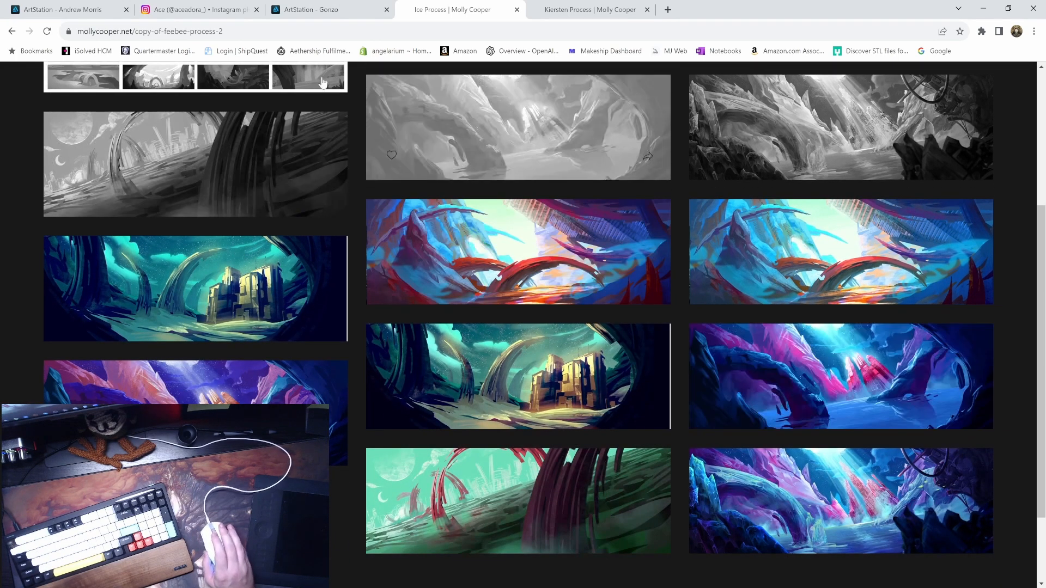
pyautogui.moveTo(488, 136)
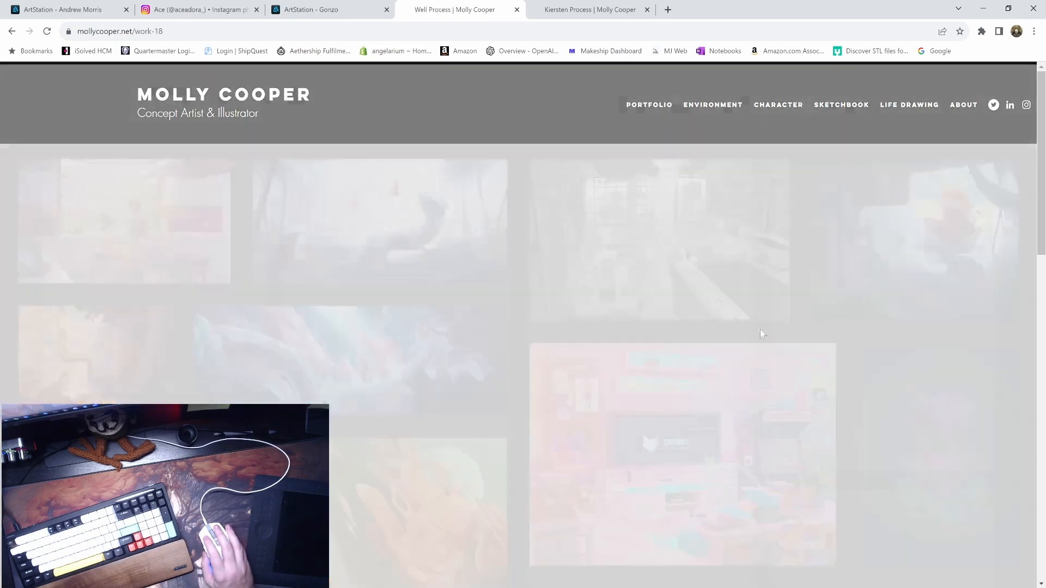
pyautogui.scroll(-3)
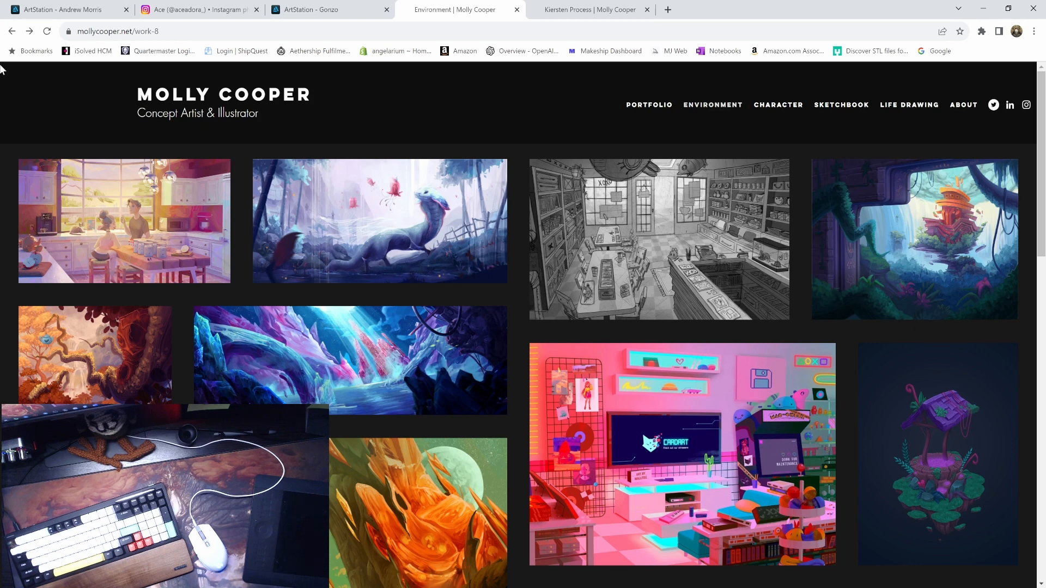
pyautogui.moveTo(111, 108)
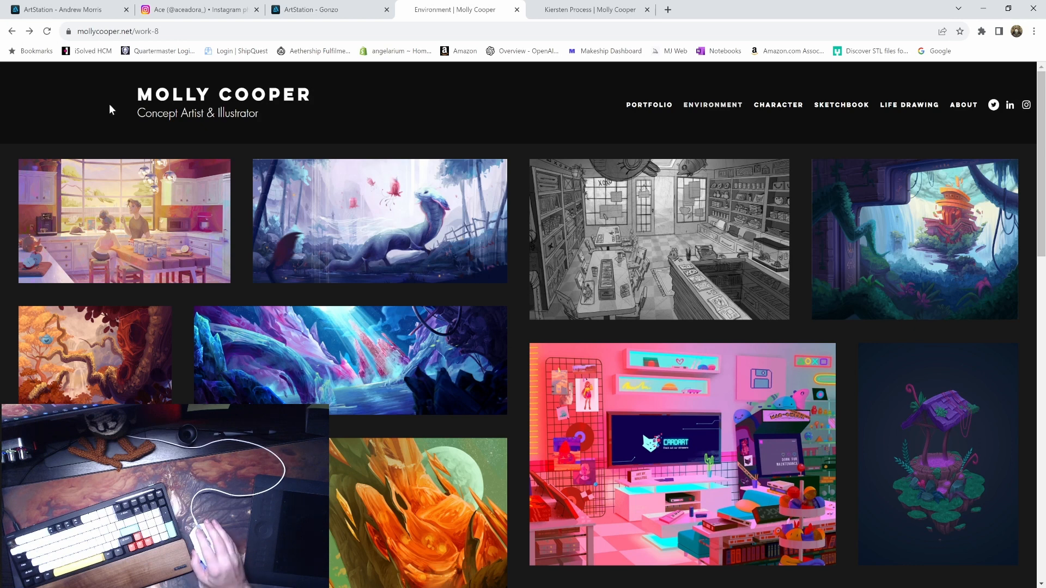
# - Scroll down and back up the Environment gallery near the purple well thumbnail
pyautogui.scroll(-3)
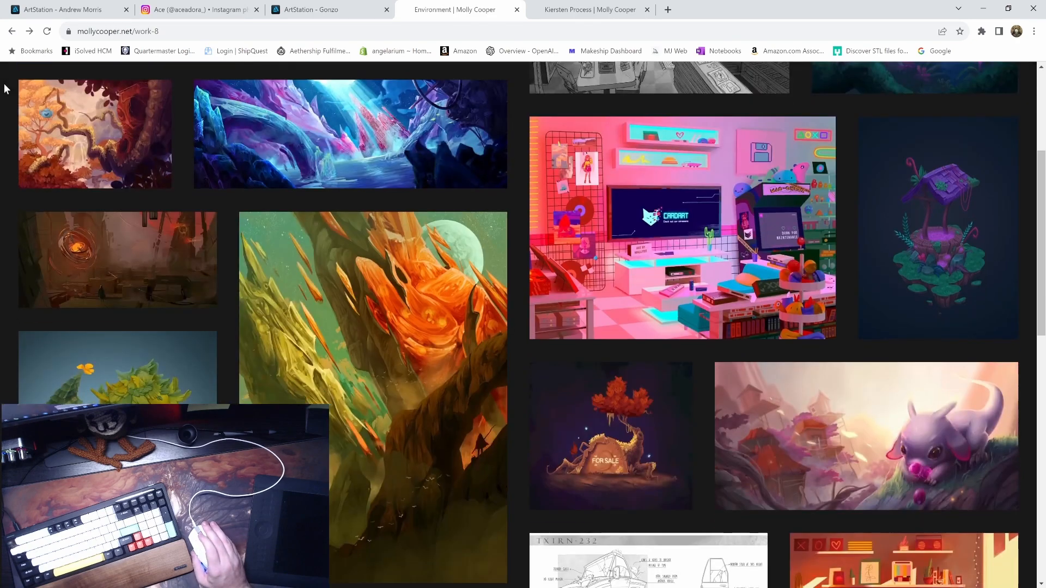
pyautogui.scroll(-3)
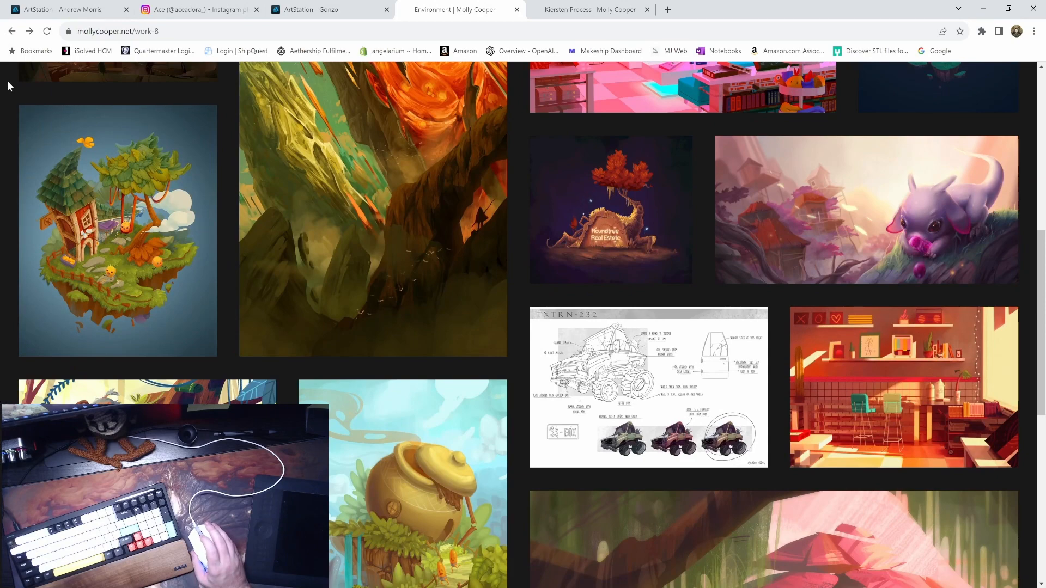
pyautogui.scroll(3)
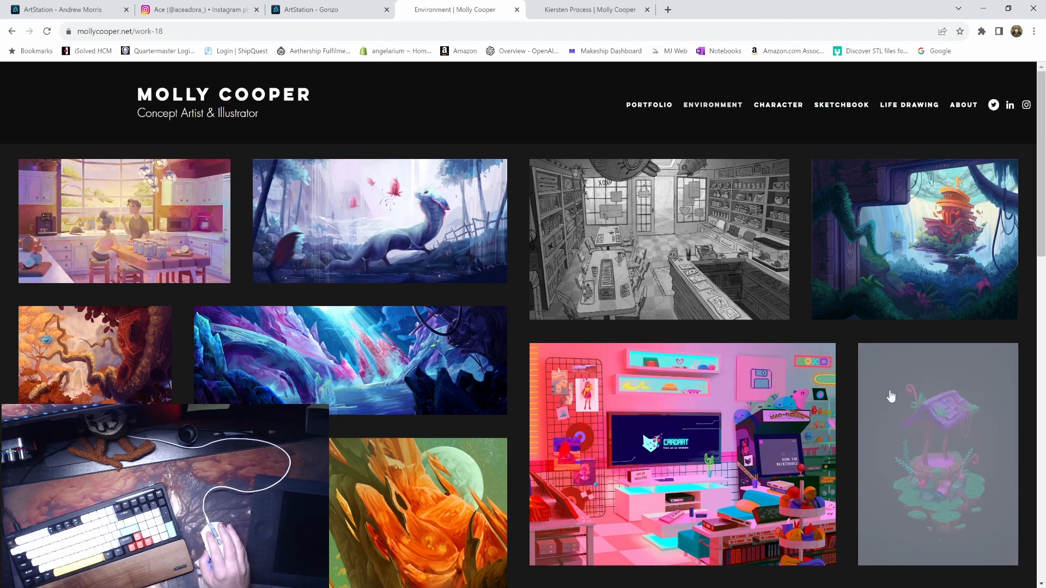
# - View the Well Process page's sketches for the floating well painting
pyautogui.click(938, 453)
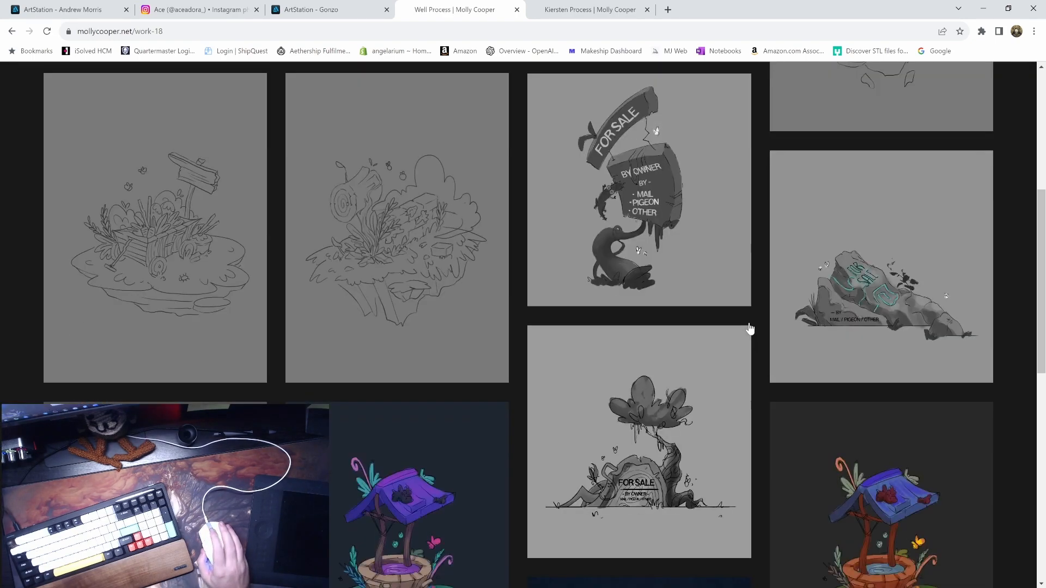
pyautogui.scroll(-3)
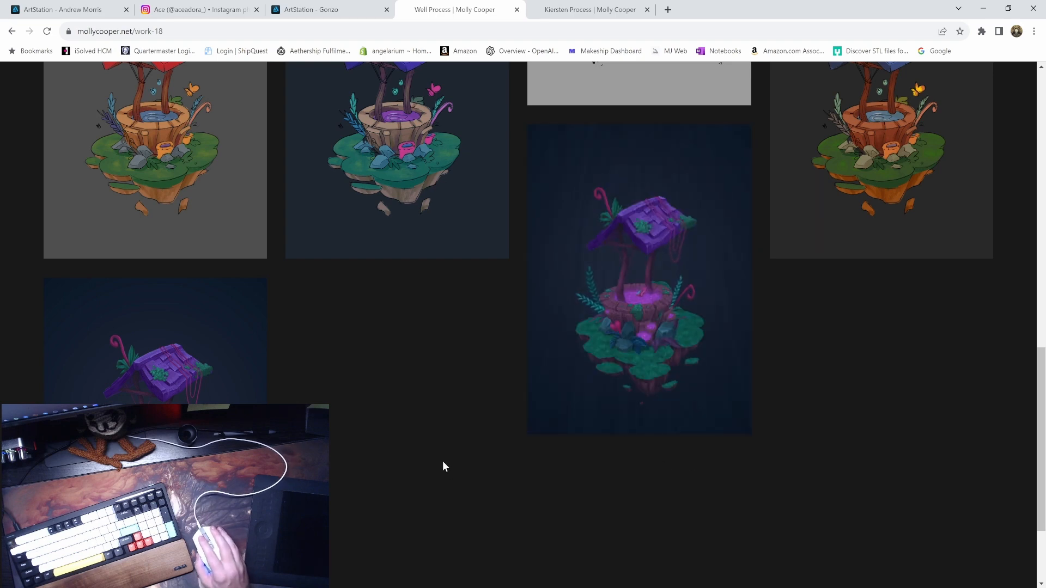
pyautogui.scroll(3)
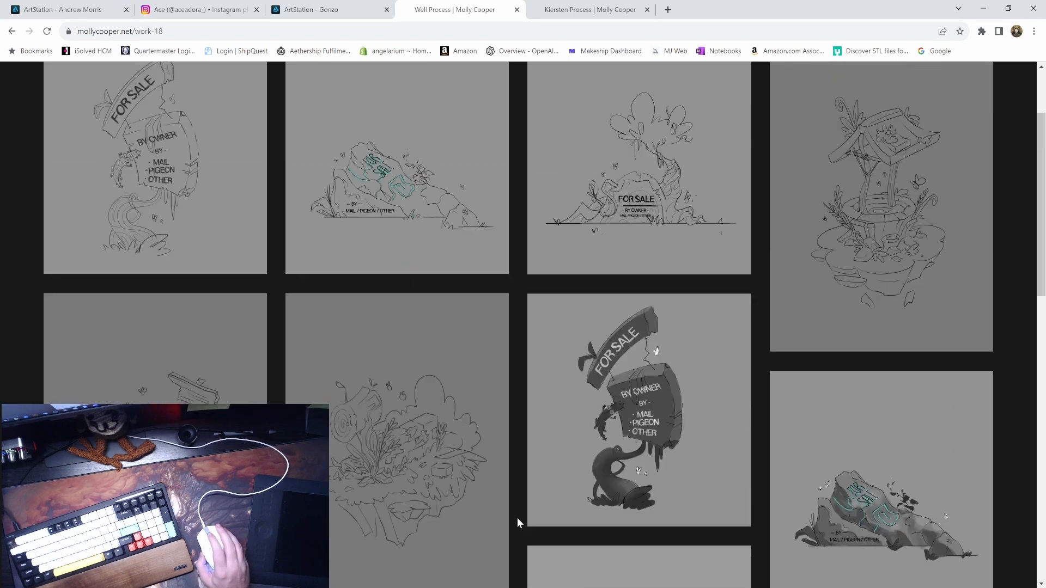
pyautogui.scroll(-3)
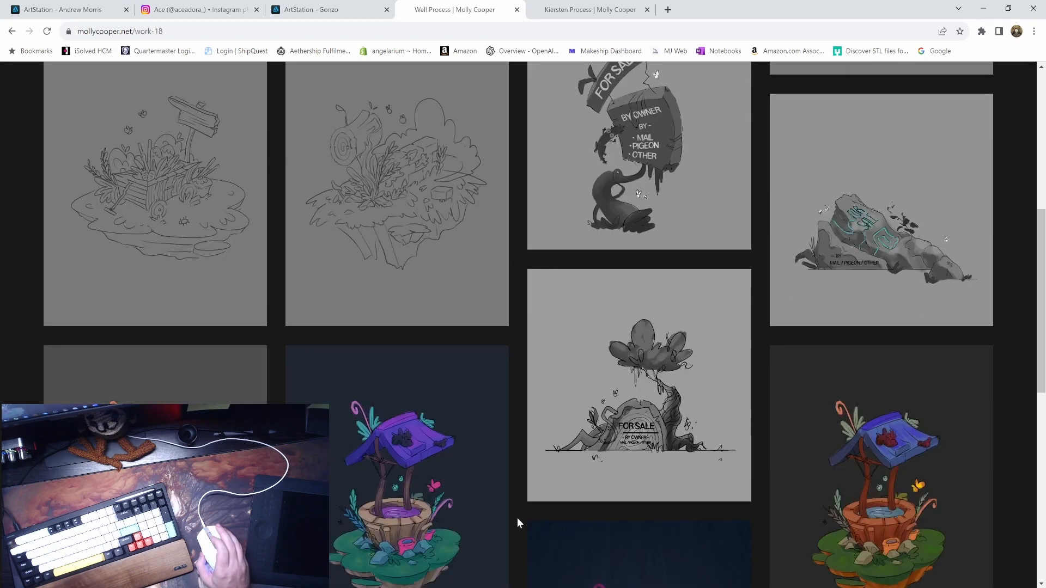
pyautogui.scroll(-3)
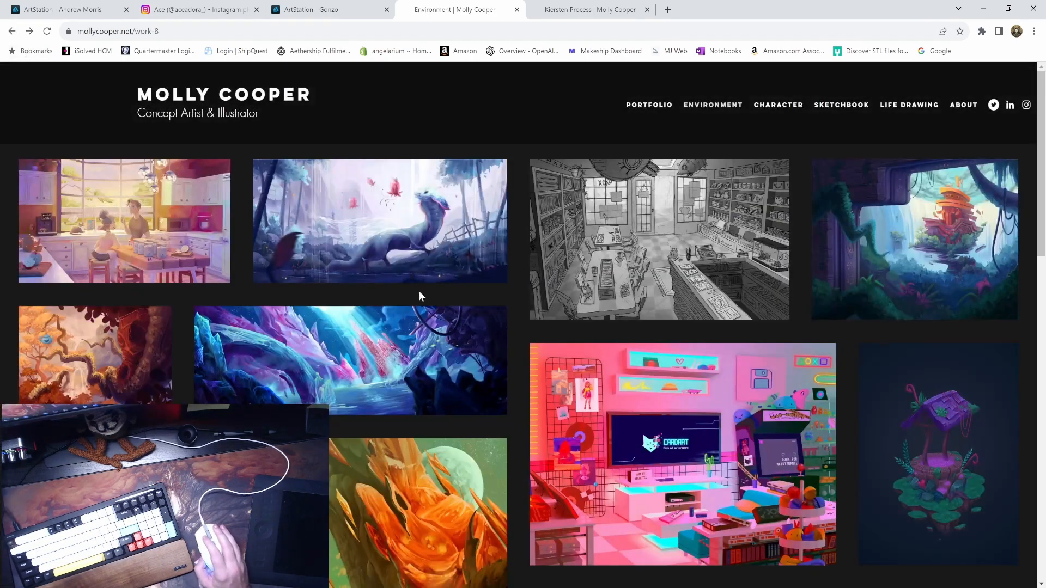
# - Scroll through the Barn Process page of floating tree-house sketches and paintings down to its footer
pyautogui.scroll(-3)
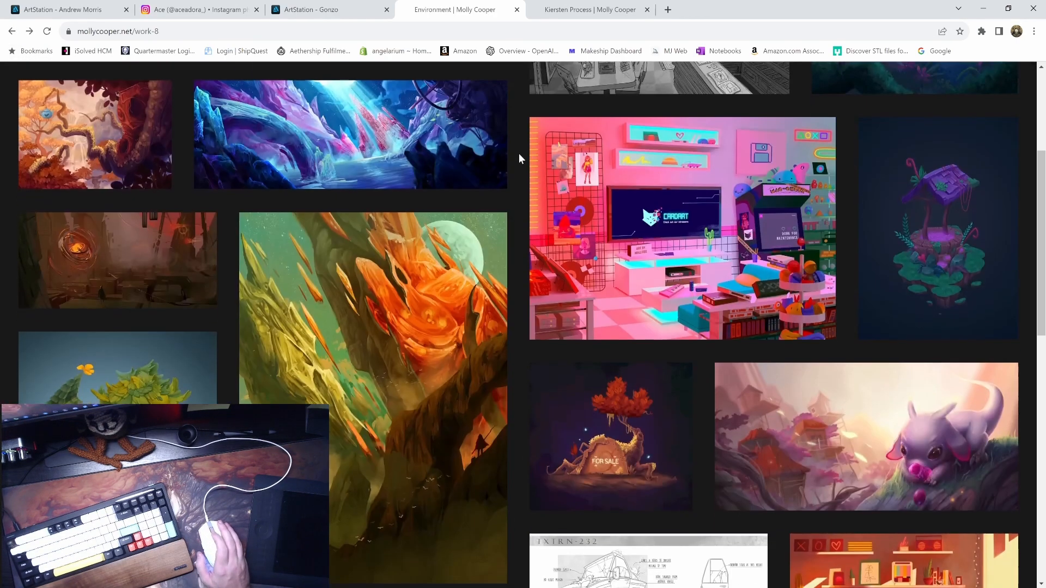
pyautogui.scroll(-3)
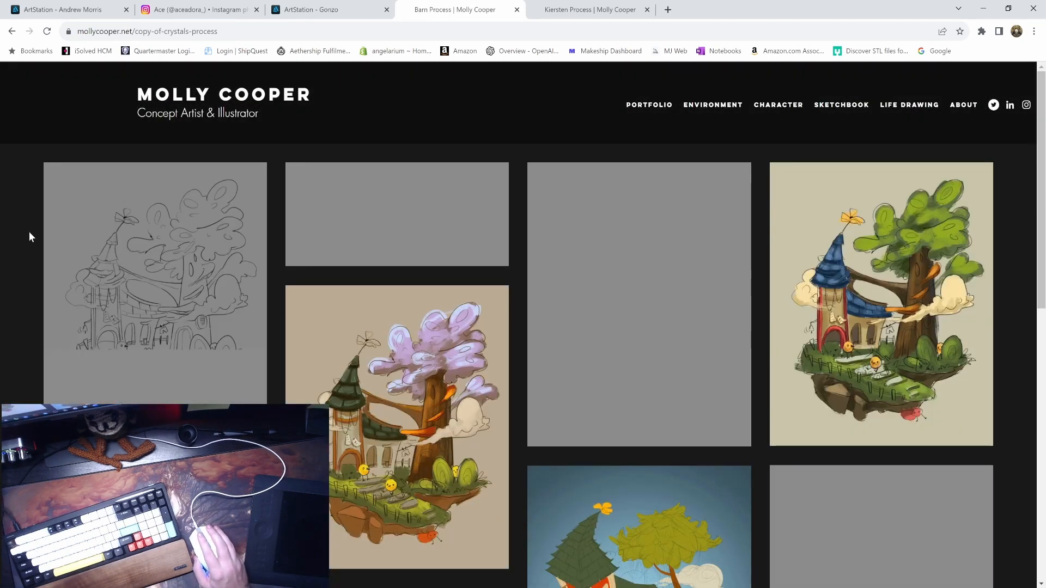
pyautogui.scroll(-3)
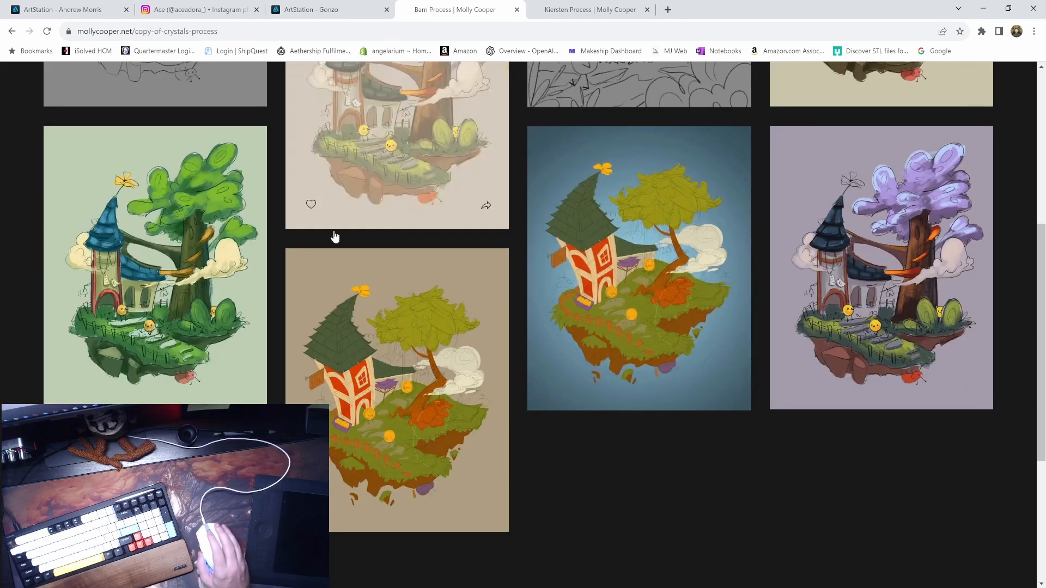
pyautogui.scroll(-3)
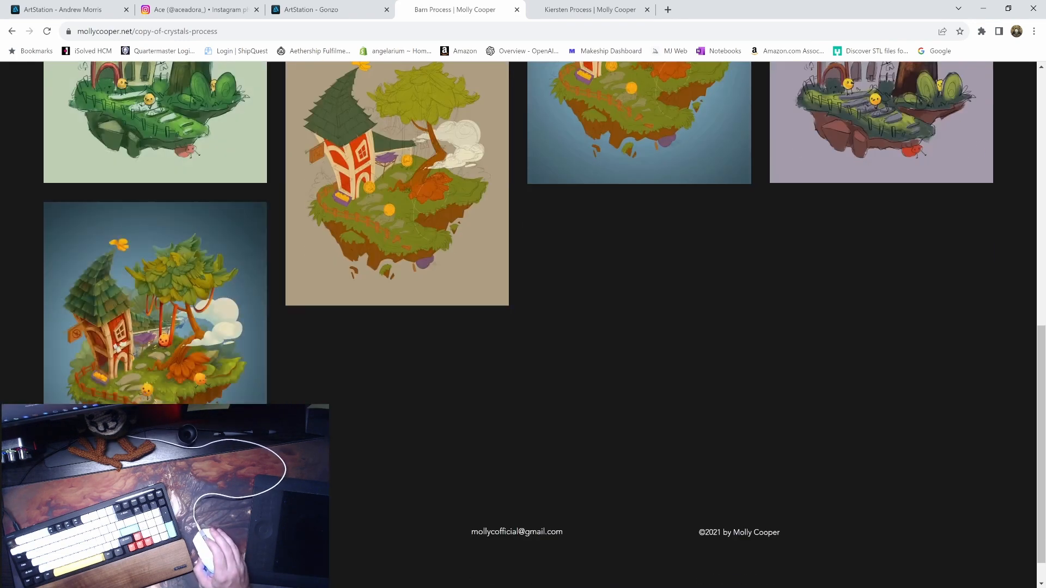
pyautogui.moveTo(357, 430)
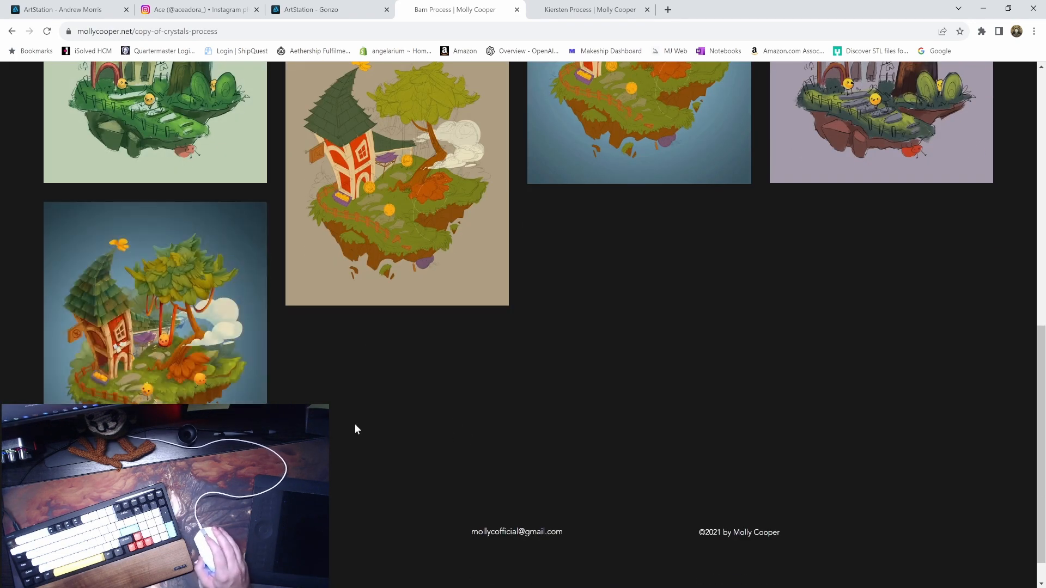
pyautogui.scroll(3)
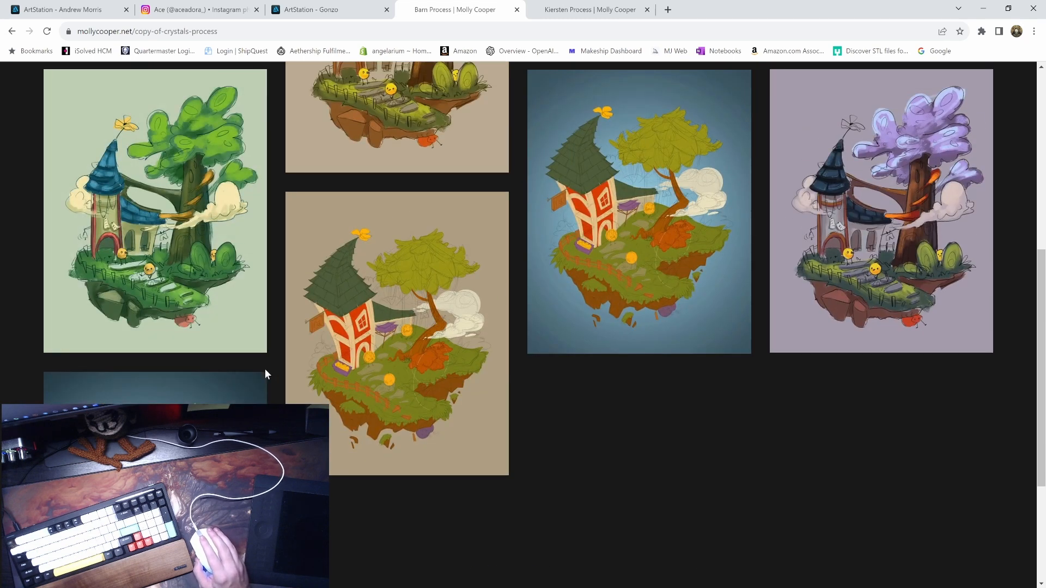
pyautogui.scroll(-3)
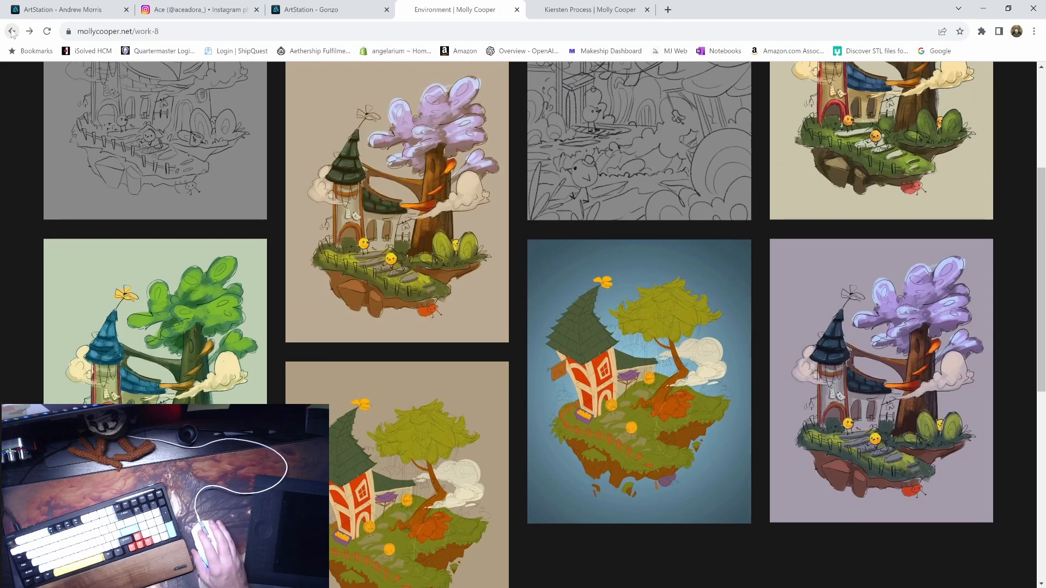
pyautogui.scroll(-3)
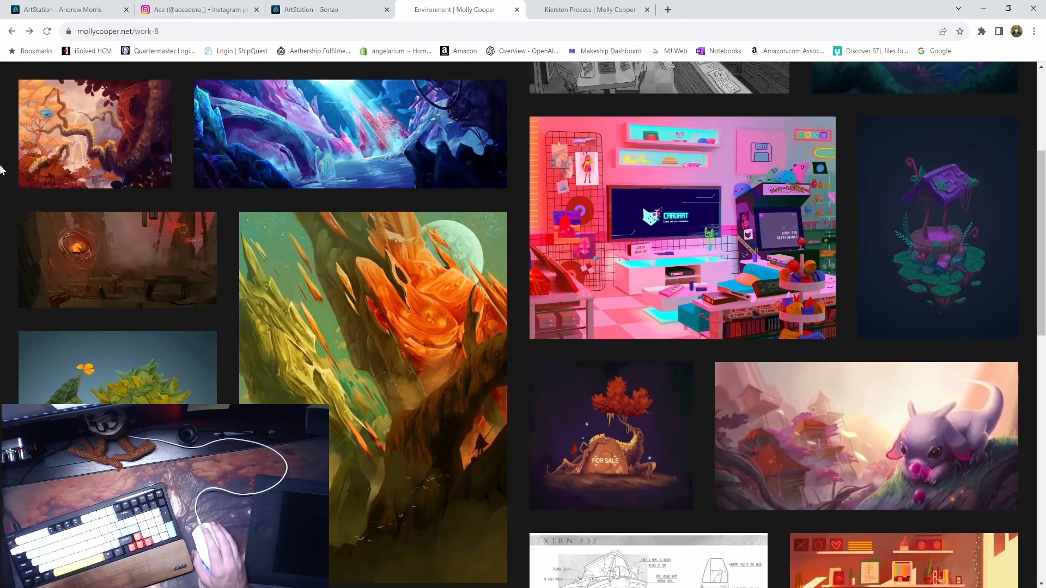
pyautogui.scroll(3)
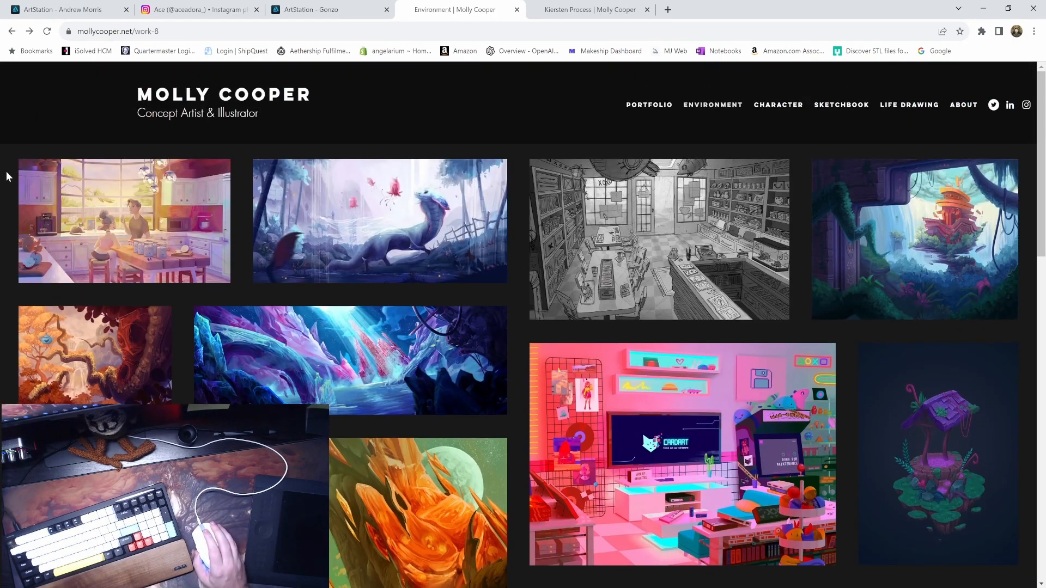
pyautogui.scroll(-3)
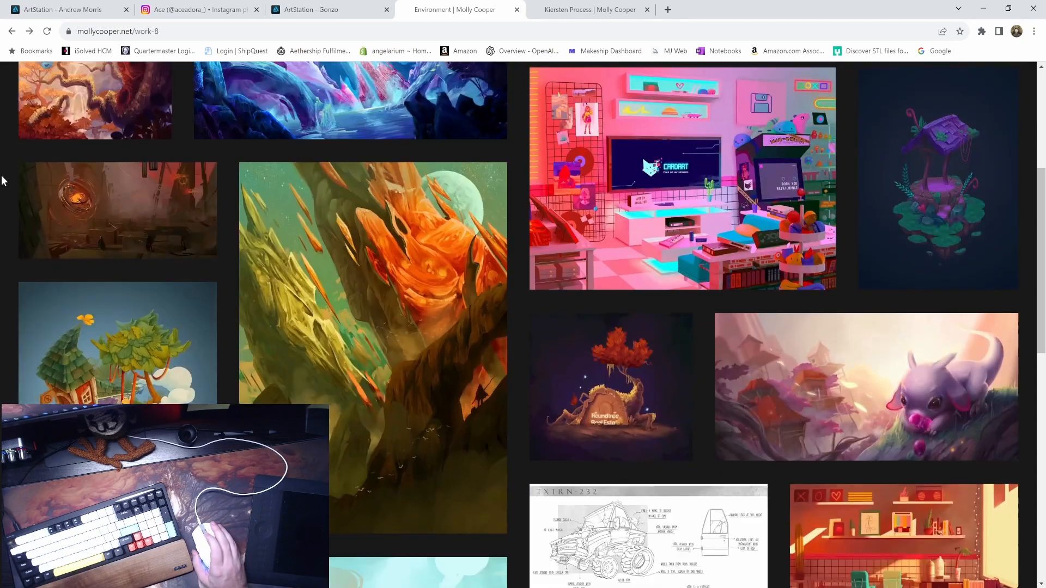
pyautogui.scroll(-3)
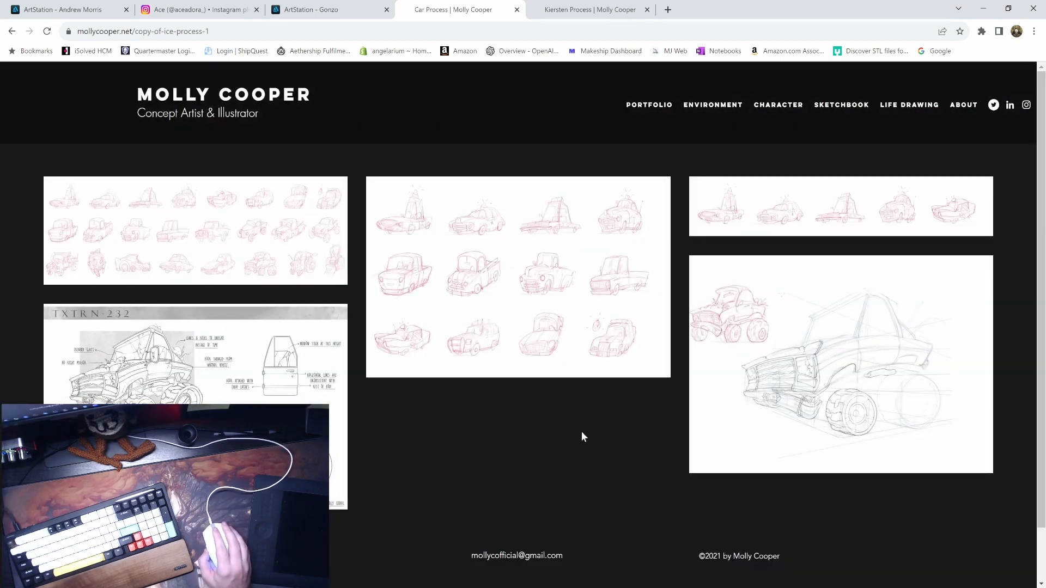
pyautogui.click(13, 30)
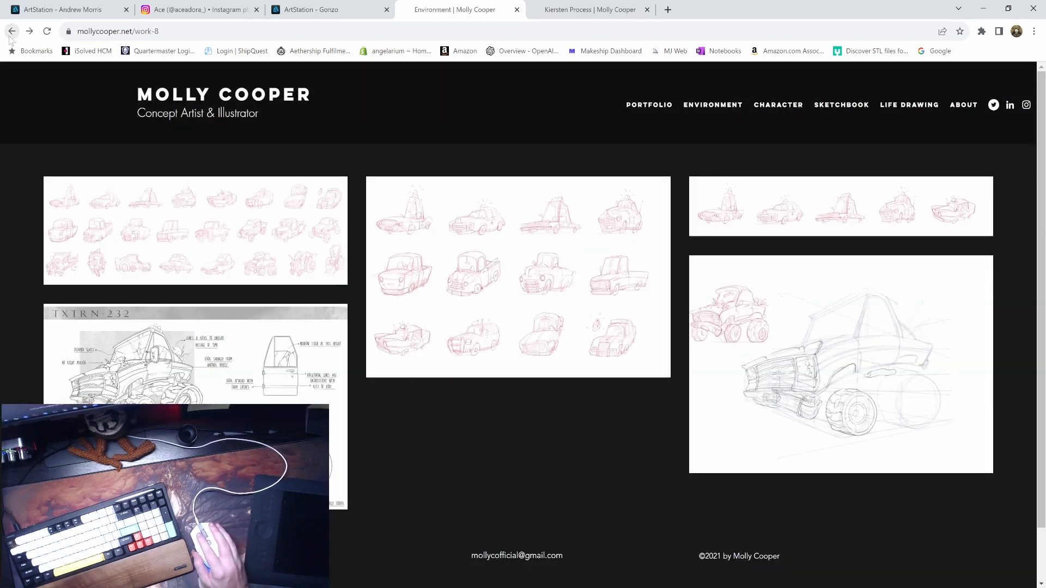
pyautogui.scroll(-3)
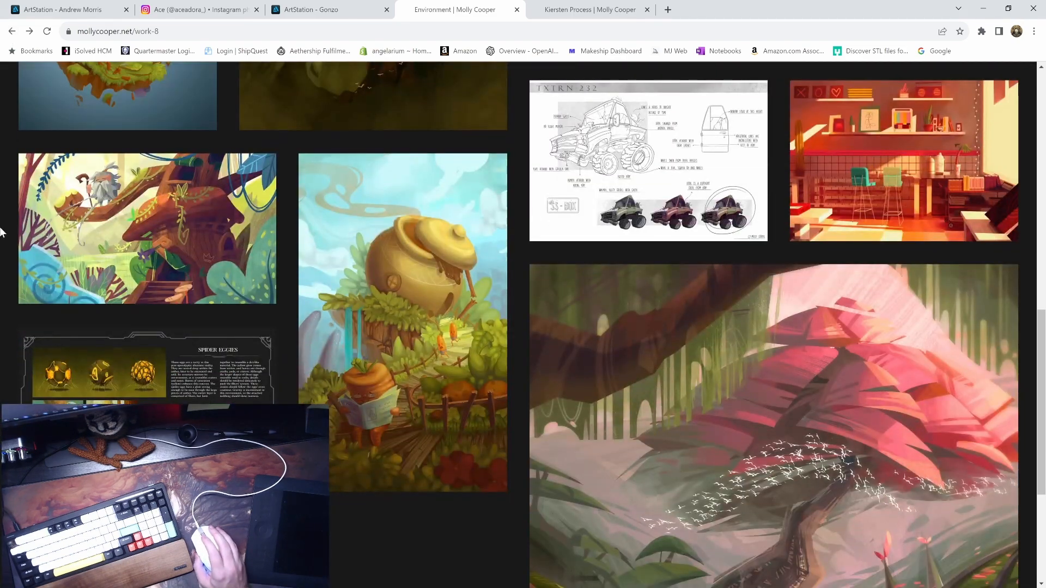
pyautogui.moveTo(13, 309)
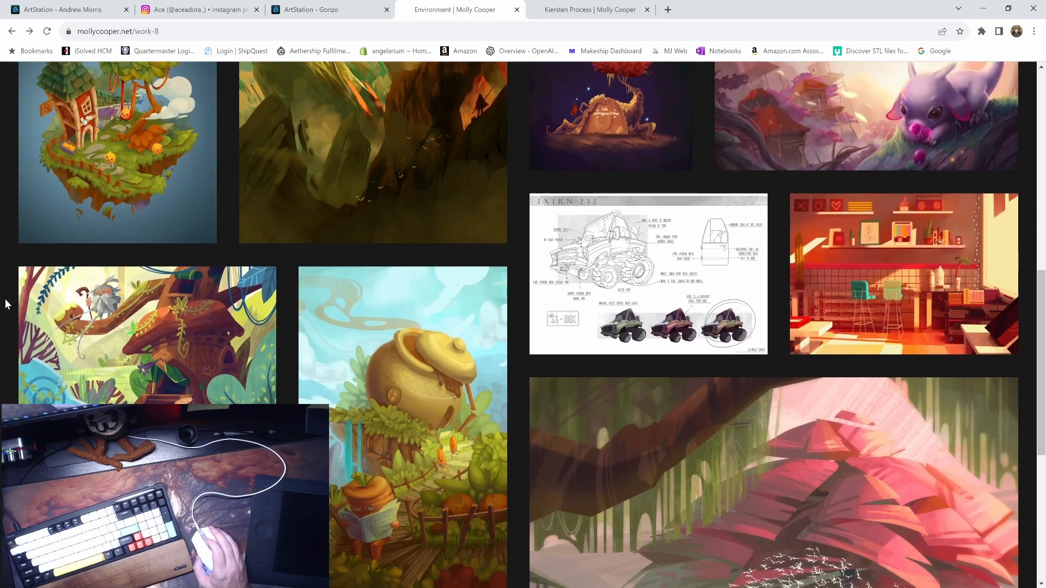
pyautogui.scroll(-3)
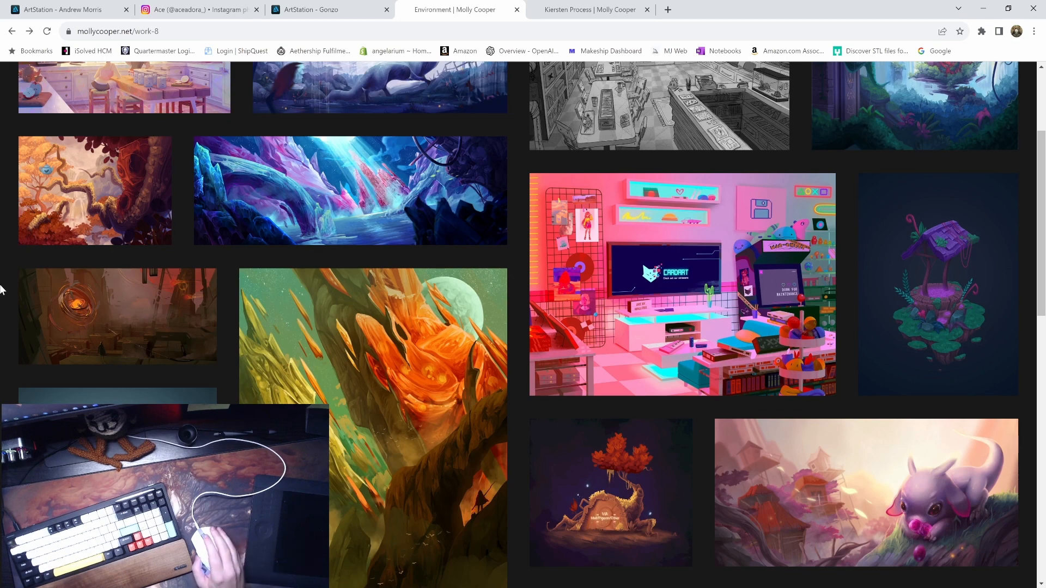
pyautogui.scroll(3)
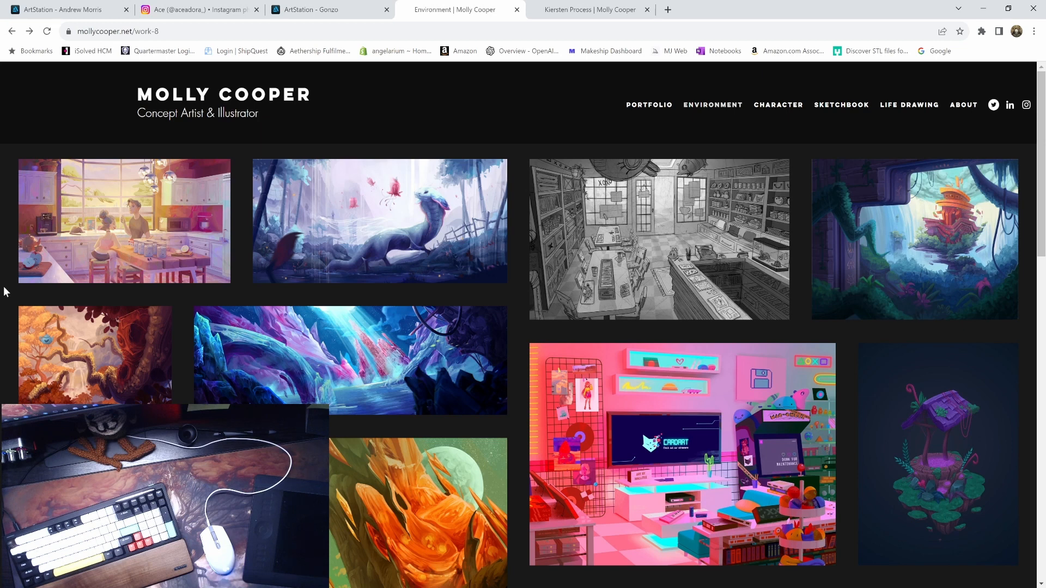
pyautogui.moveTo(721, 111)
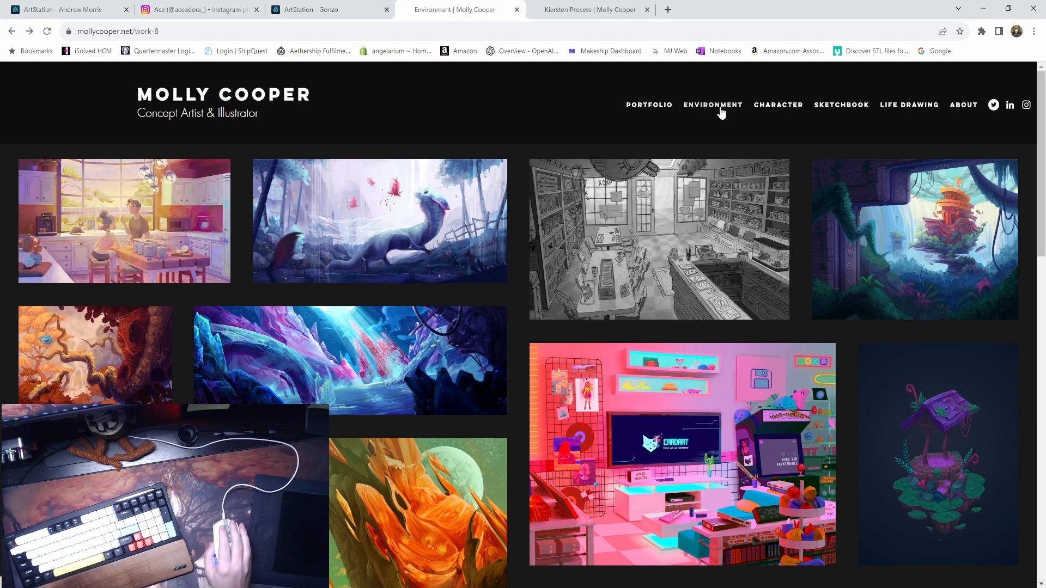
pyautogui.moveTo(714, 122)
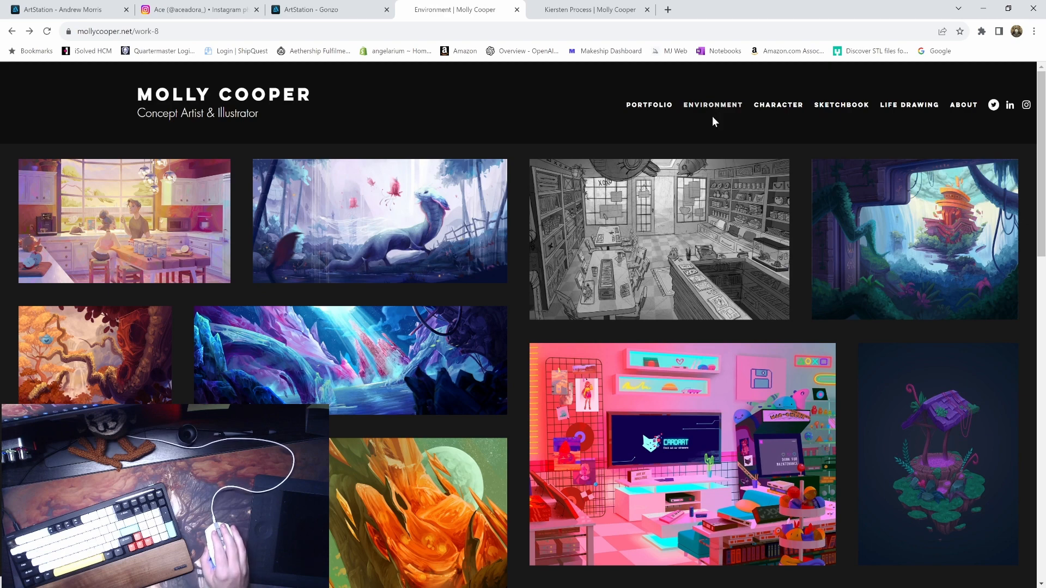
# - Switch to the Character gallery via the CHARACTER nav link and browse its first rows of illustrations
pyautogui.click(777, 105)
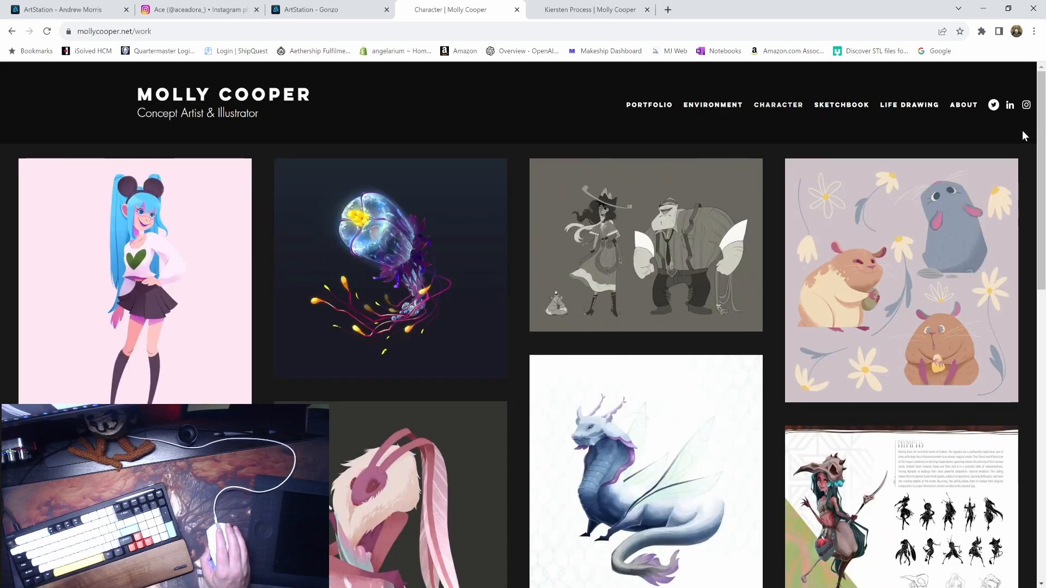
pyautogui.scroll(-3)
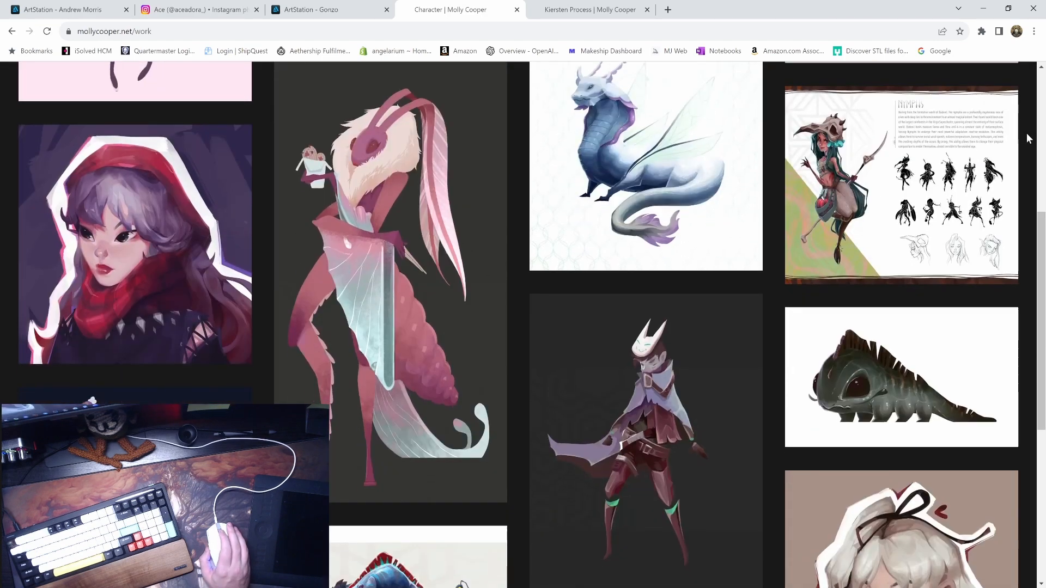
pyautogui.scroll(-3)
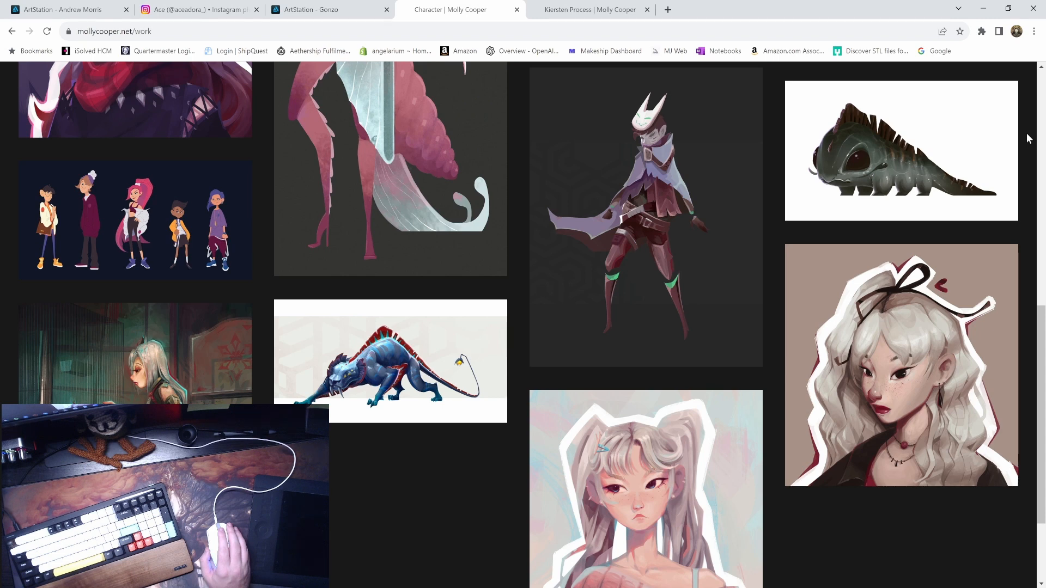
pyautogui.scroll(3)
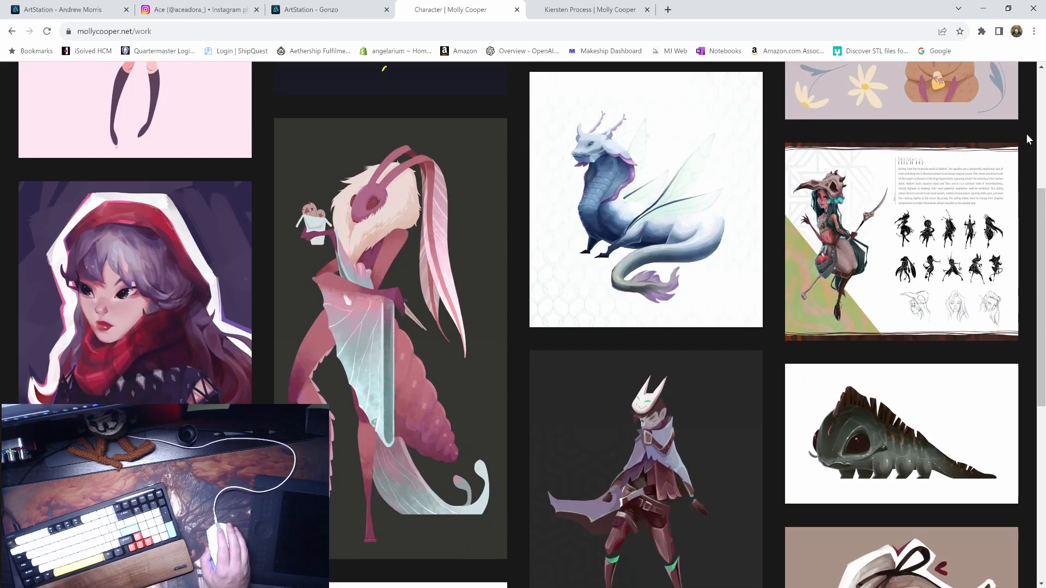
pyautogui.scroll(3)
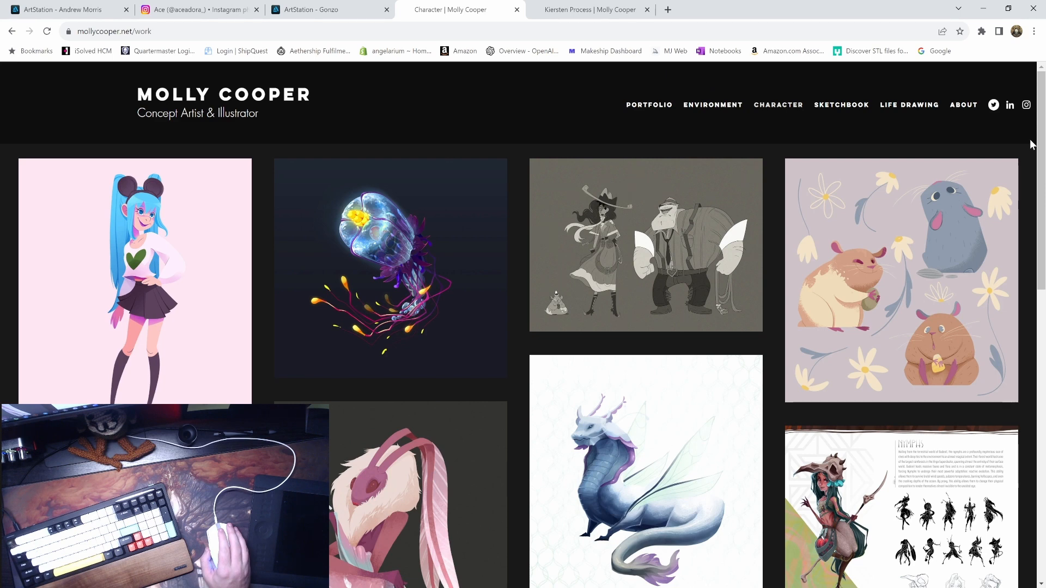
# - Scroll further down the Character gallery illustrations and return toward the top
pyautogui.scroll(-3)
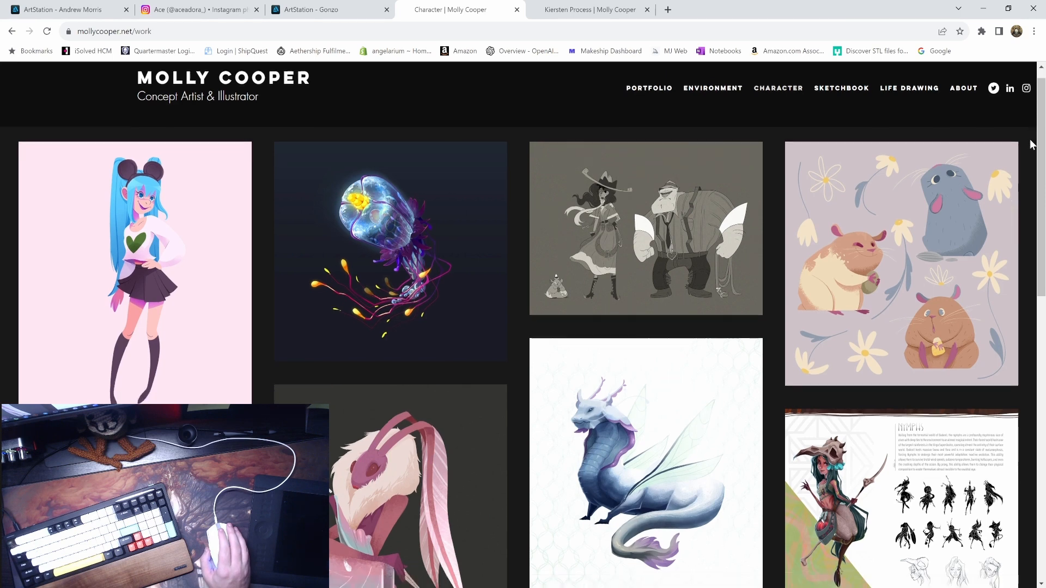
pyautogui.scroll(-3)
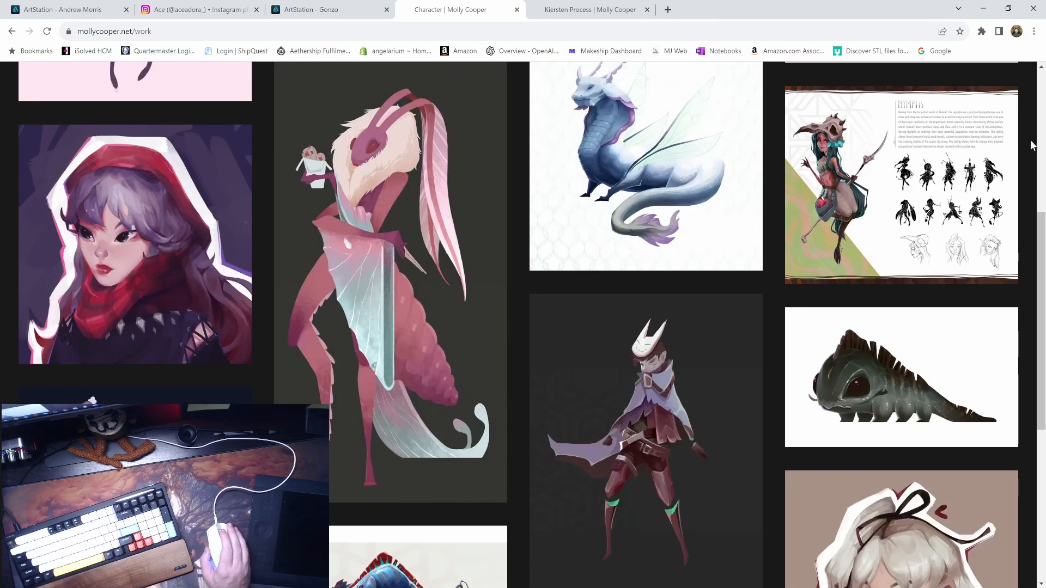
pyautogui.scroll(-3)
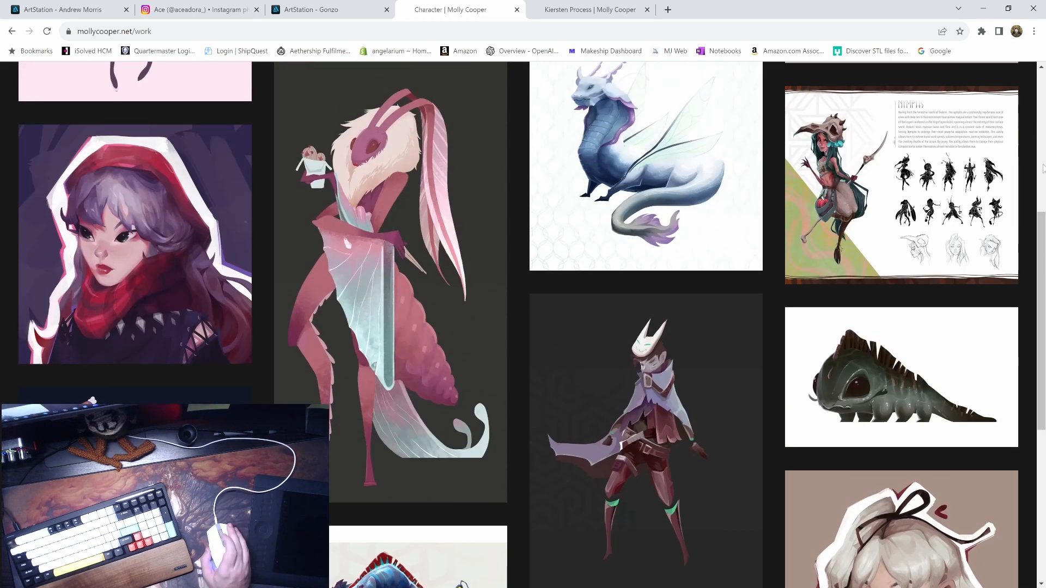
pyautogui.scroll(3)
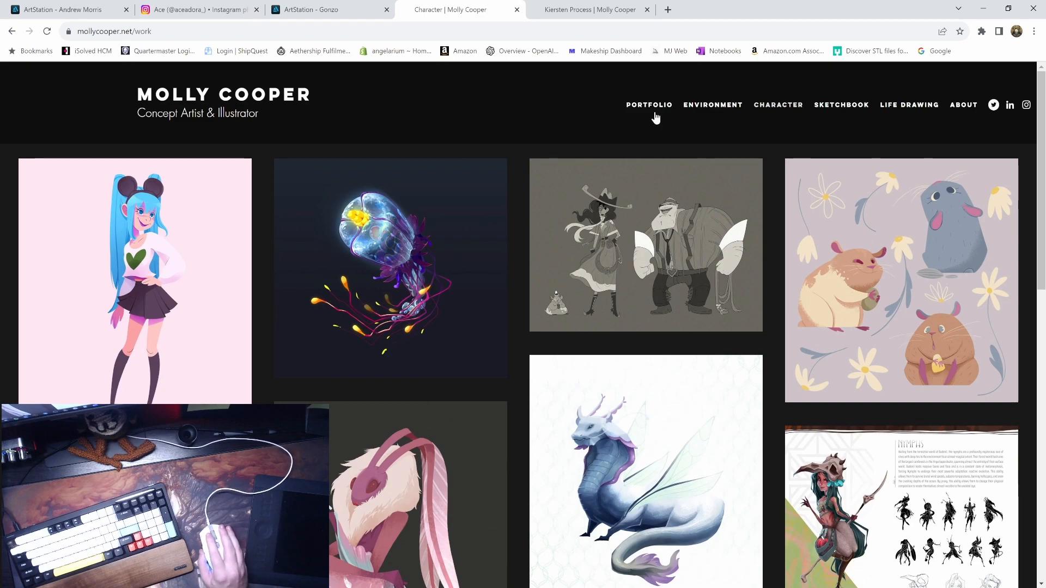
# - View the Nimbus jellyfish process page with its thumbnail sketches and painted turnaround, down to the footer
pyautogui.click(648, 104)
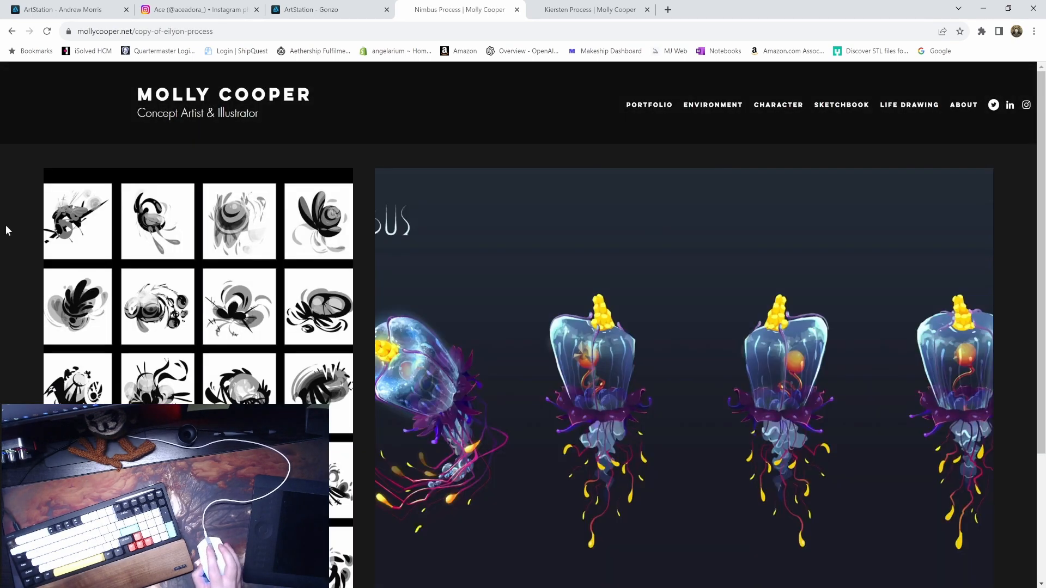
pyautogui.scroll(-3)
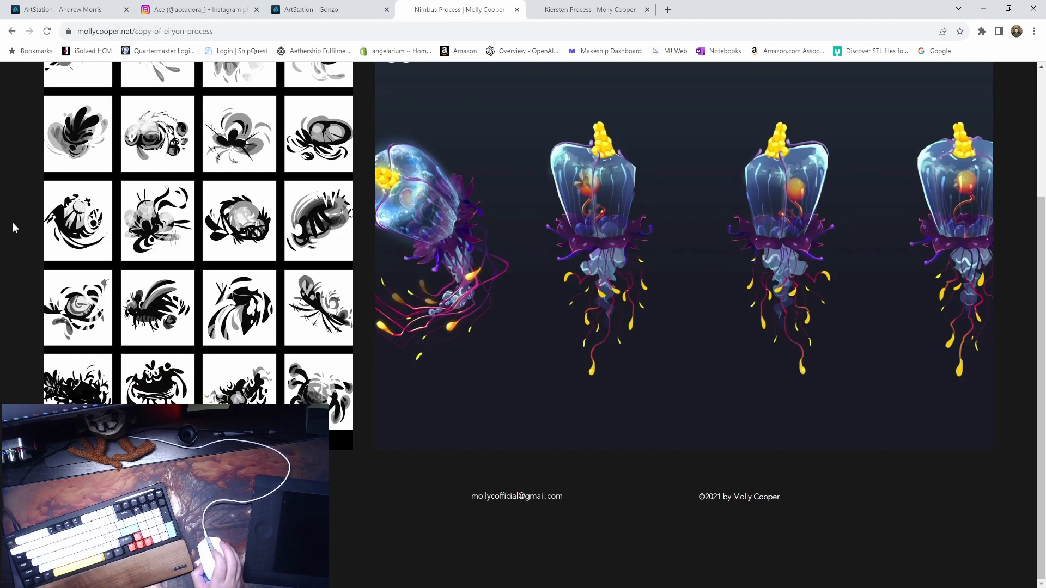
# - Return to the main Portfolio gallery via the PORTFOLIO nav link and browse its mixed artwork grid
pyautogui.click(12, 31)
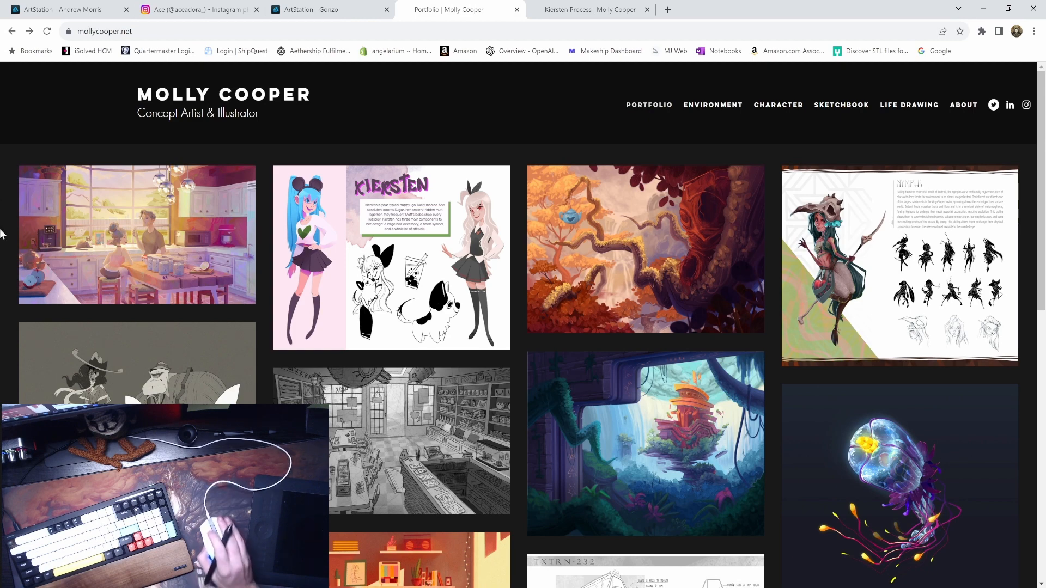
pyautogui.scroll(-3)
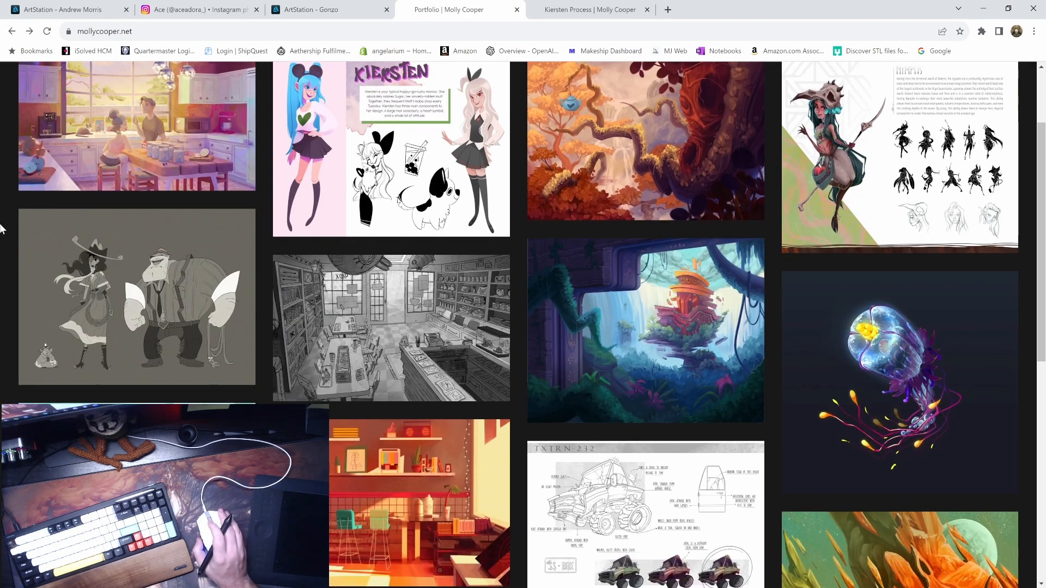
pyautogui.scroll(-3)
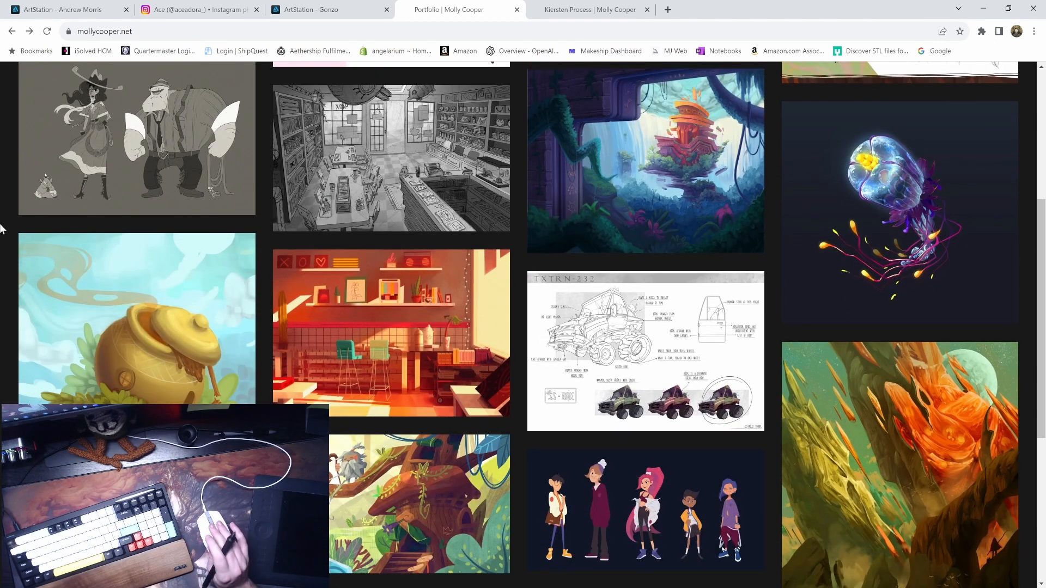
pyautogui.scroll(-3)
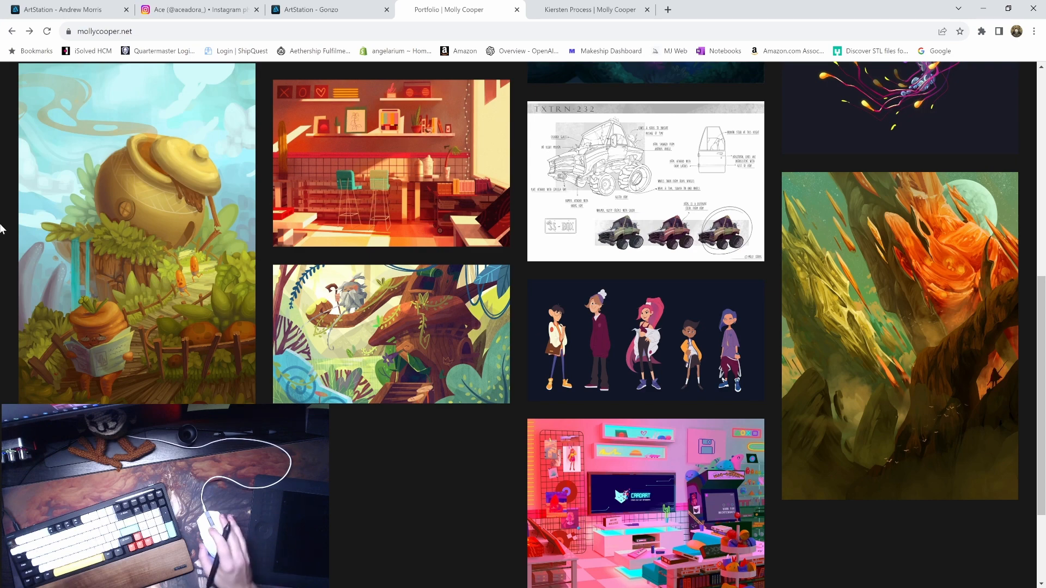
pyautogui.scroll(3)
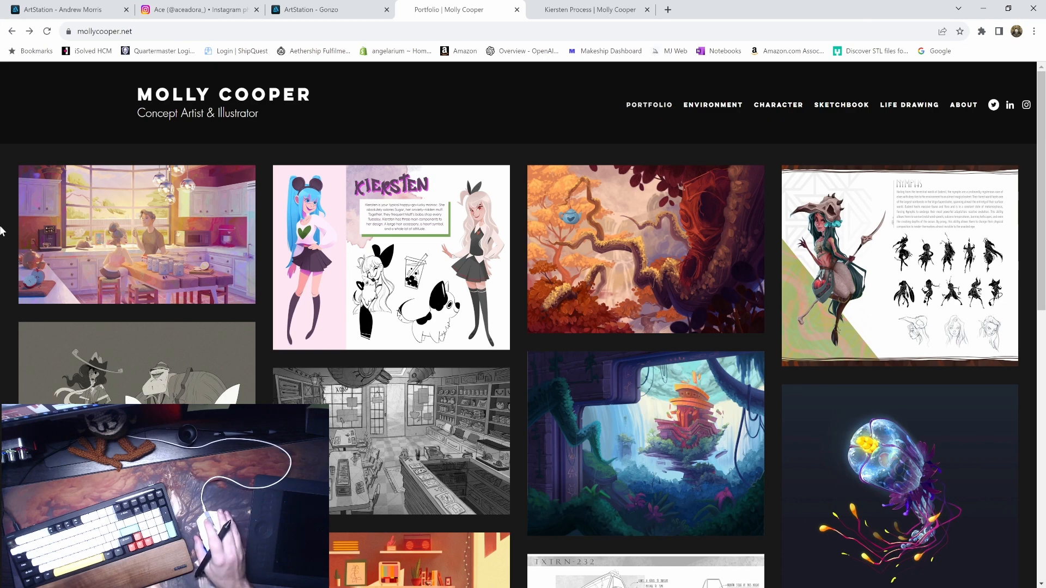
pyautogui.scroll(-3)
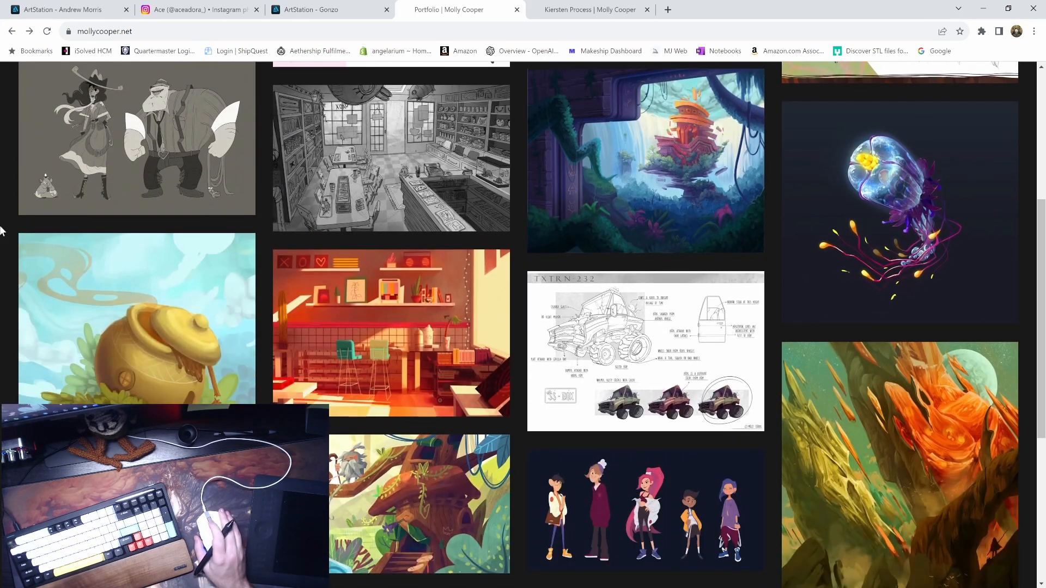
pyautogui.scroll(-3)
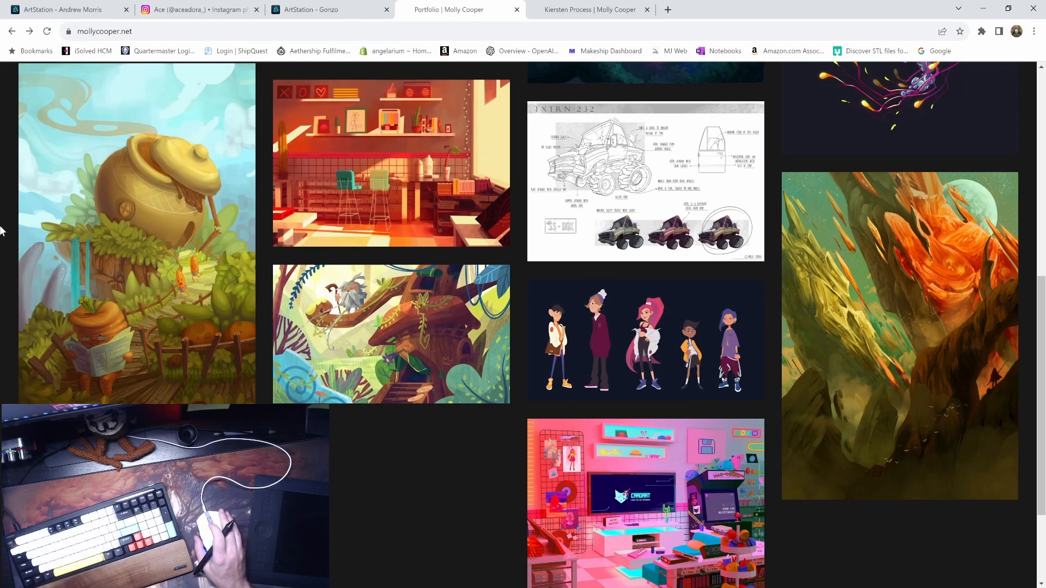
pyautogui.scroll(-3)
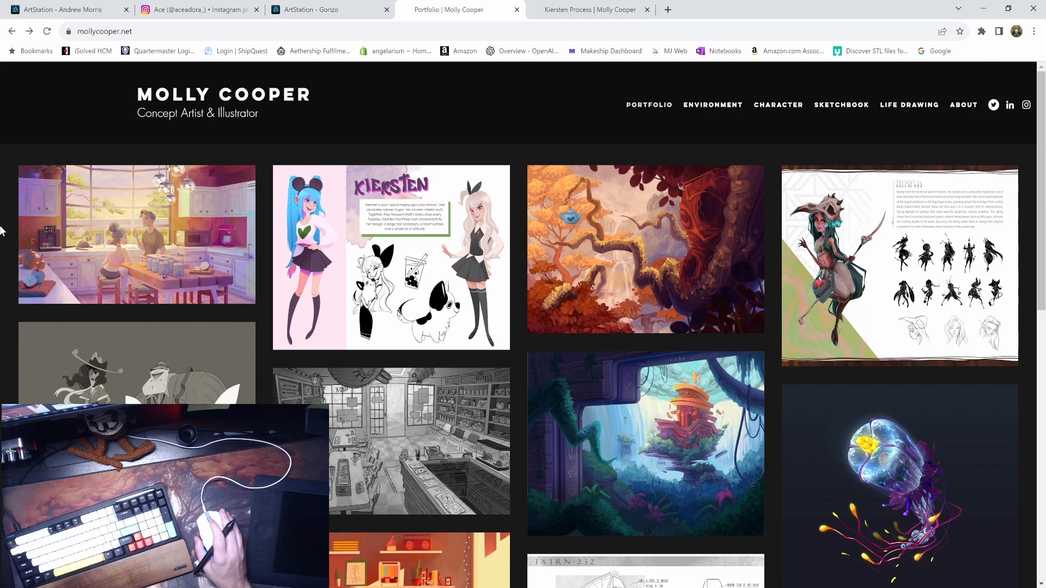
pyautogui.scroll(-3)
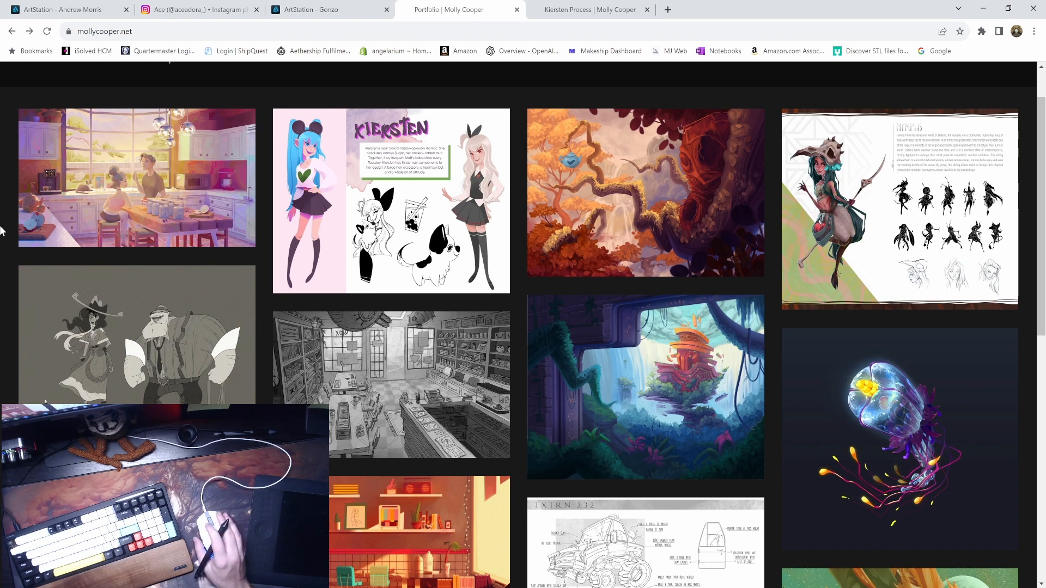
pyautogui.moveTo(421, 103)
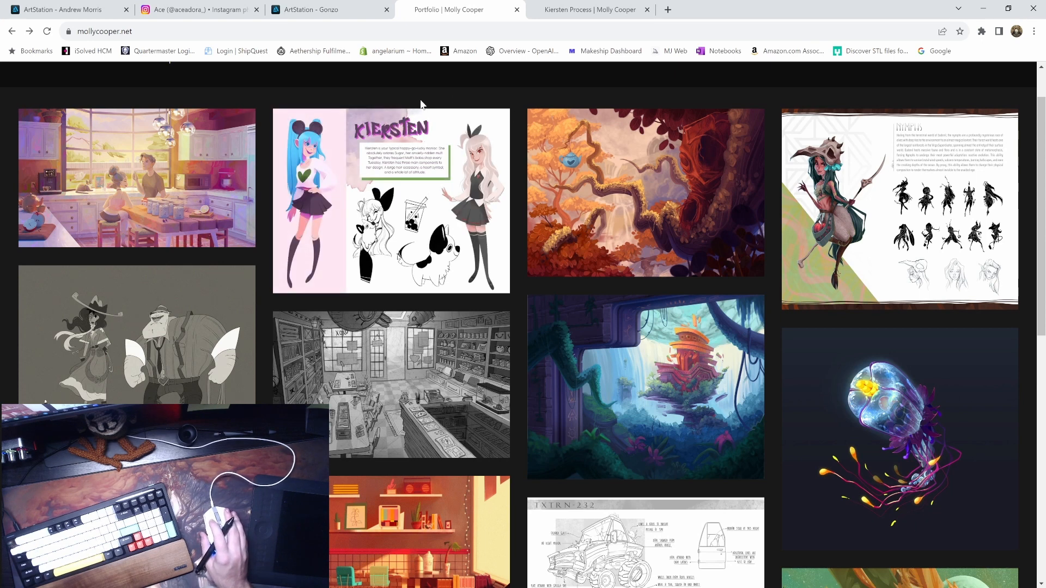